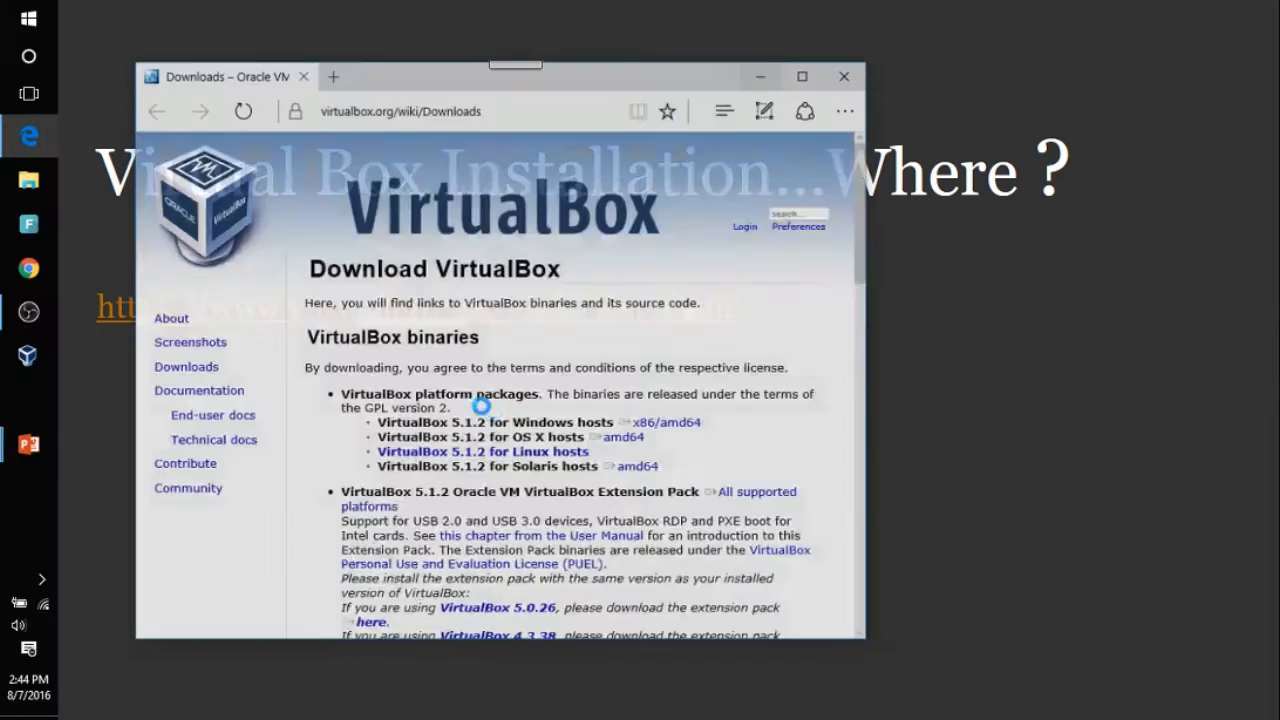
Step: Switch to the TechNet Evaluation Center tab listing Windows, Windows Server and Office evaluations
{"action": "left_click", "coordinate": [332, 76]}
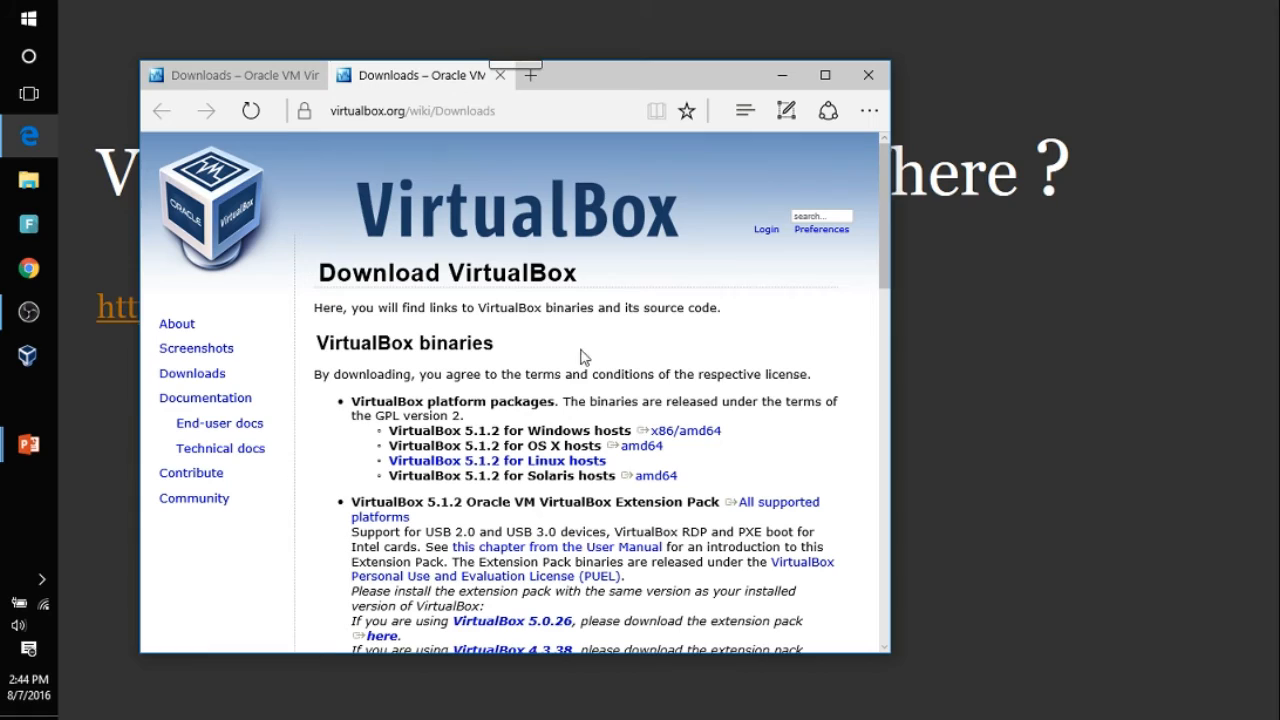
{"action": "mouse_move", "coordinate": [568, 452]}
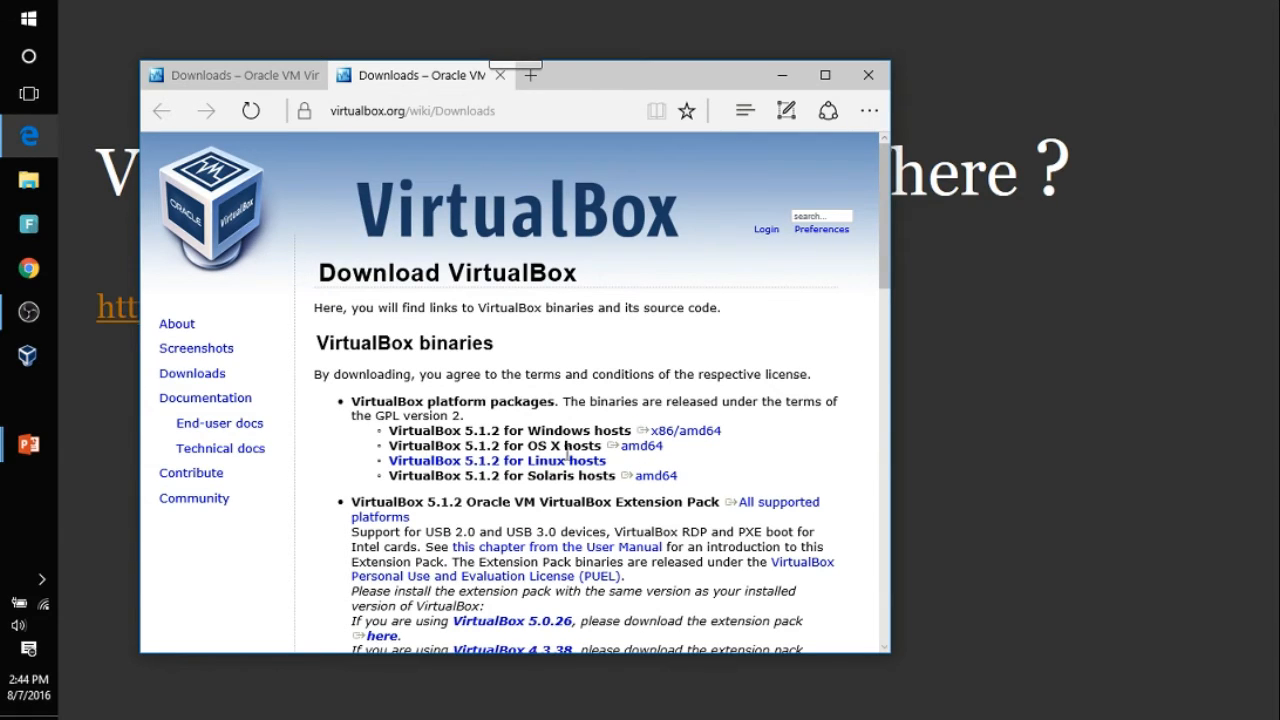
{"action": "mouse_move", "coordinate": [622, 462]}
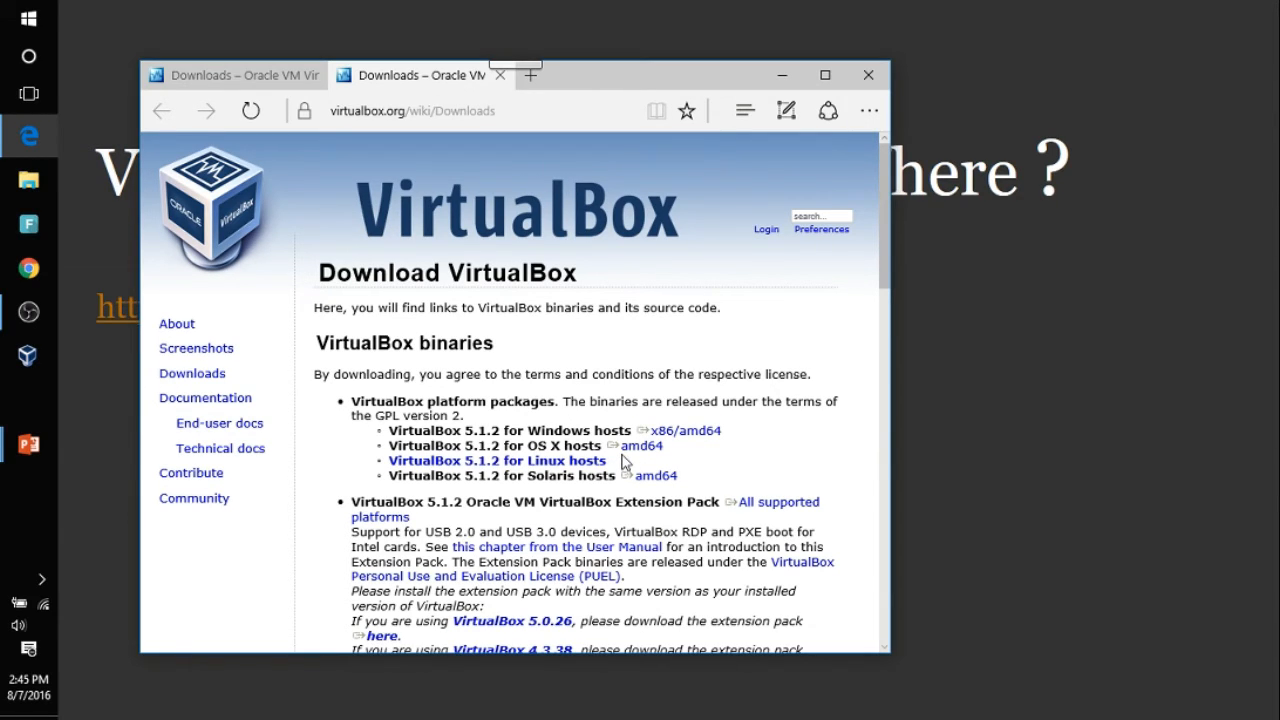
{"action": "mouse_move", "coordinate": [592, 430]}
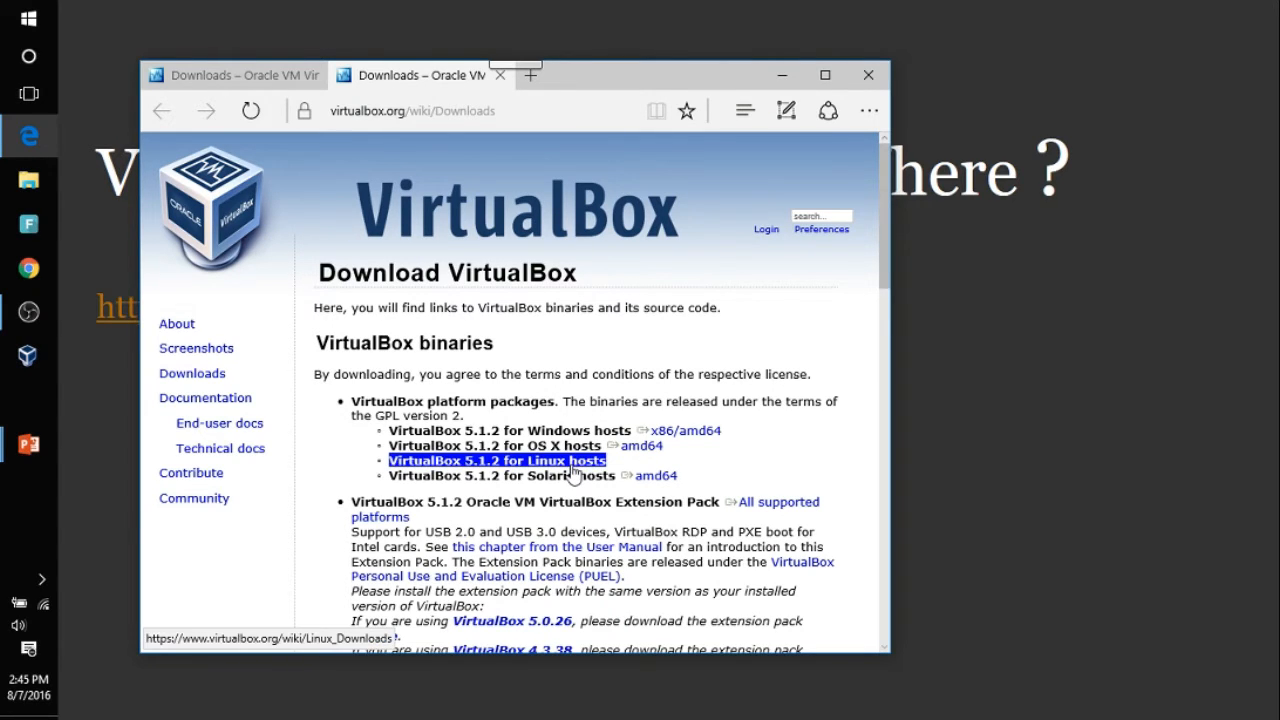
{"action": "mouse_move", "coordinate": [684, 430]}
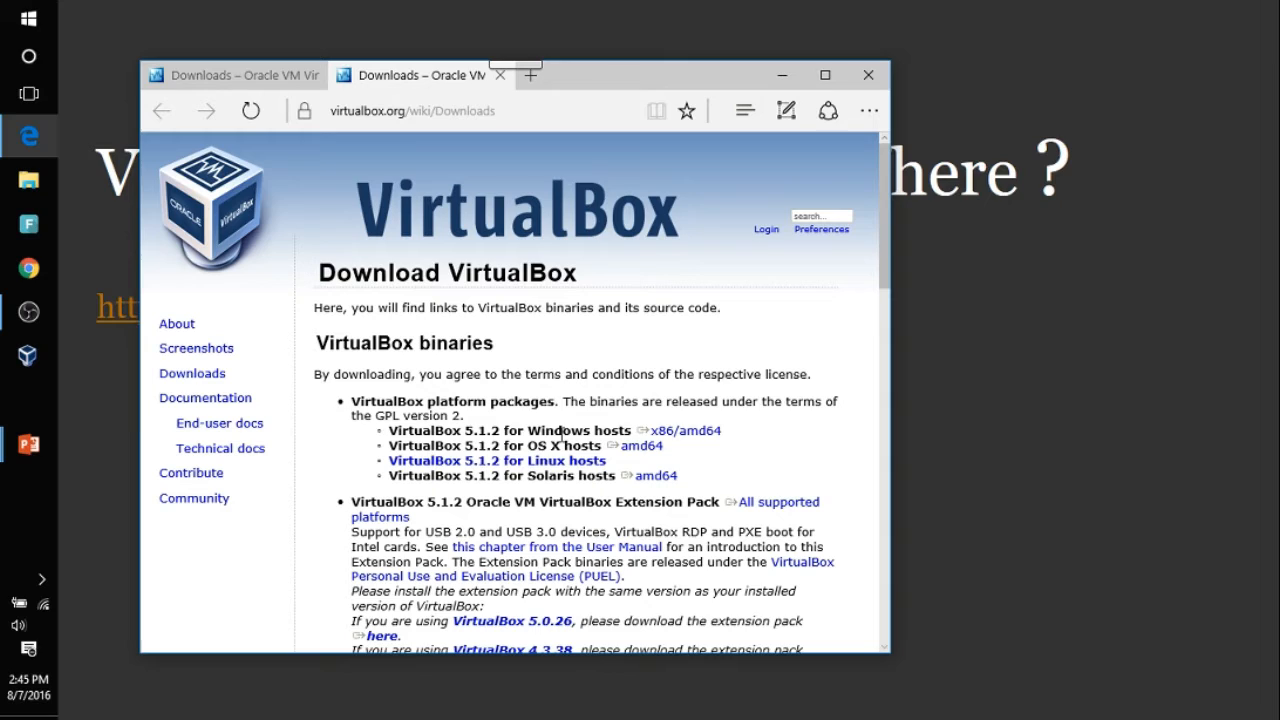
{"action": "mouse_move", "coordinate": [628, 428]}
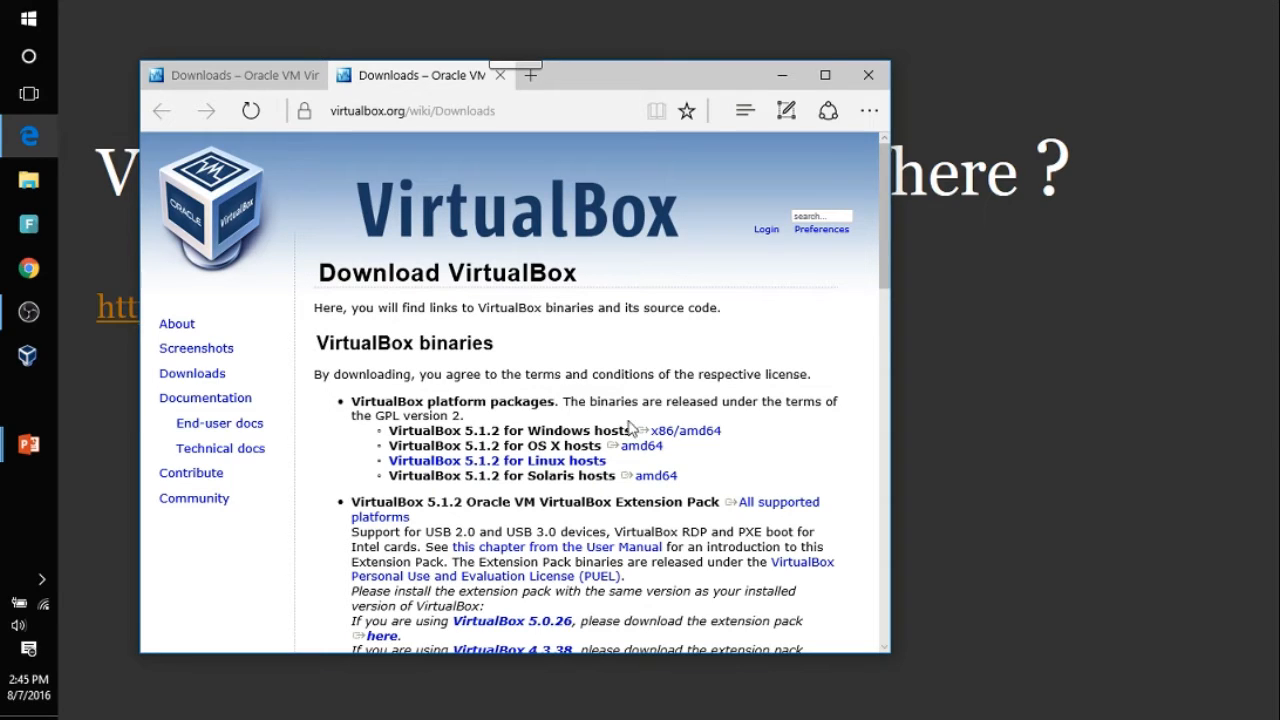
{"action": "mouse_move", "coordinate": [684, 430]}
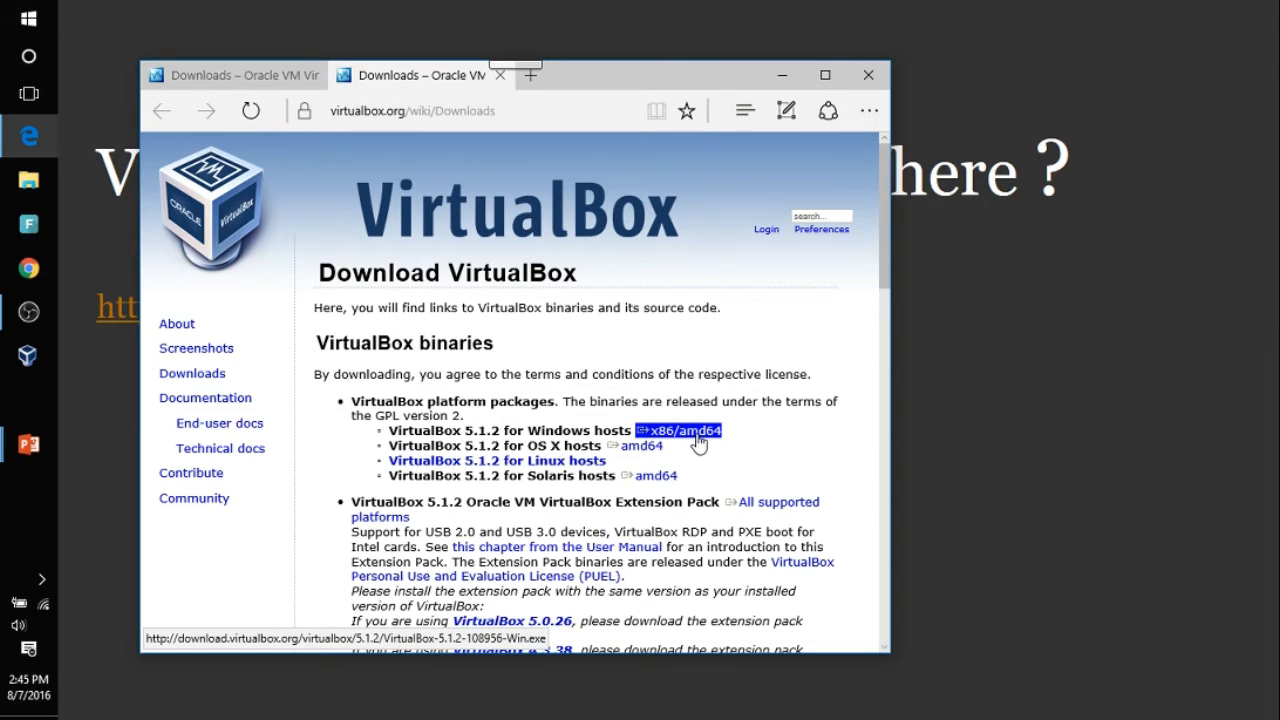
{"action": "mouse_move", "coordinate": [676, 444]}
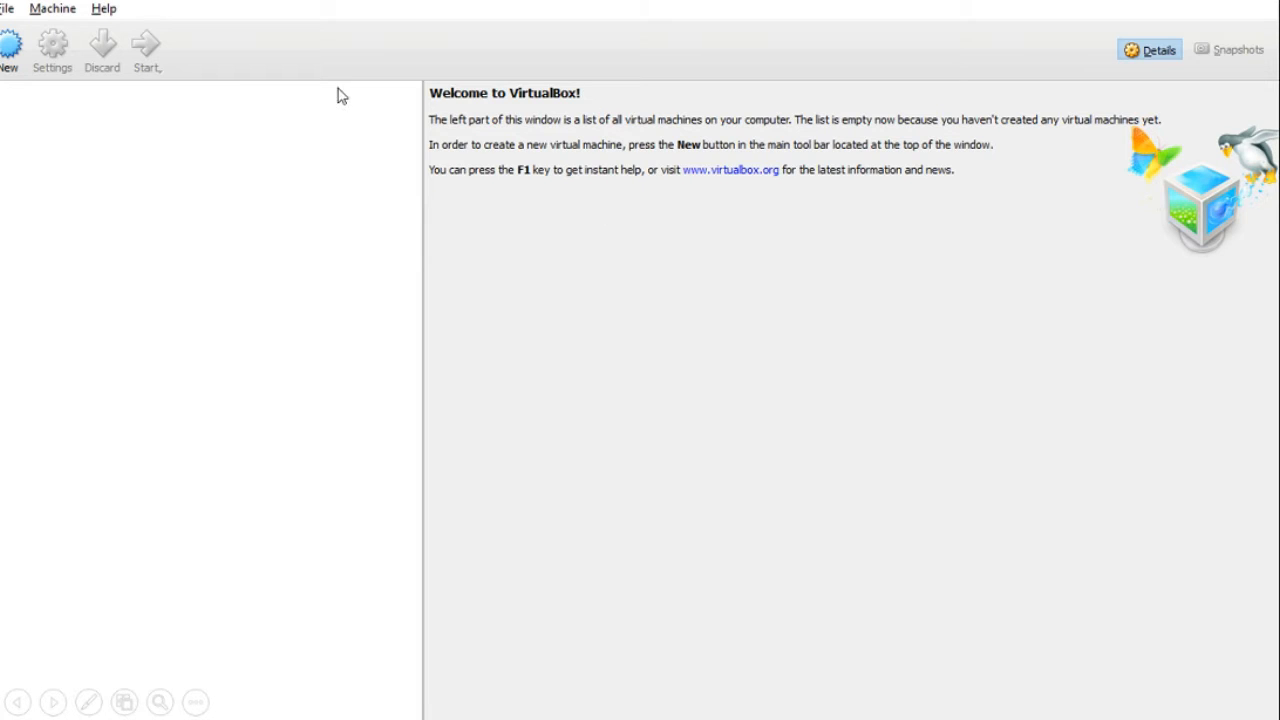
{"action": "mouse_move", "coordinate": [428, 230]}
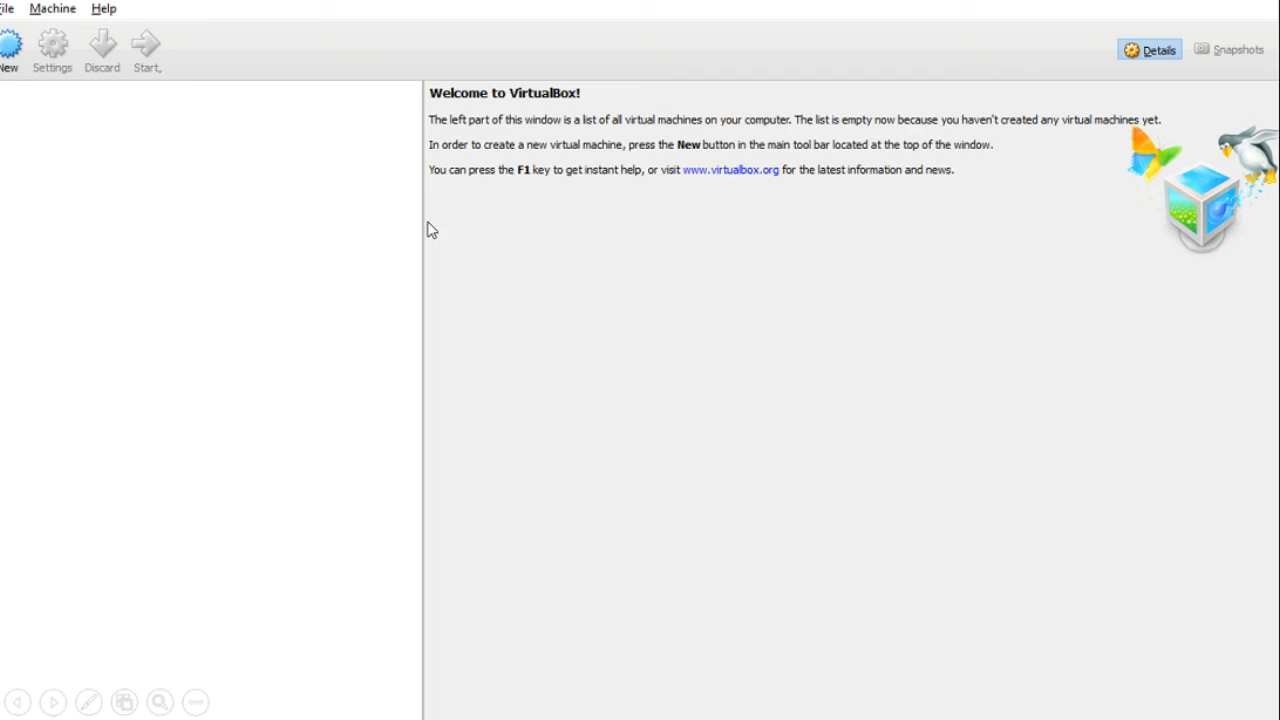
{"action": "mouse_move", "coordinate": [280, 370]}
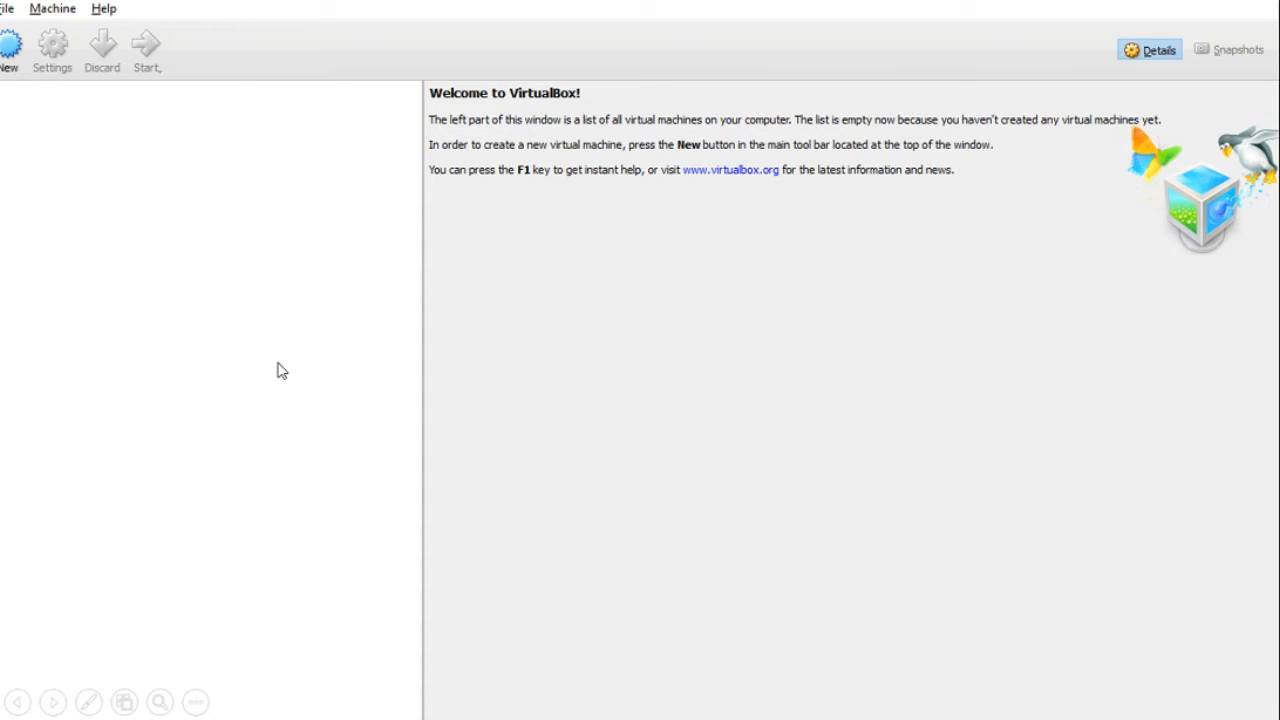
{"action": "mouse_move", "coordinate": [170, 284]}
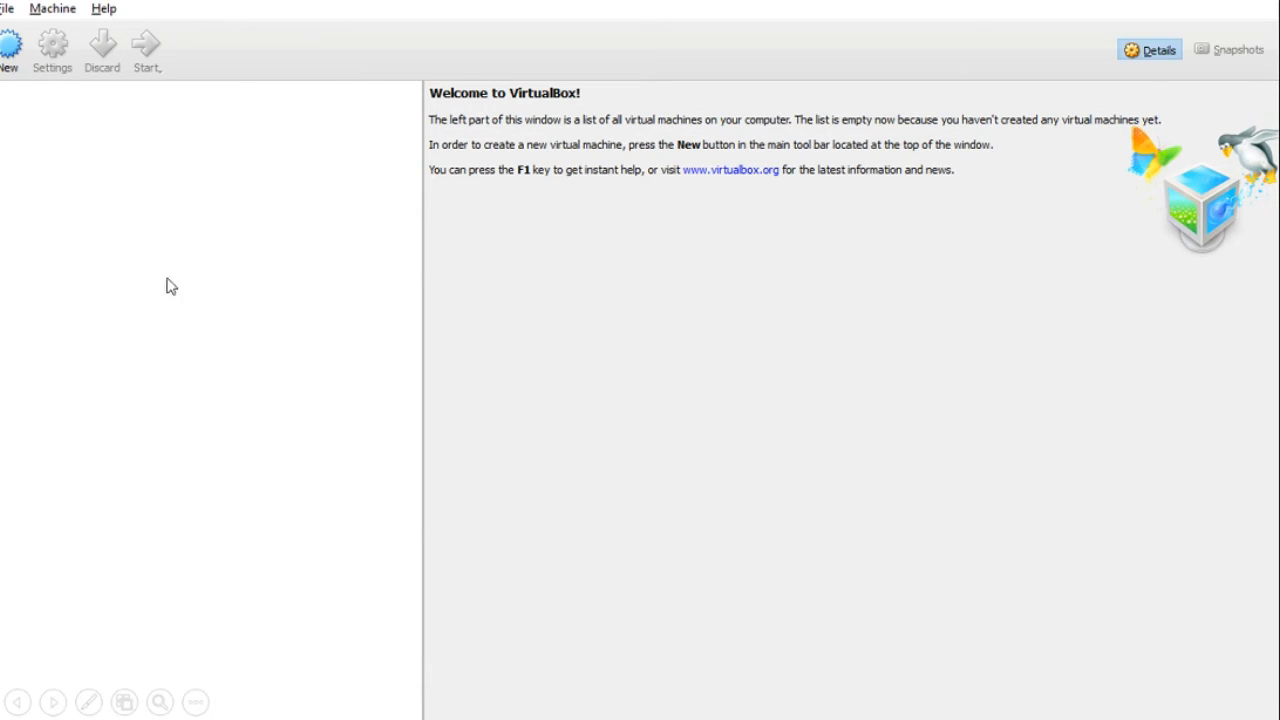
{"action": "mouse_move", "coordinate": [364, 340]}
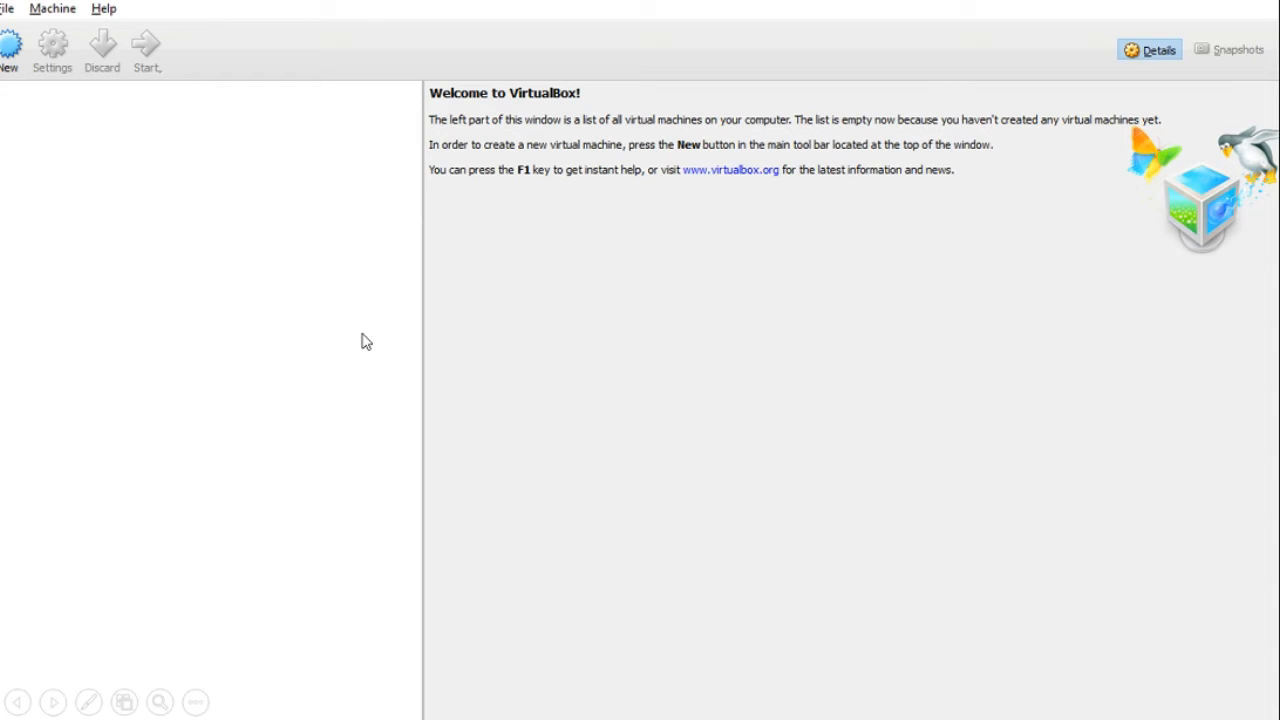
{"action": "mouse_move", "coordinate": [604, 194]}
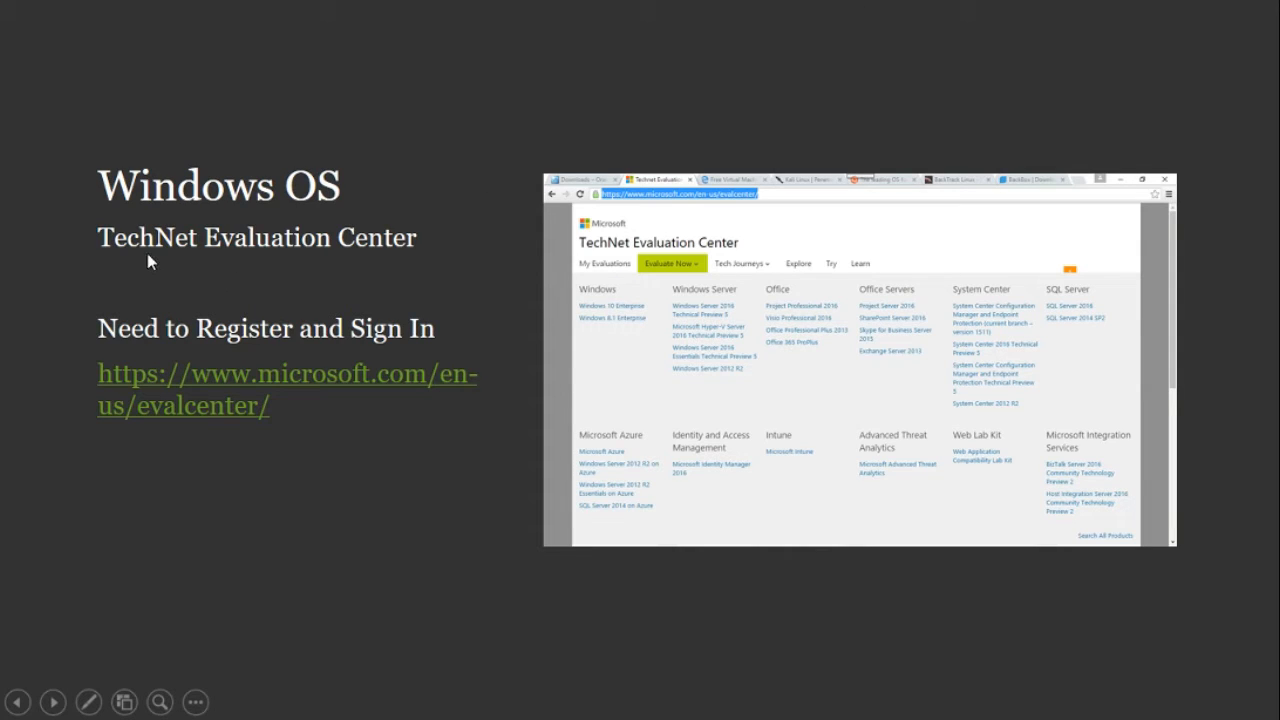
{"action": "mouse_move", "coordinate": [372, 256]}
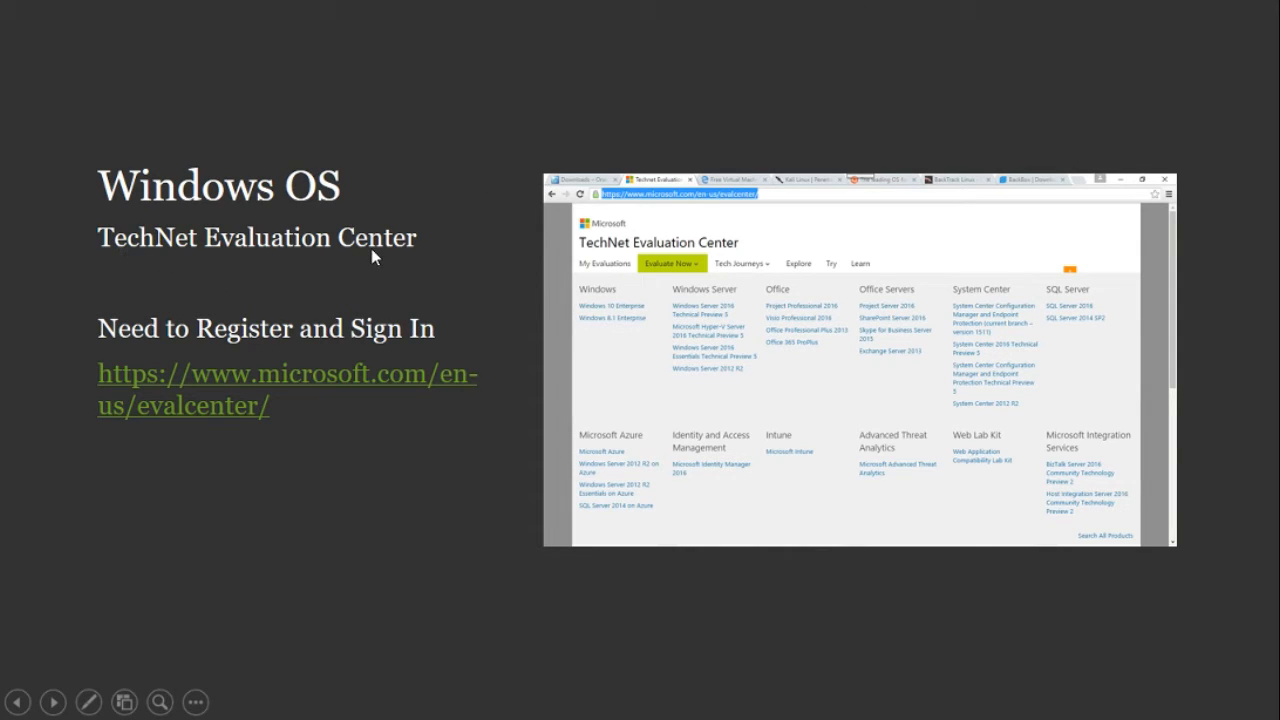
{"action": "mouse_move", "coordinate": [416, 424]}
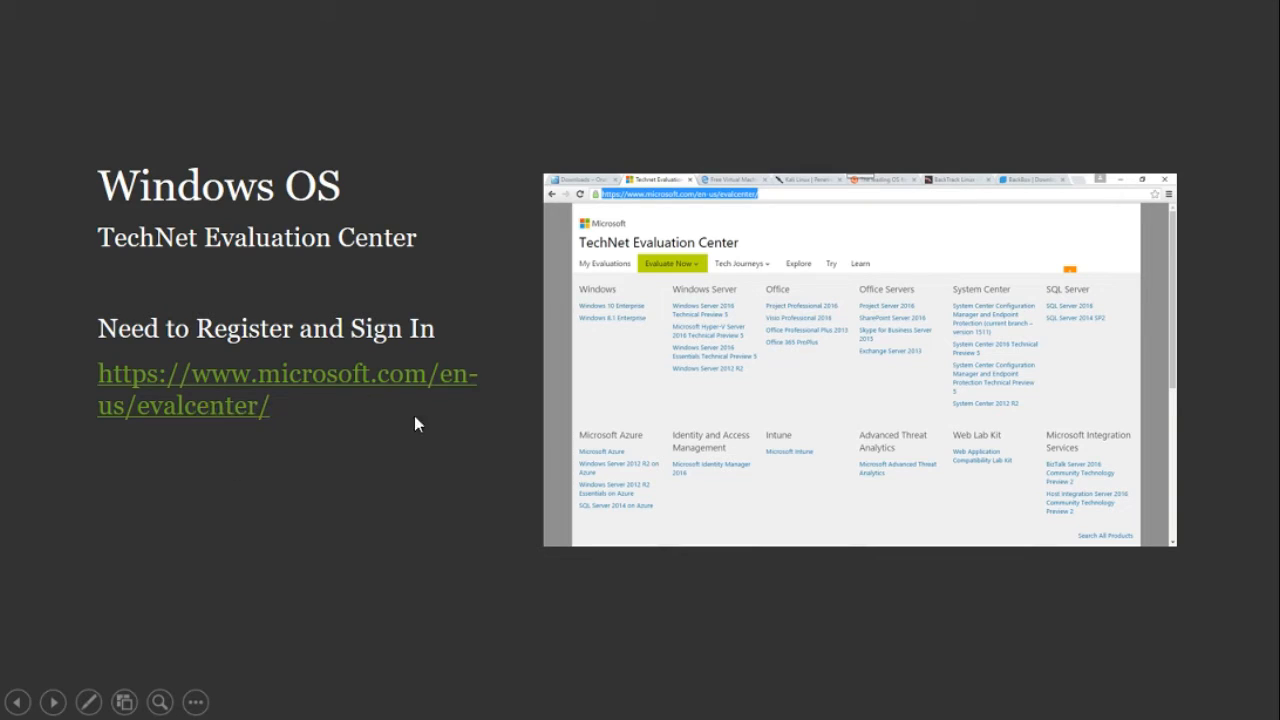
{"action": "mouse_move", "coordinate": [248, 380]}
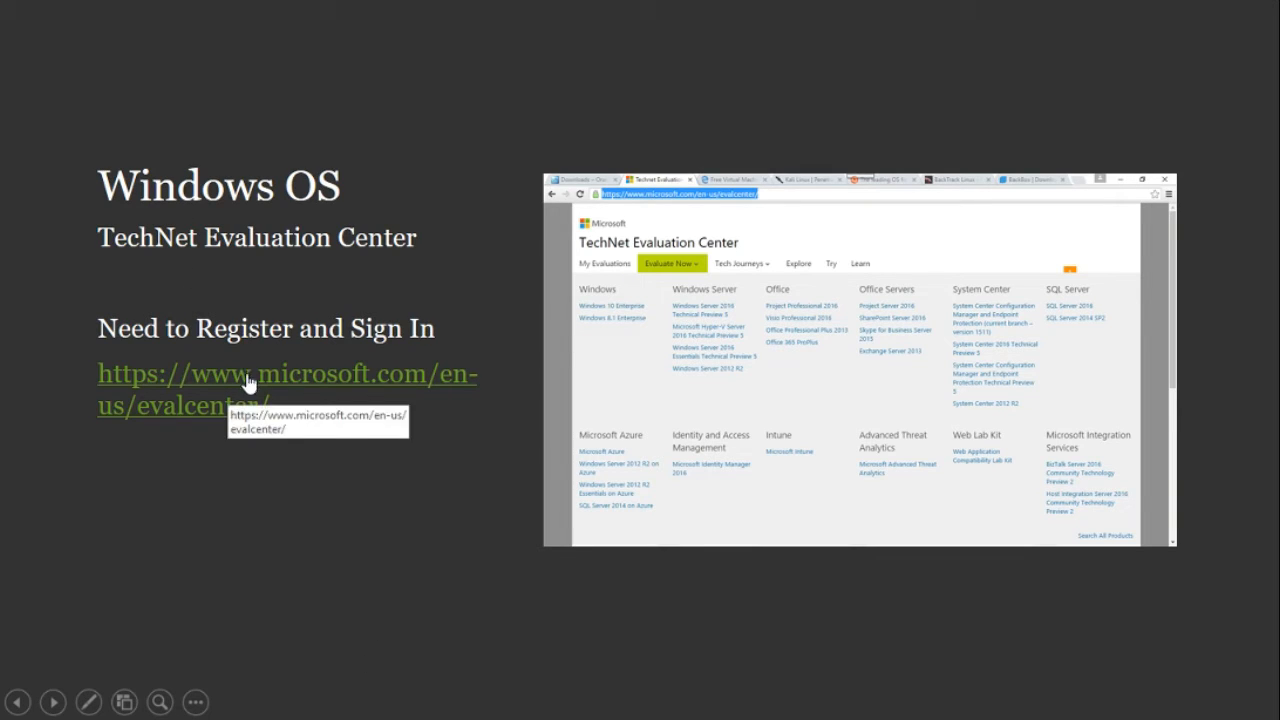
{"action": "mouse_move", "coordinate": [722, 284]}
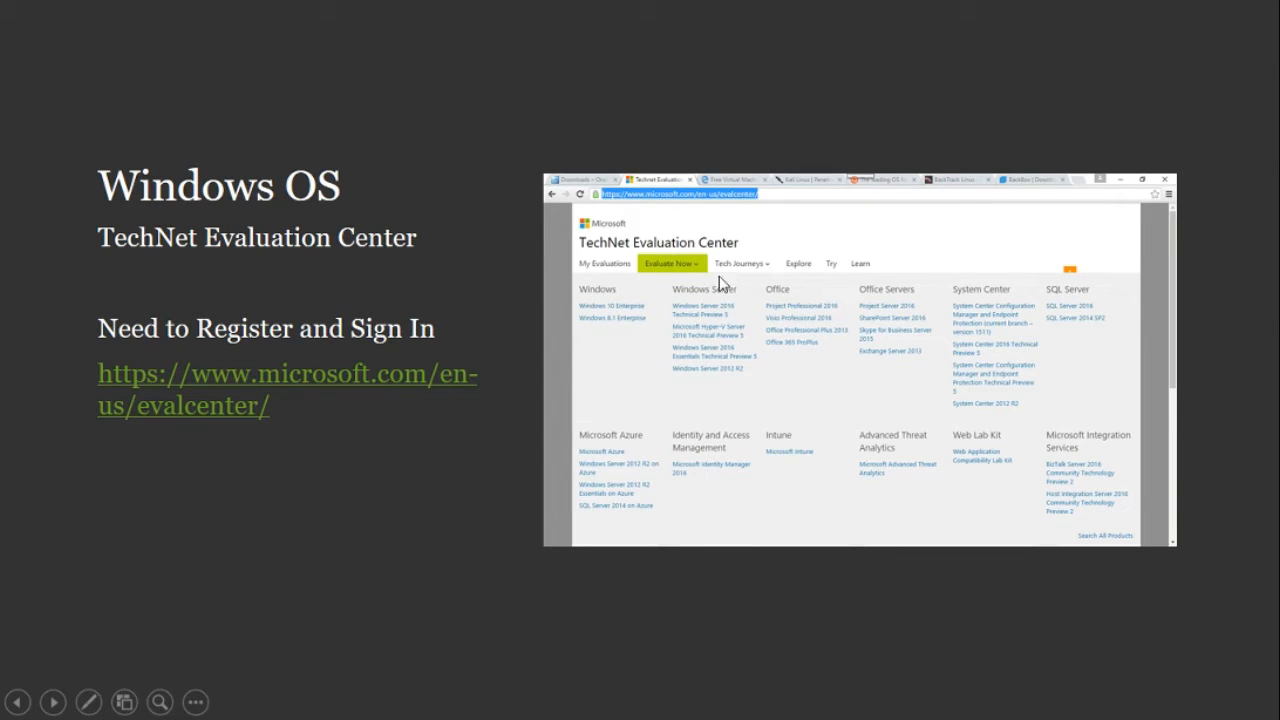
{"action": "mouse_move", "coordinate": [348, 380]}
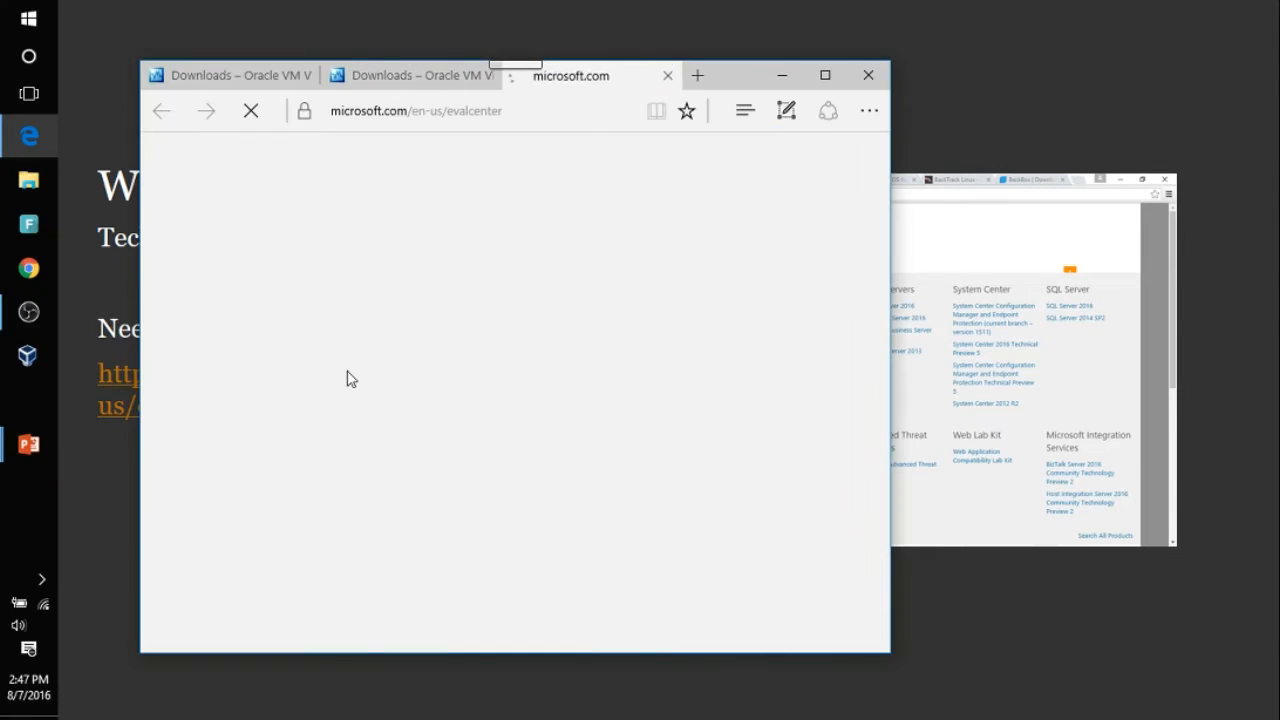
{"action": "mouse_move", "coordinate": [640, 252]}
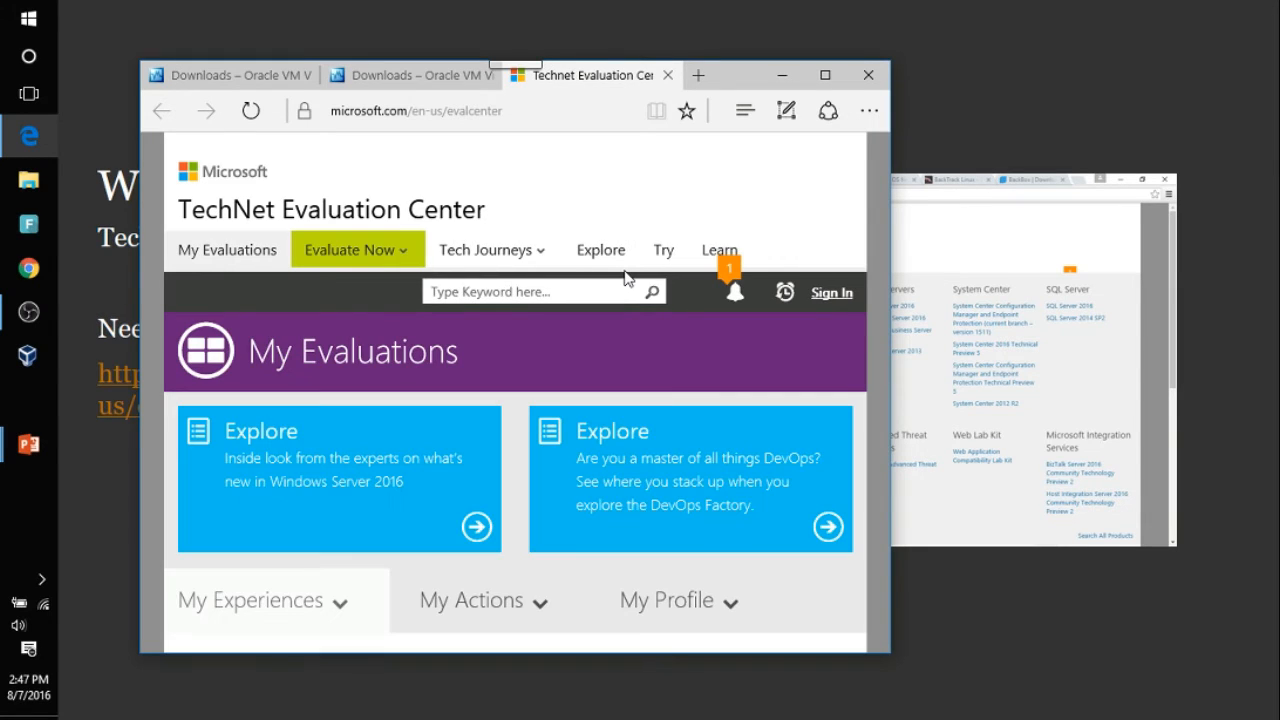
{"action": "mouse_move", "coordinate": [832, 296]}
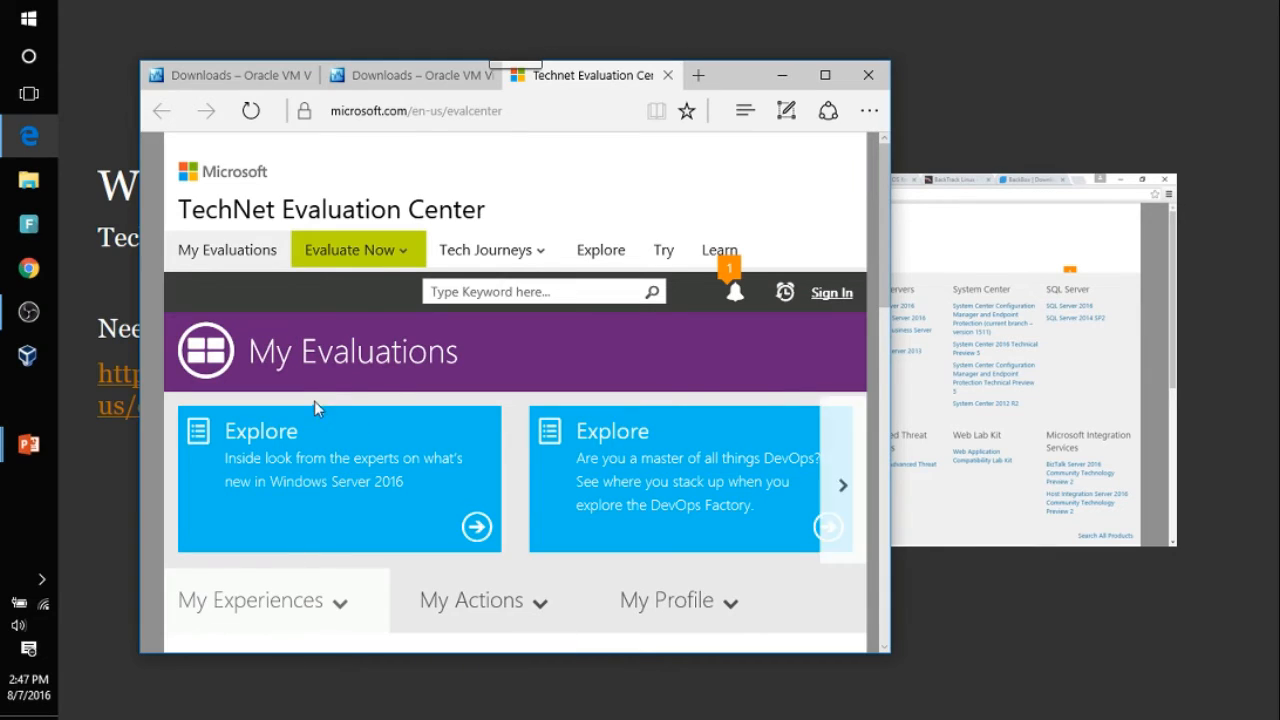
{"action": "left_click", "coordinate": [350, 248]}
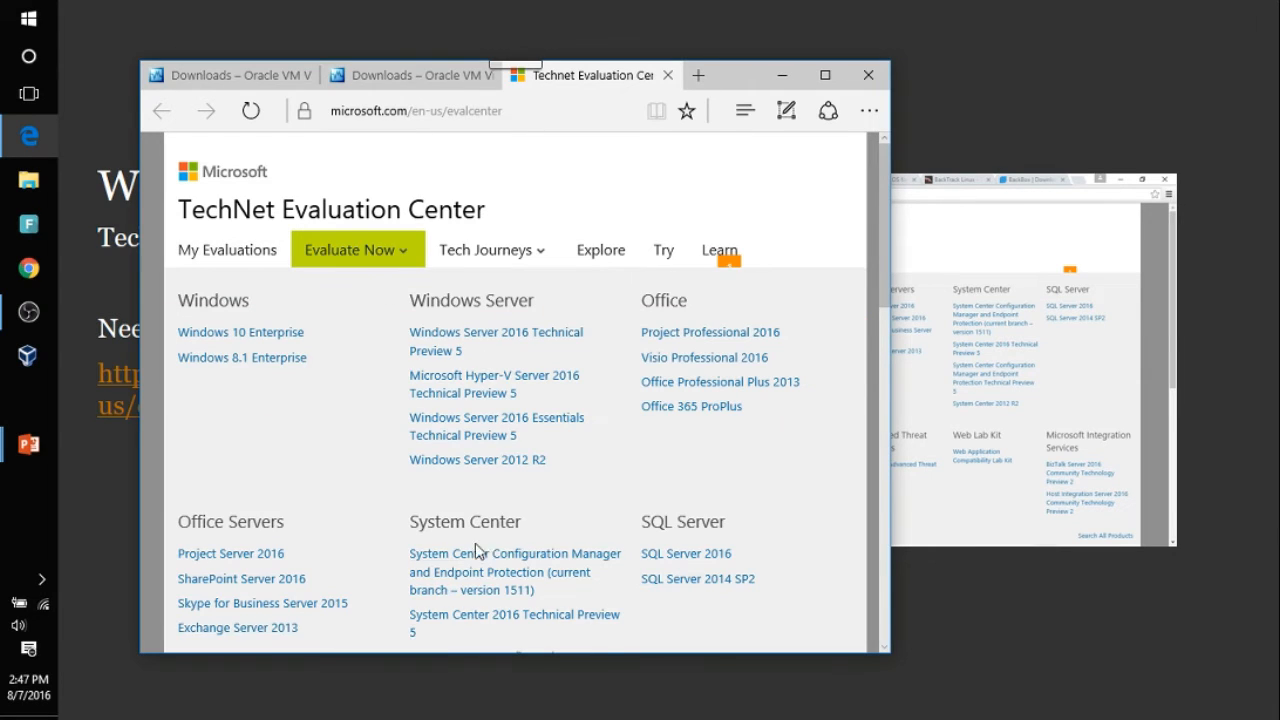
{"action": "mouse_move", "coordinate": [576, 414]}
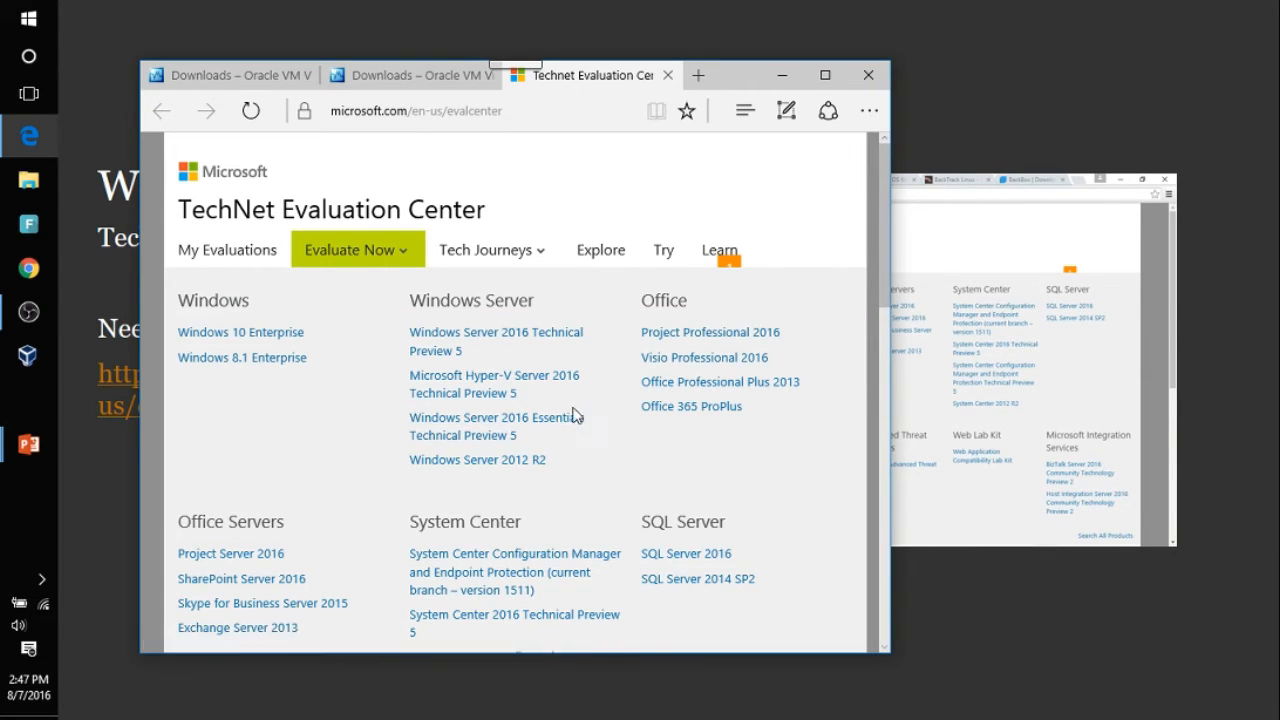
{"action": "mouse_move", "coordinate": [560, 410]}
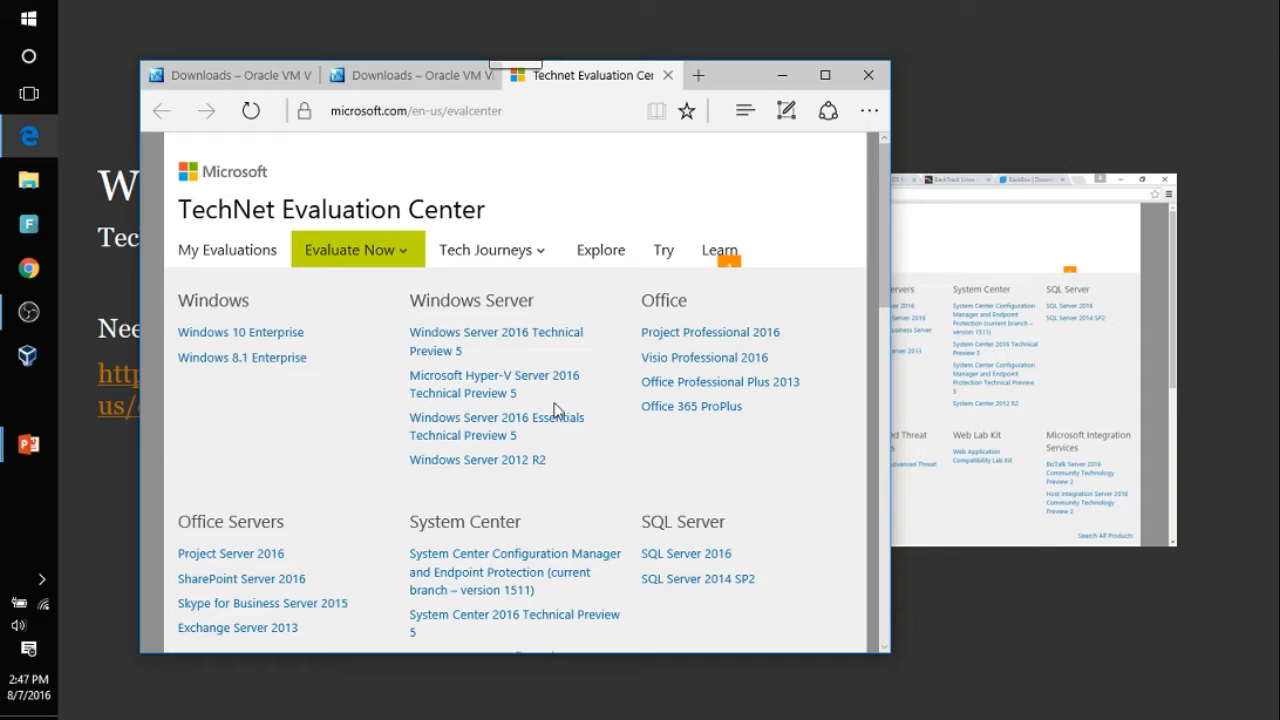
{"action": "mouse_move", "coordinate": [548, 364]}
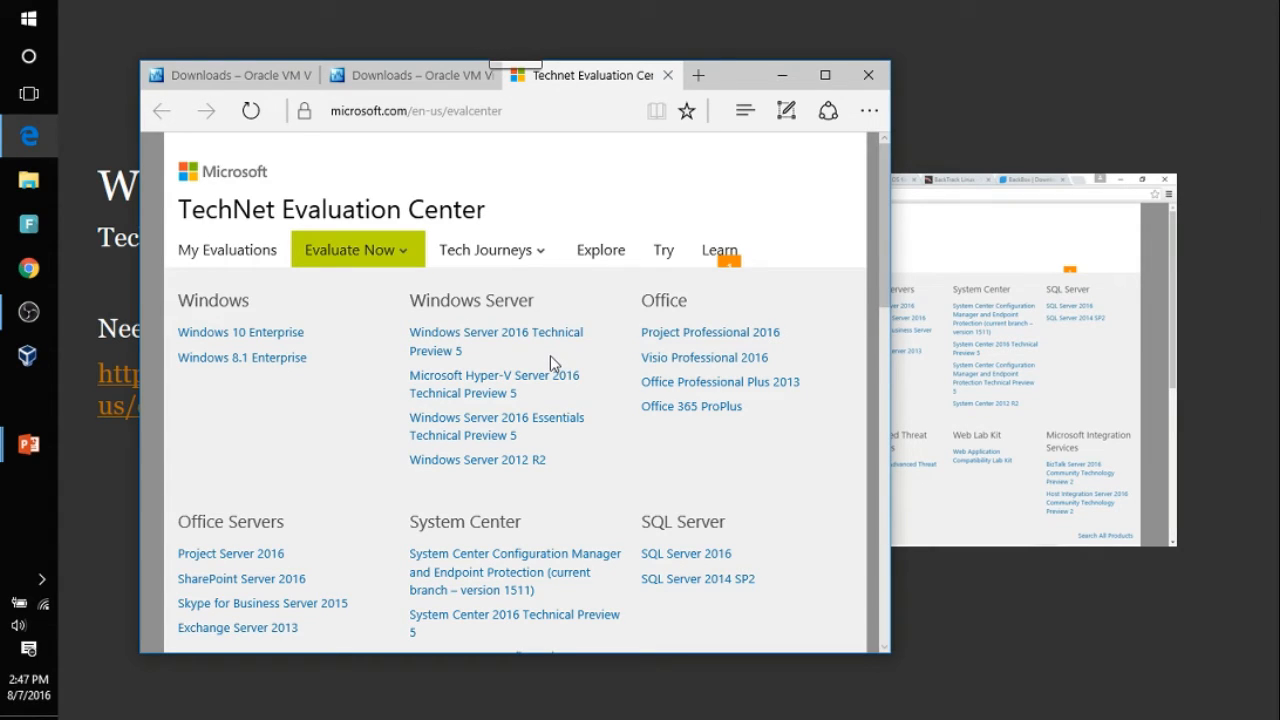
{"action": "mouse_move", "coordinate": [556, 414]}
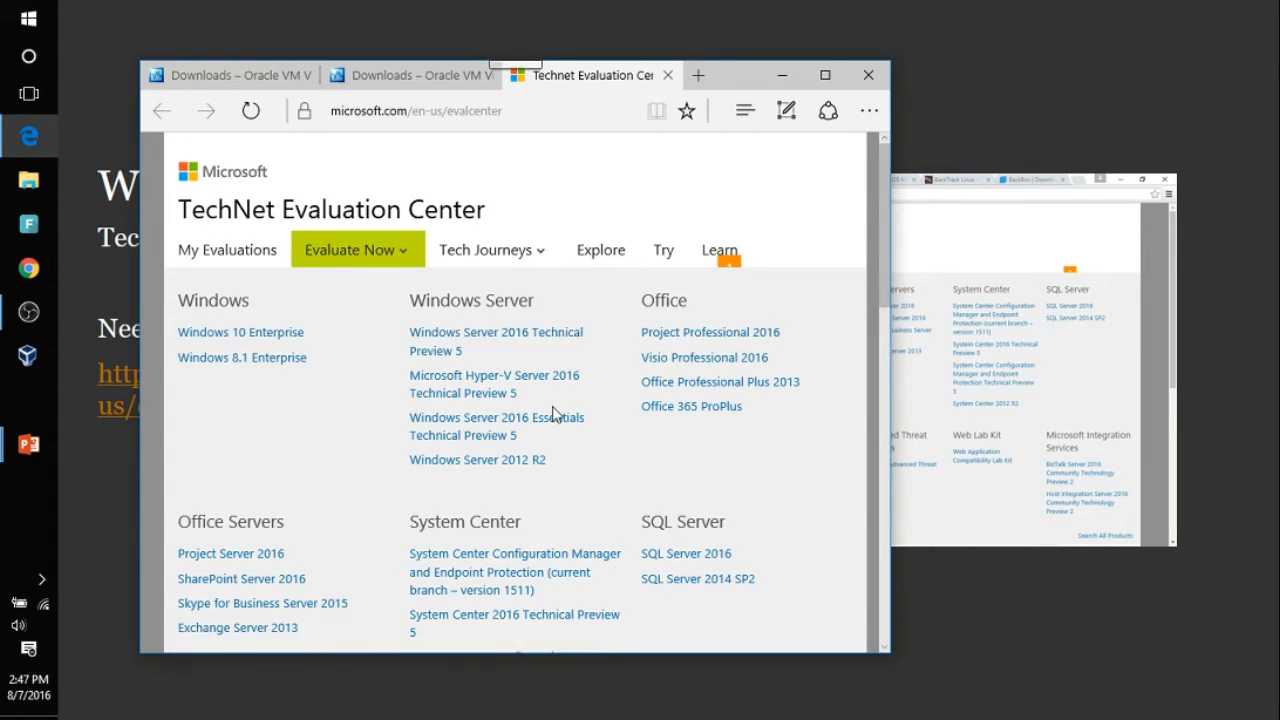
{"action": "mouse_move", "coordinate": [550, 458]}
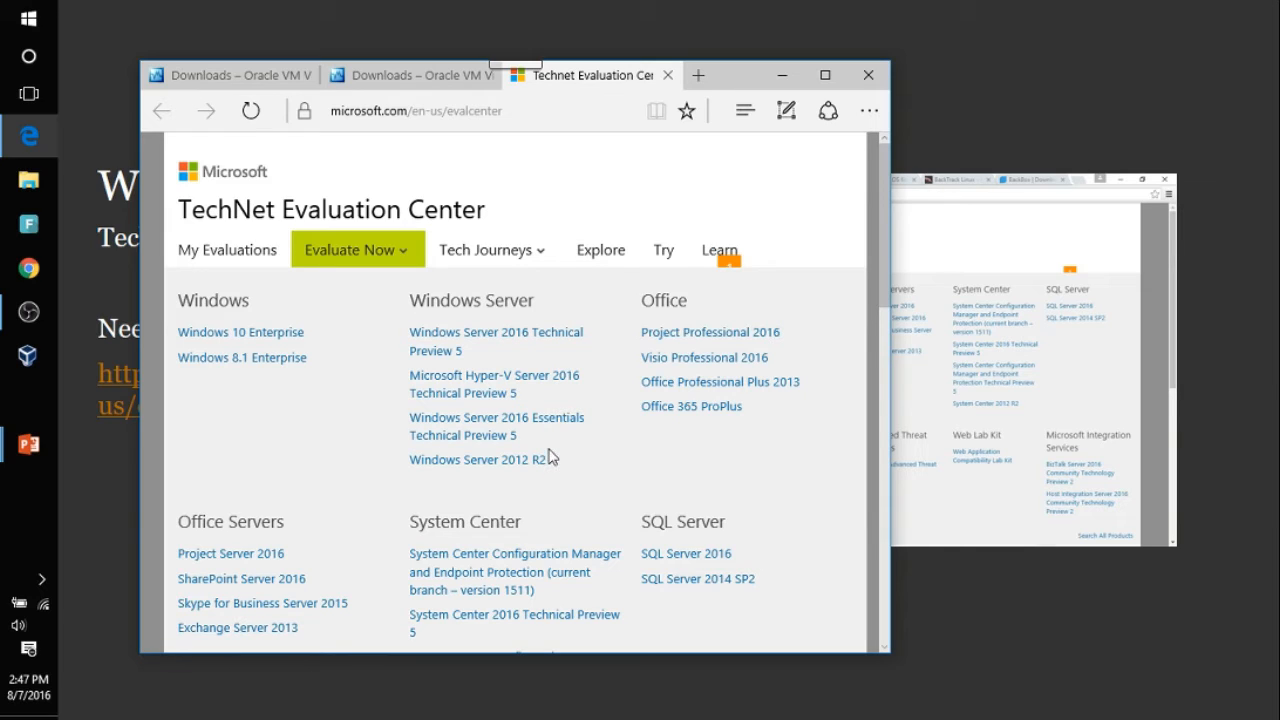
{"action": "mouse_move", "coordinate": [540, 444]}
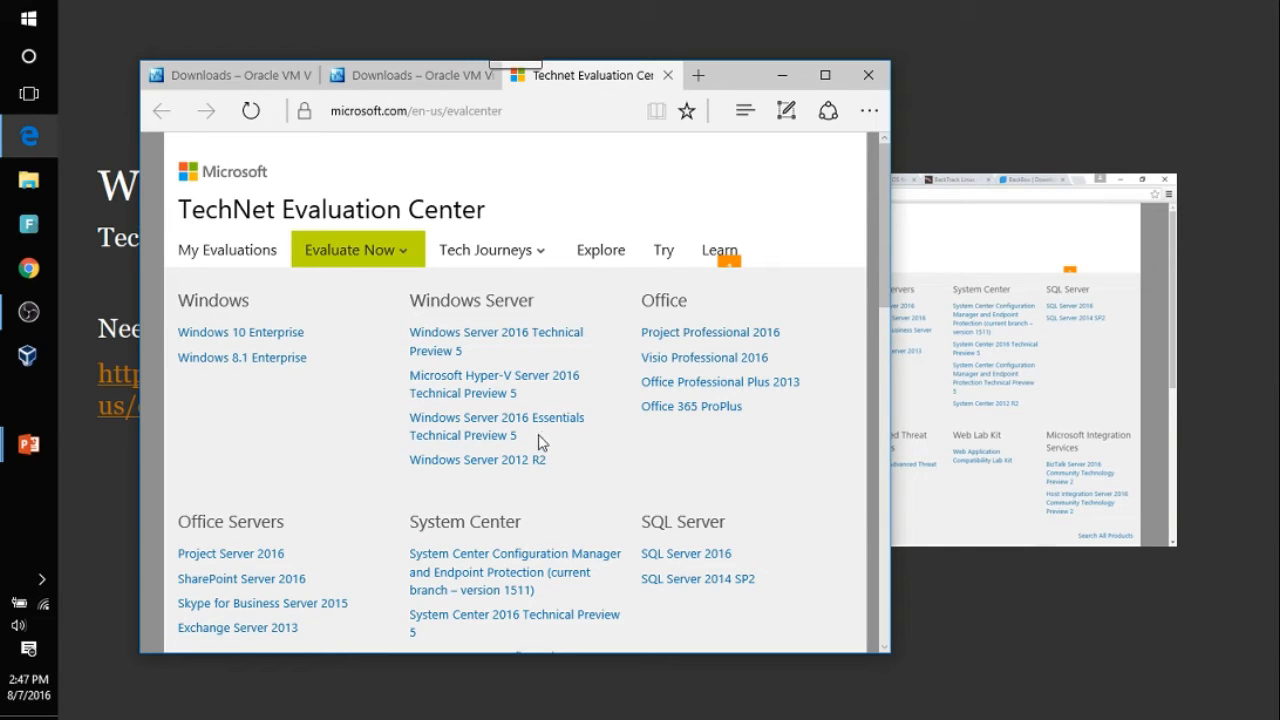
{"action": "mouse_move", "coordinate": [532, 444]}
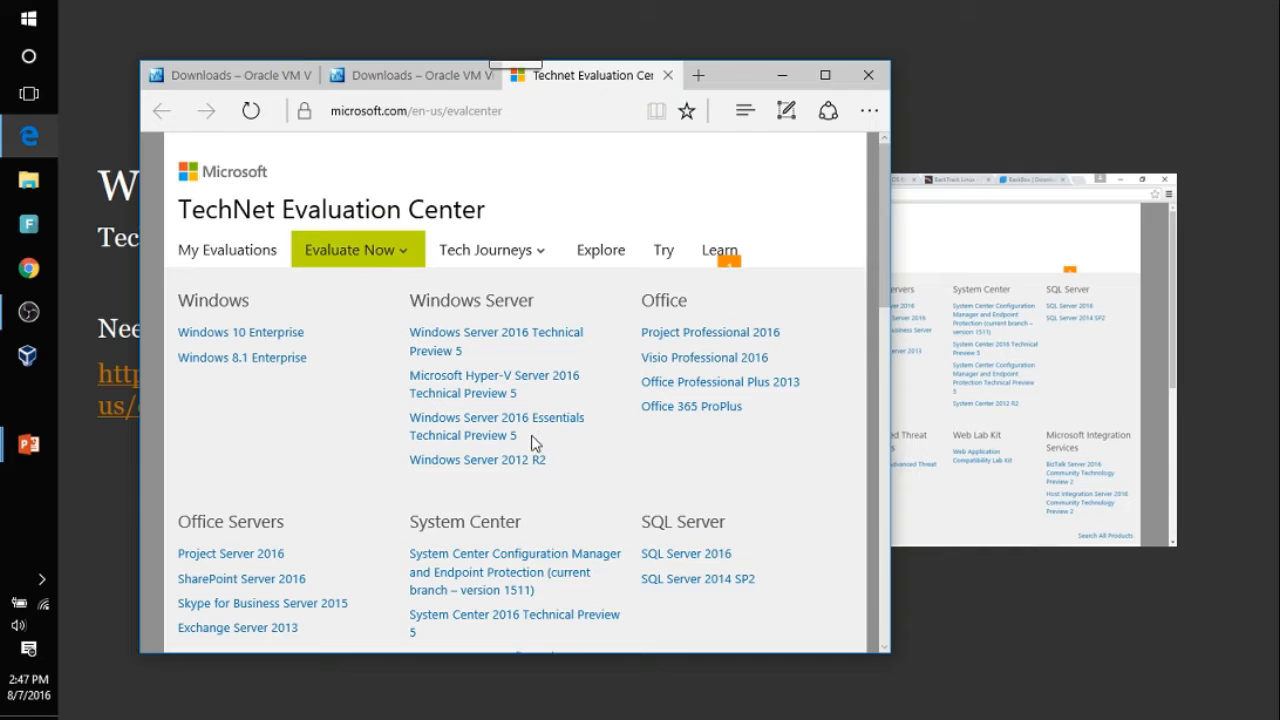
{"action": "mouse_move", "coordinate": [490, 344]}
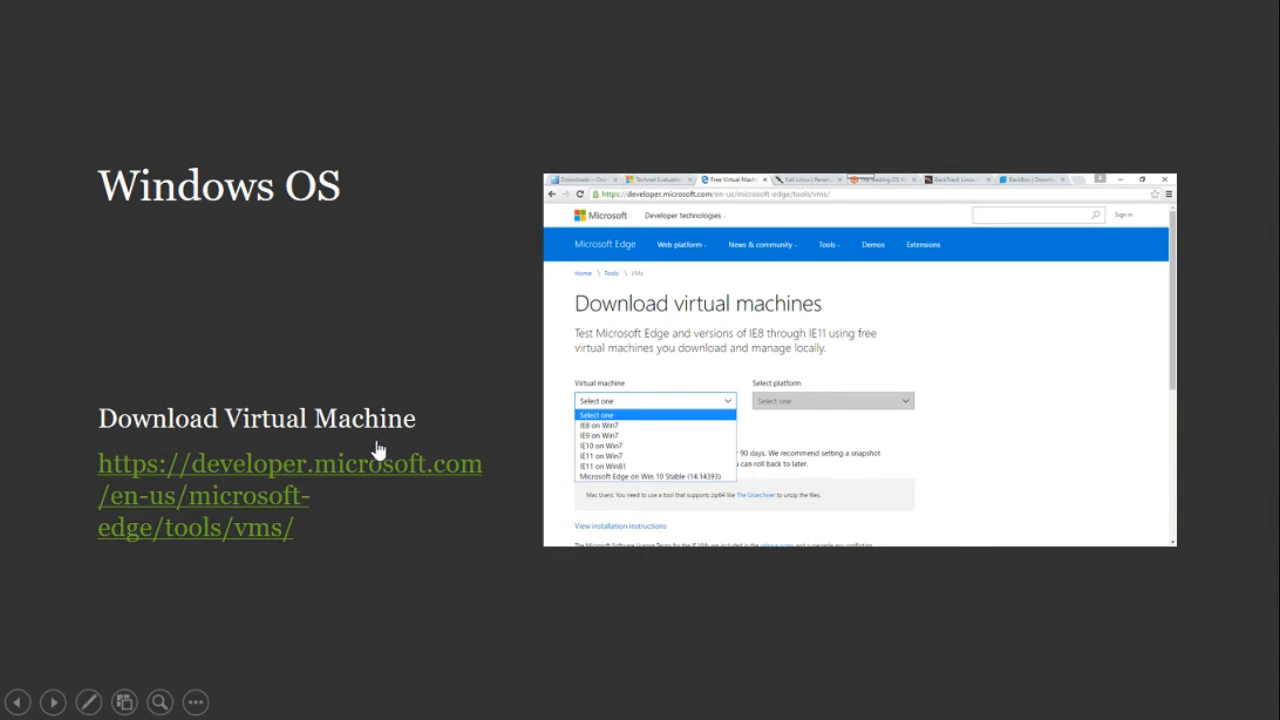
{"action": "mouse_move", "coordinate": [420, 578]}
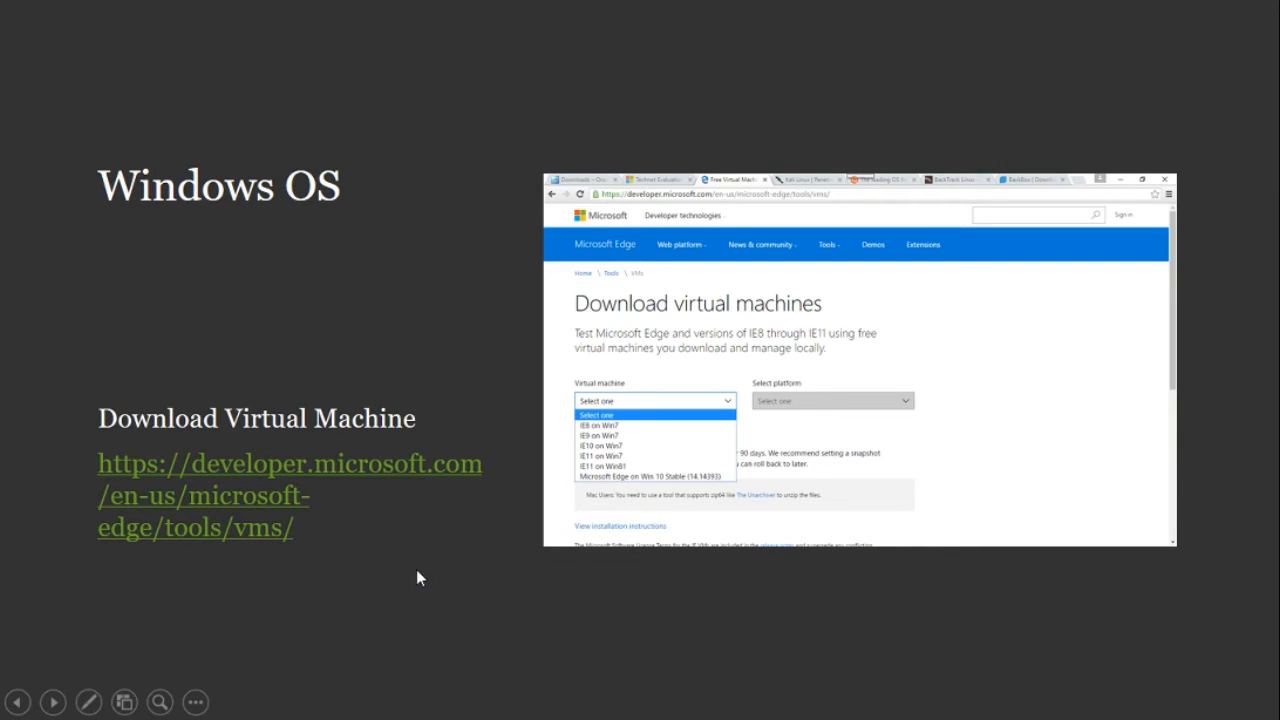
{"action": "mouse_move", "coordinate": [378, 464]}
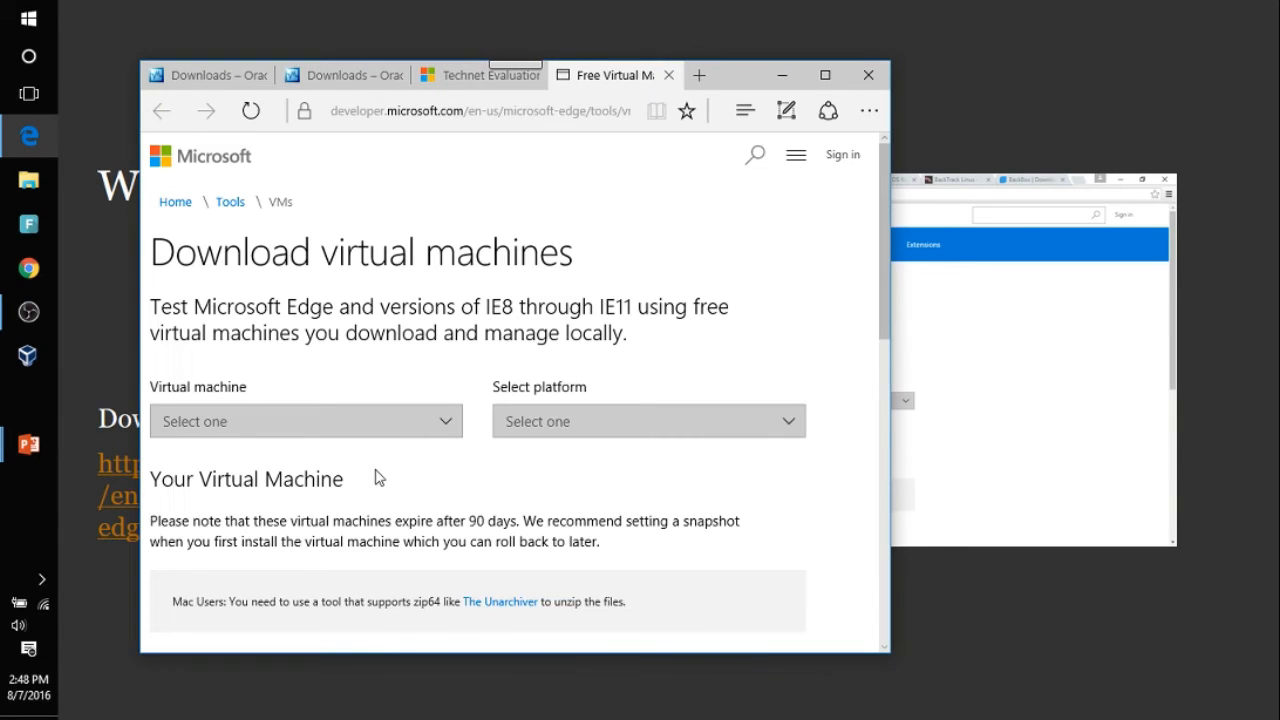
Step: Expand the Virtual machine dropdown listing IE8 on Win7 through Microsoft Edge on Win 10
{"action": "left_click", "coordinate": [304, 420]}
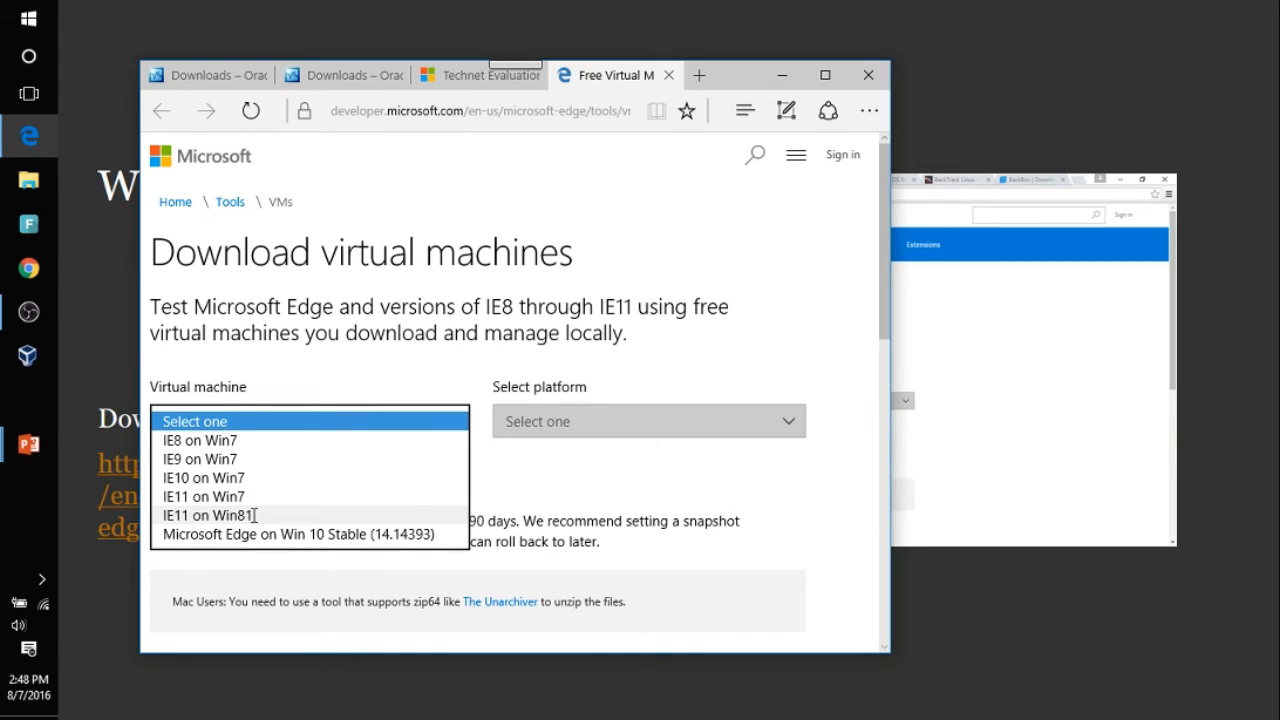
{"action": "mouse_move", "coordinate": [248, 516]}
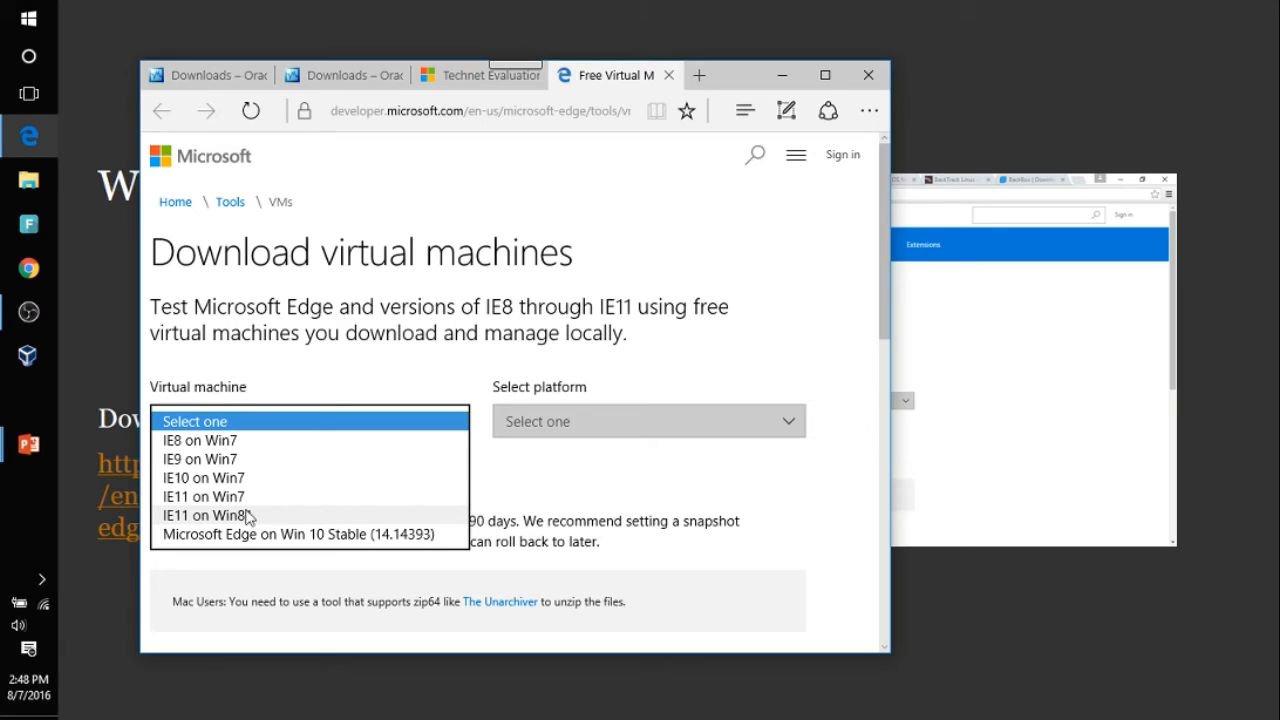
{"action": "mouse_move", "coordinate": [244, 524]}
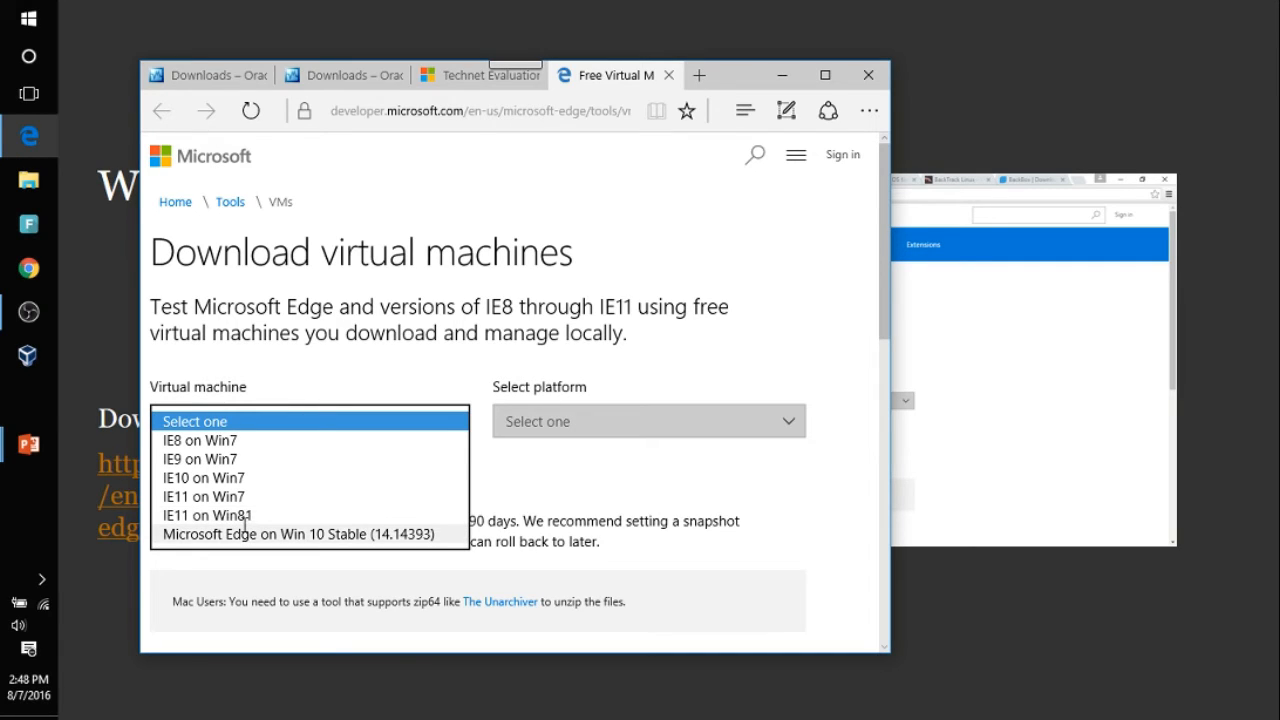
{"action": "mouse_move", "coordinate": [198, 442]}
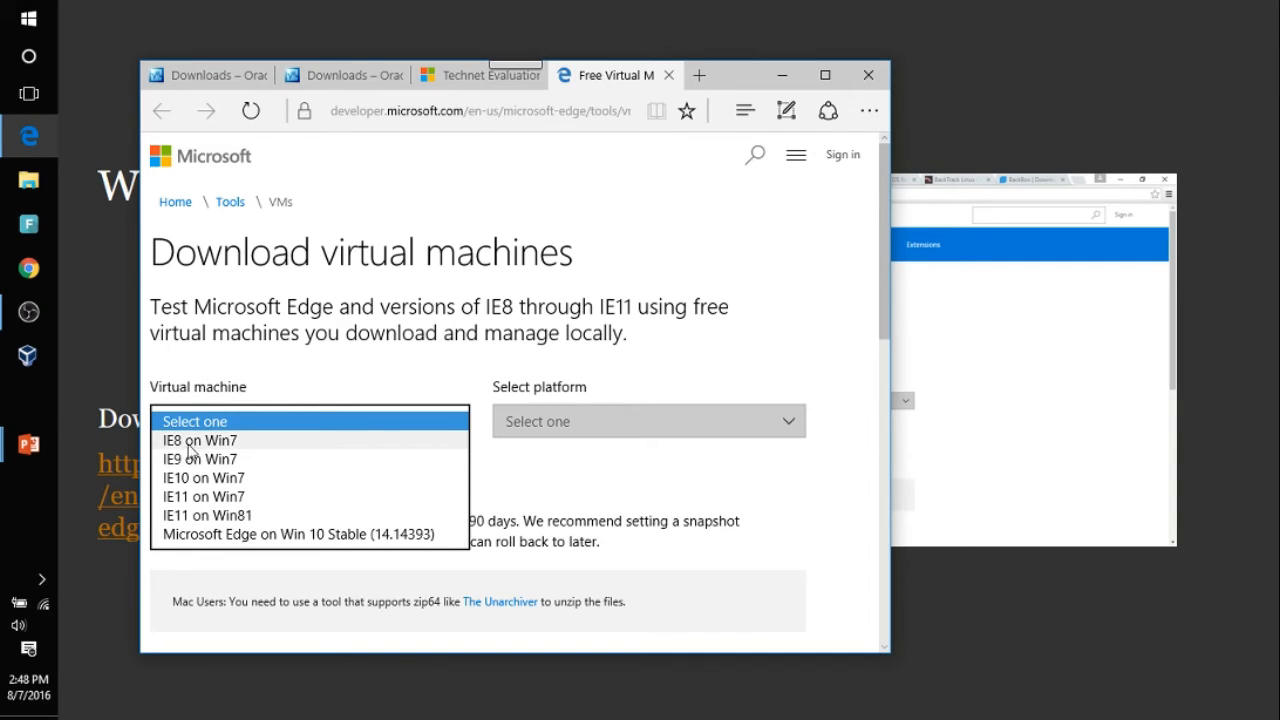
{"action": "mouse_move", "coordinate": [228, 560]}
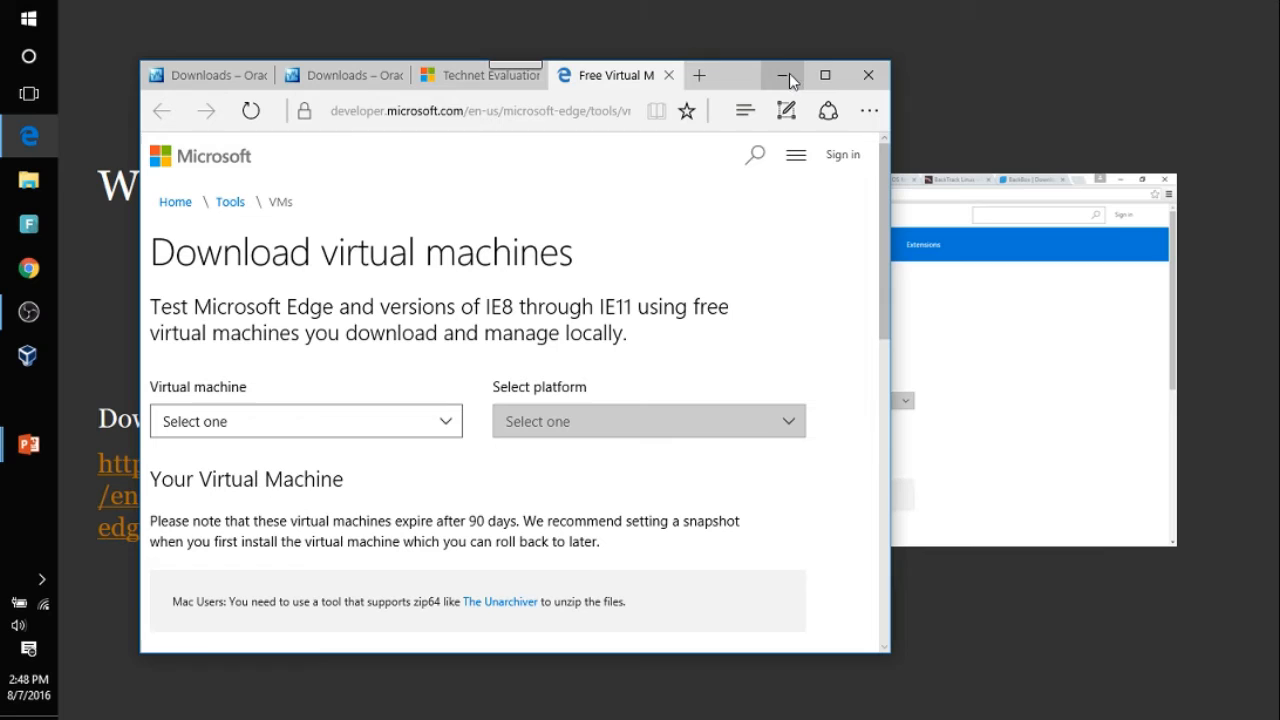
Step: Minimize Edge to return to the Kali Linux 2.0 slide in the deck
{"action": "left_click", "coordinate": [784, 76]}
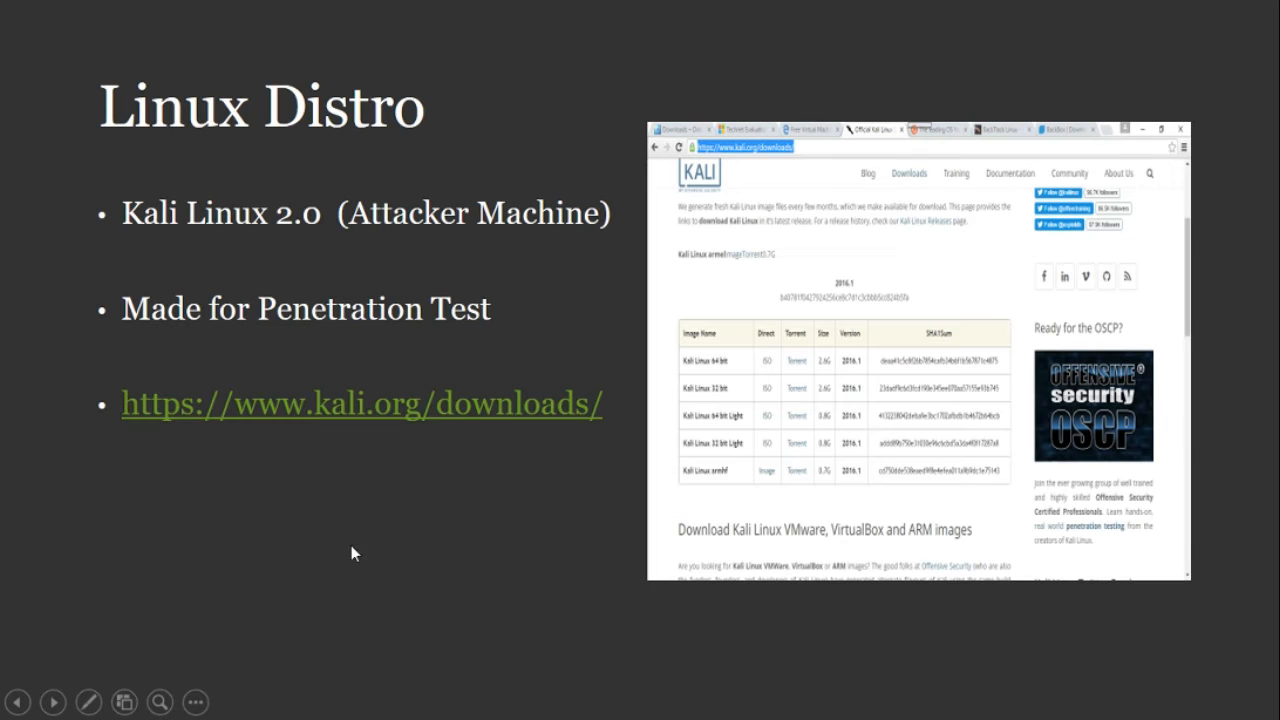
{"action": "mouse_move", "coordinate": [378, 408]}
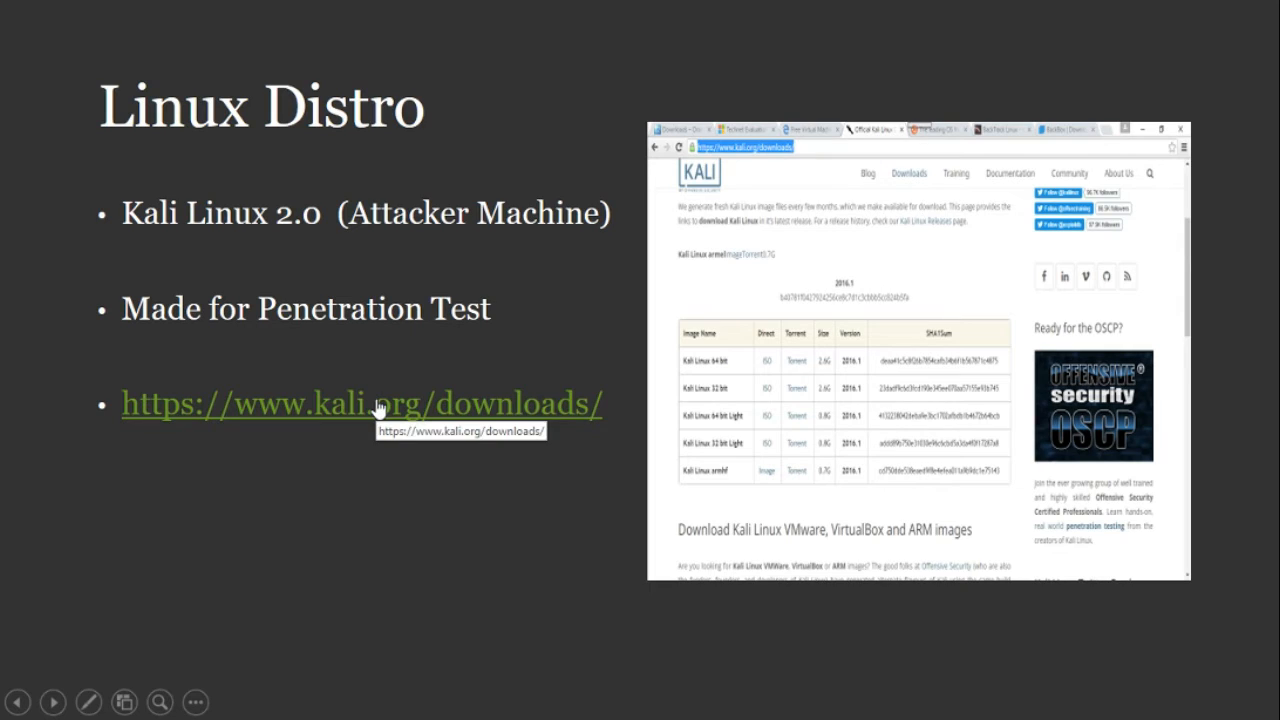
{"action": "mouse_move", "coordinate": [384, 210]}
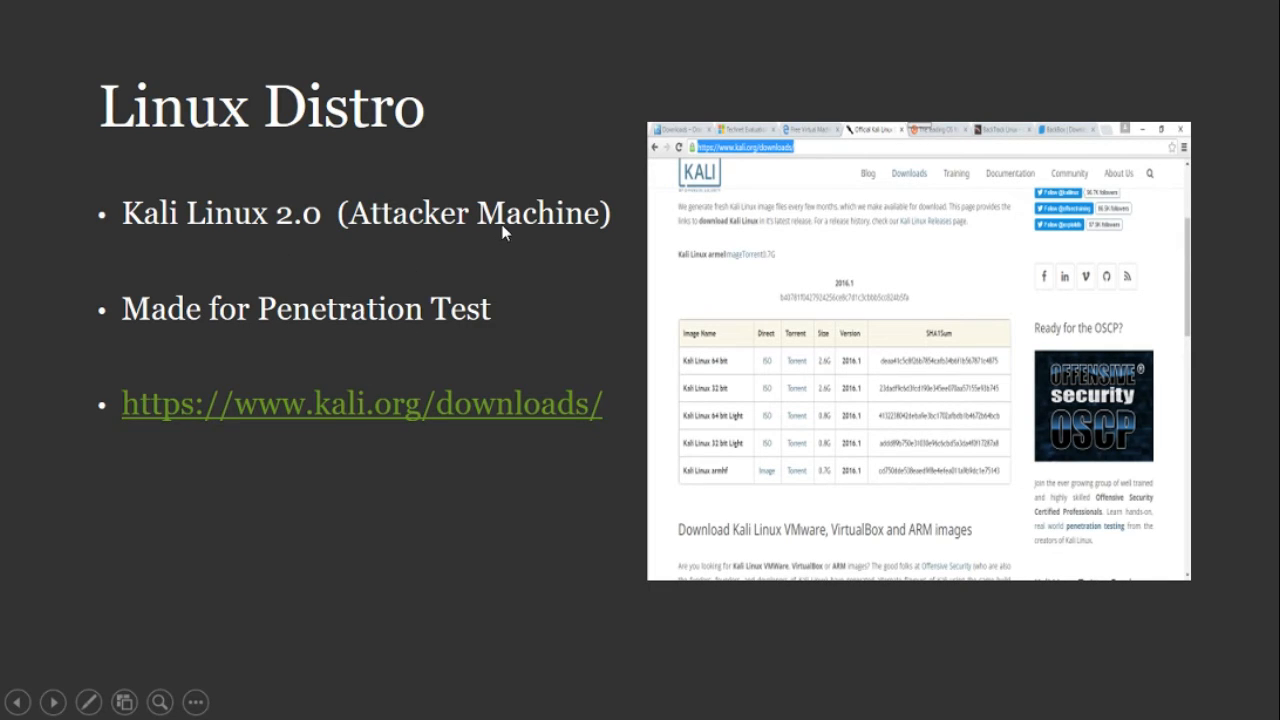
{"action": "mouse_move", "coordinate": [228, 260]}
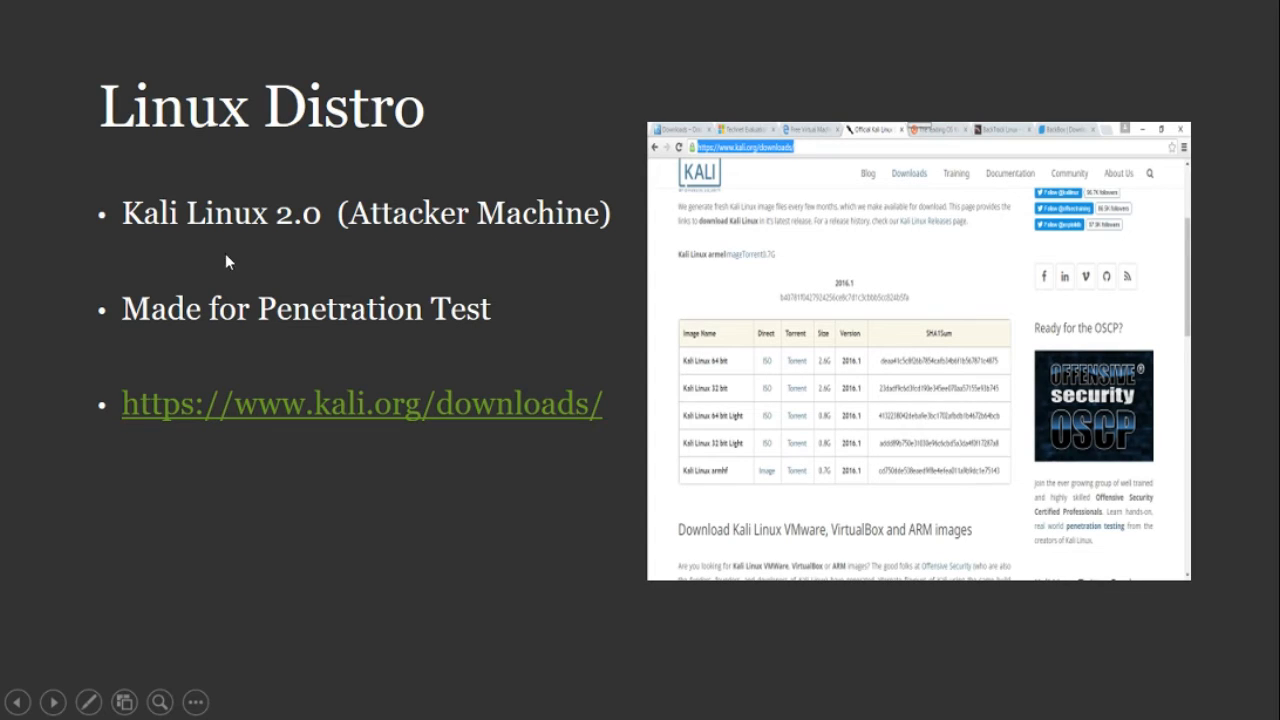
{"action": "mouse_move", "coordinate": [428, 500]}
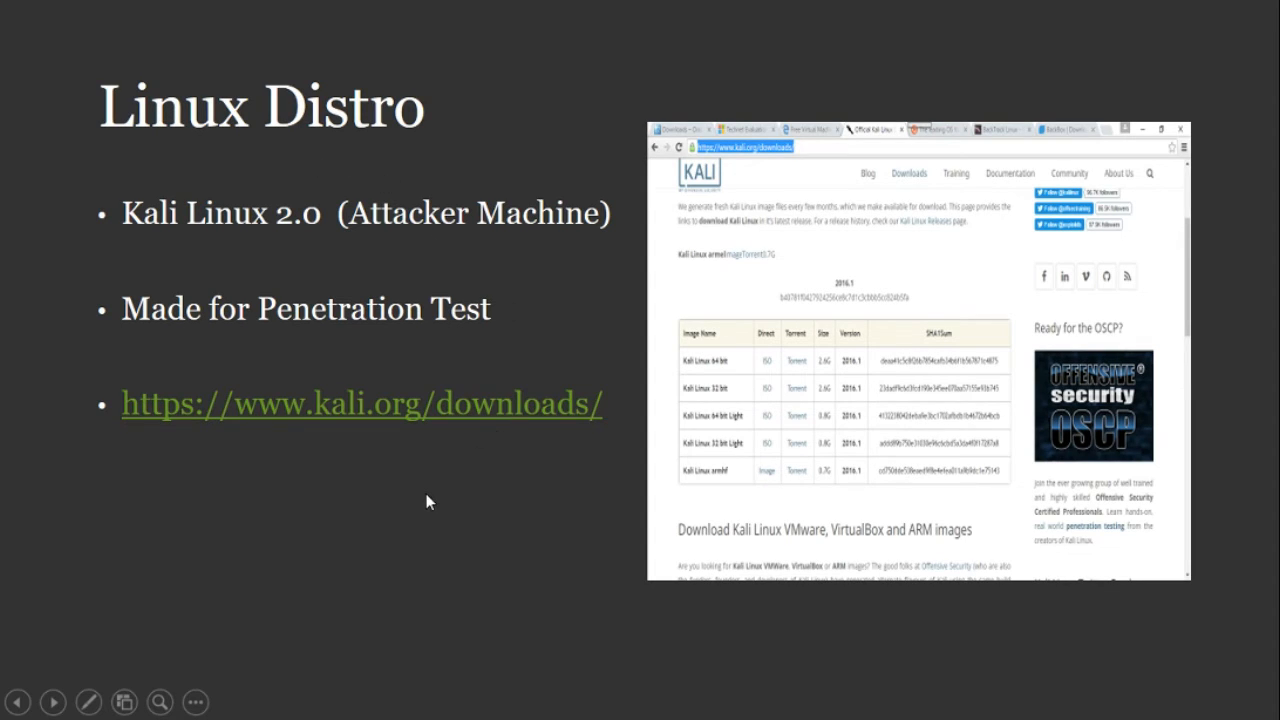
{"action": "mouse_move", "coordinate": [418, 304]}
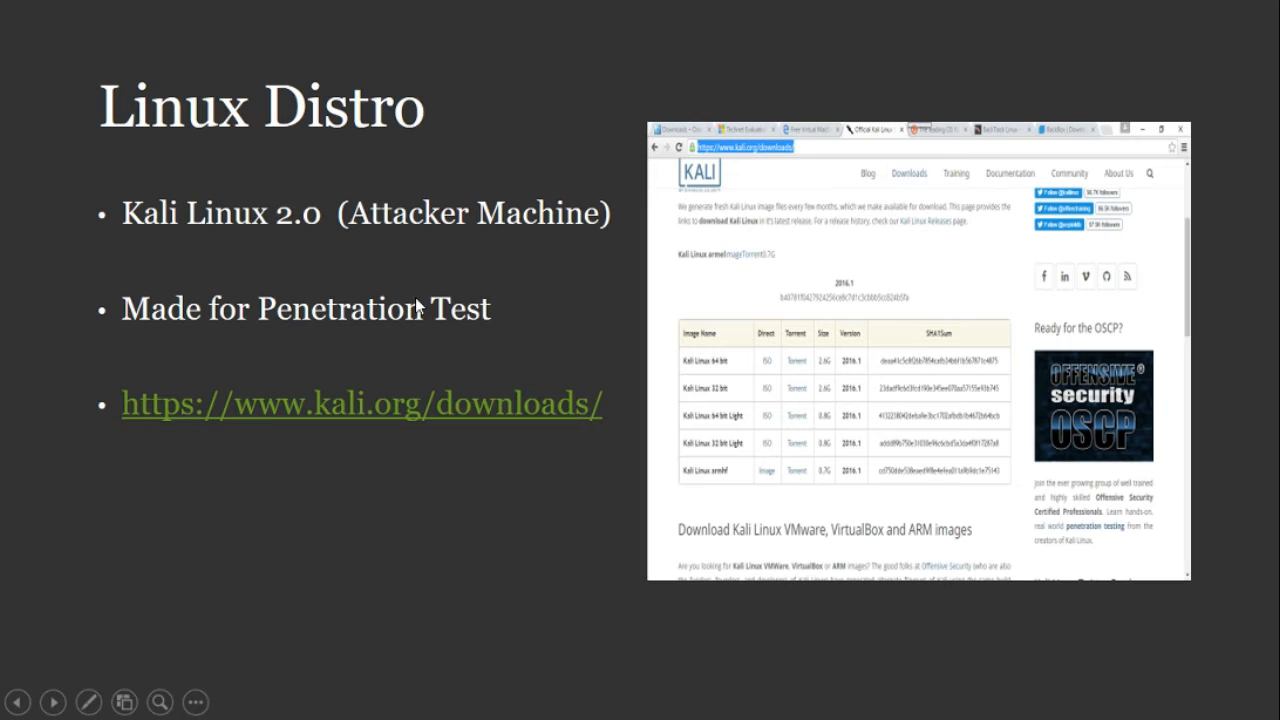
{"action": "mouse_move", "coordinate": [416, 404]}
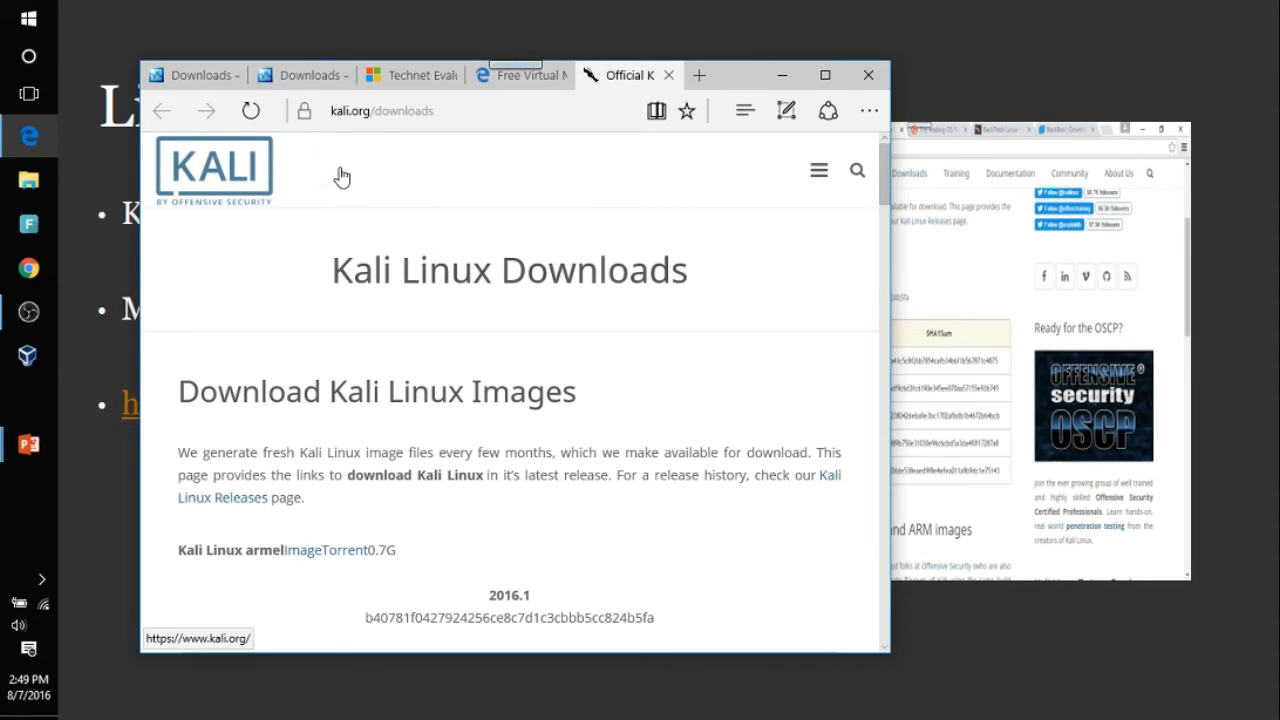
{"action": "mouse_move", "coordinate": [424, 140]}
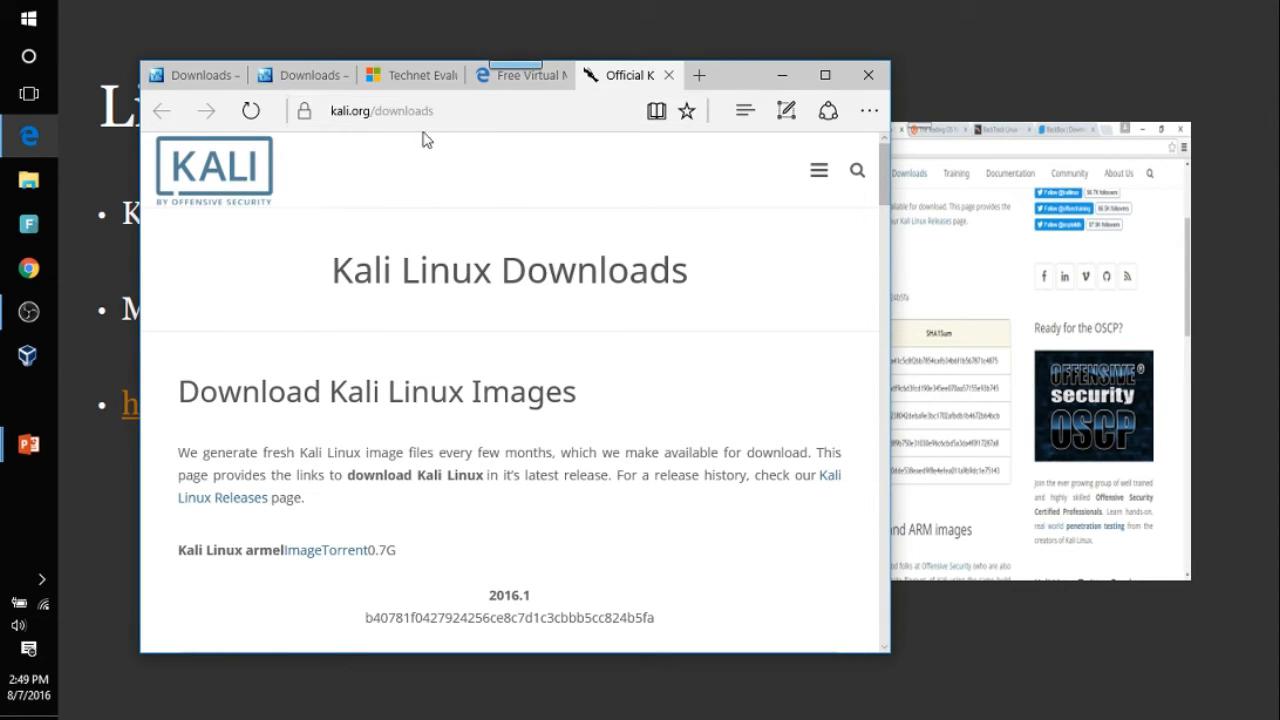
{"action": "mouse_move", "coordinate": [830, 288]}
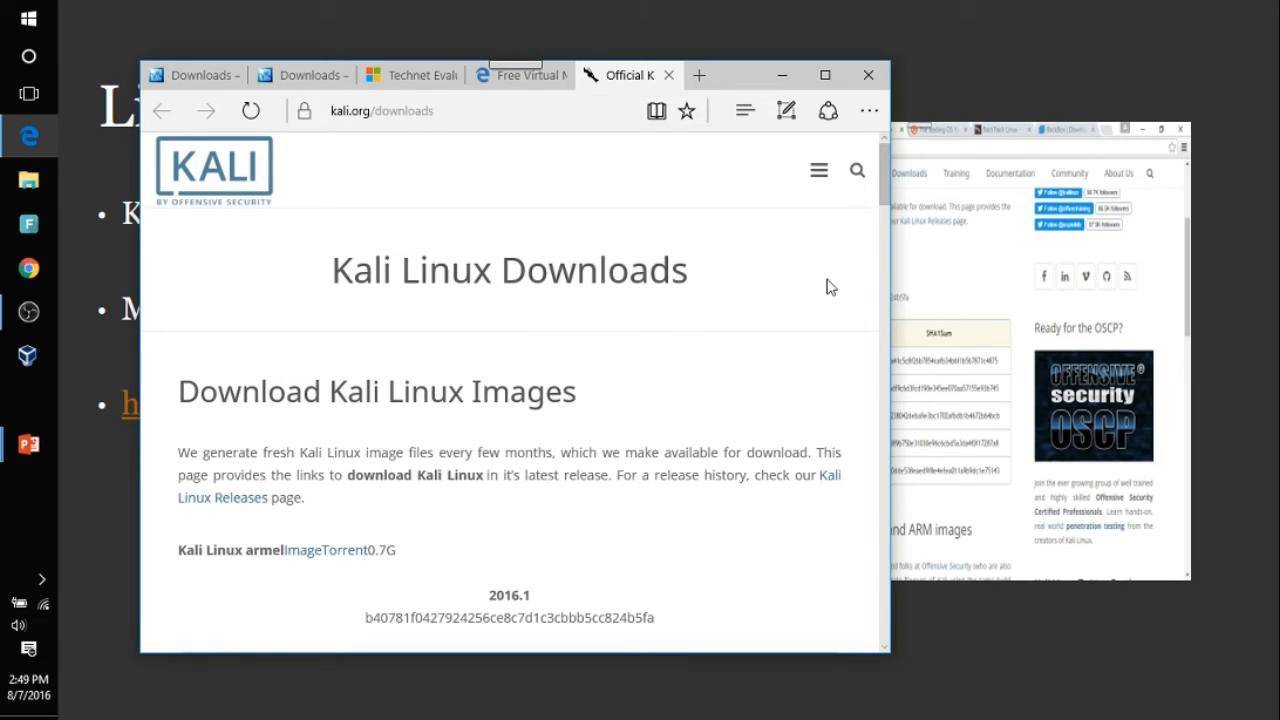
Step: Bring the Kali 2016.1 image table into view, then minimize the browser
{"action": "scroll", "scroll_direction": "down", "scroll_amount": 3}
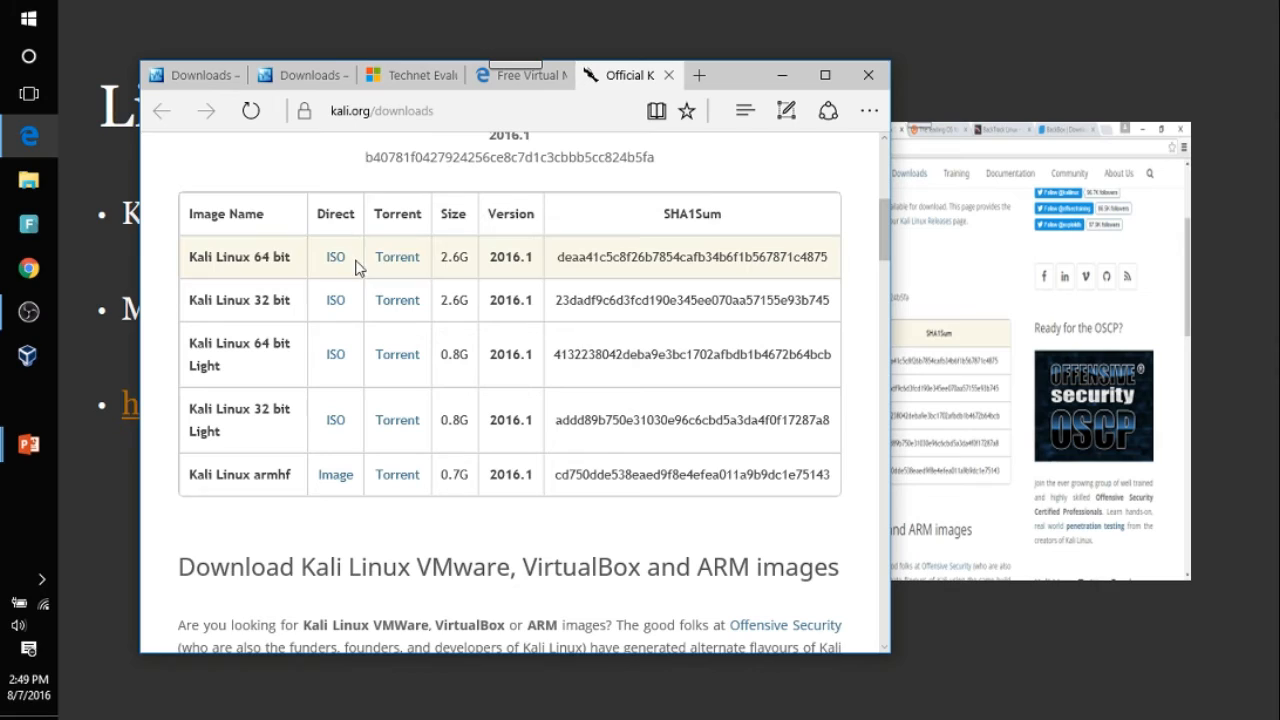
{"action": "mouse_move", "coordinate": [348, 212]}
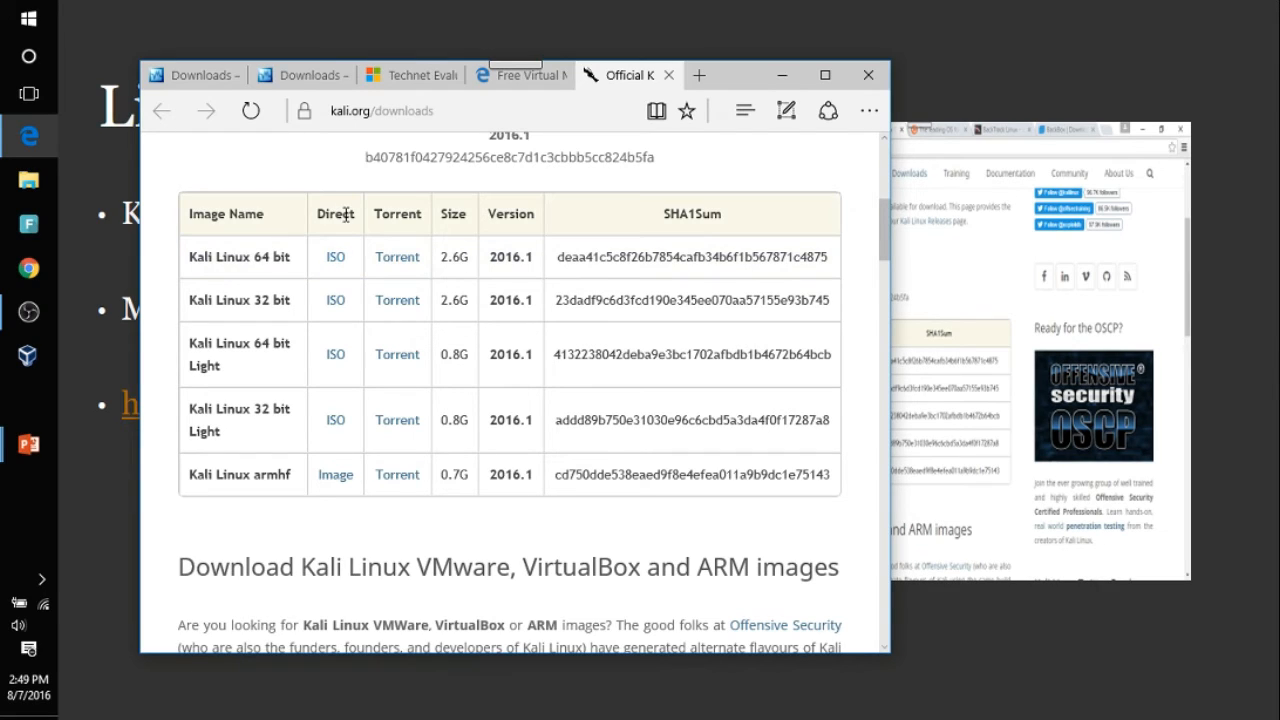
{"action": "mouse_move", "coordinate": [304, 260]}
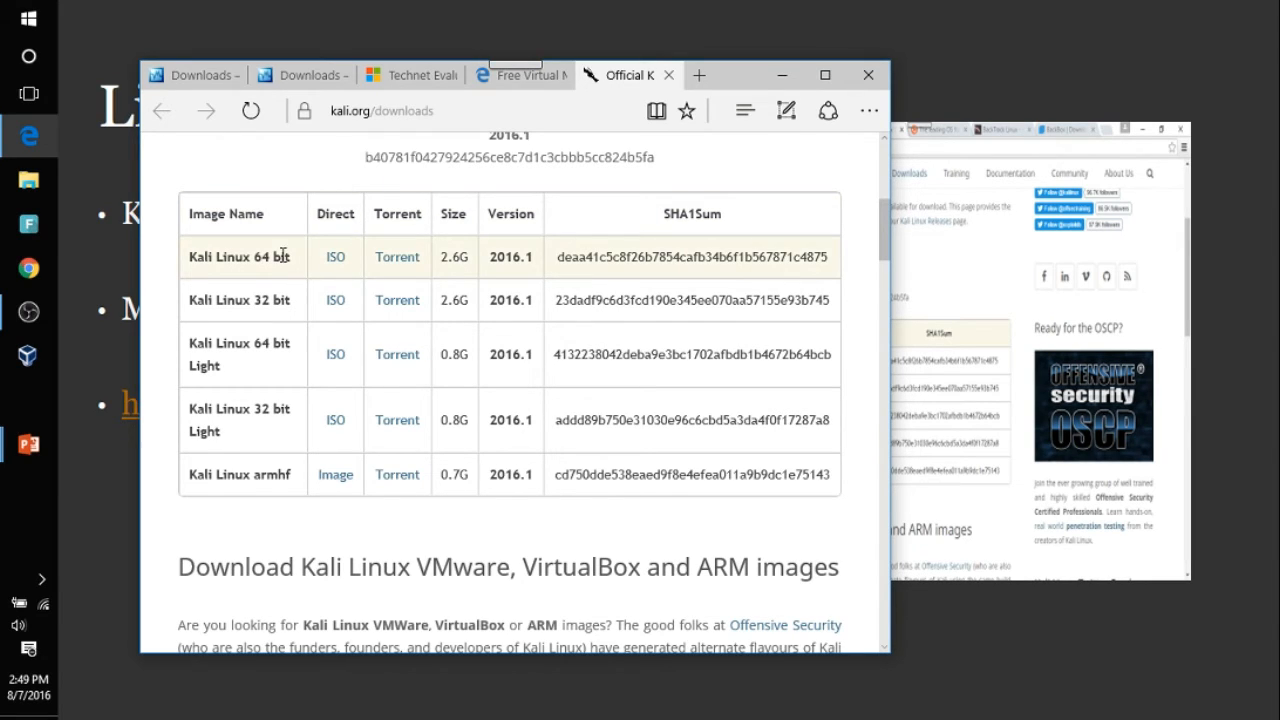
{"action": "mouse_move", "coordinate": [270, 324]}
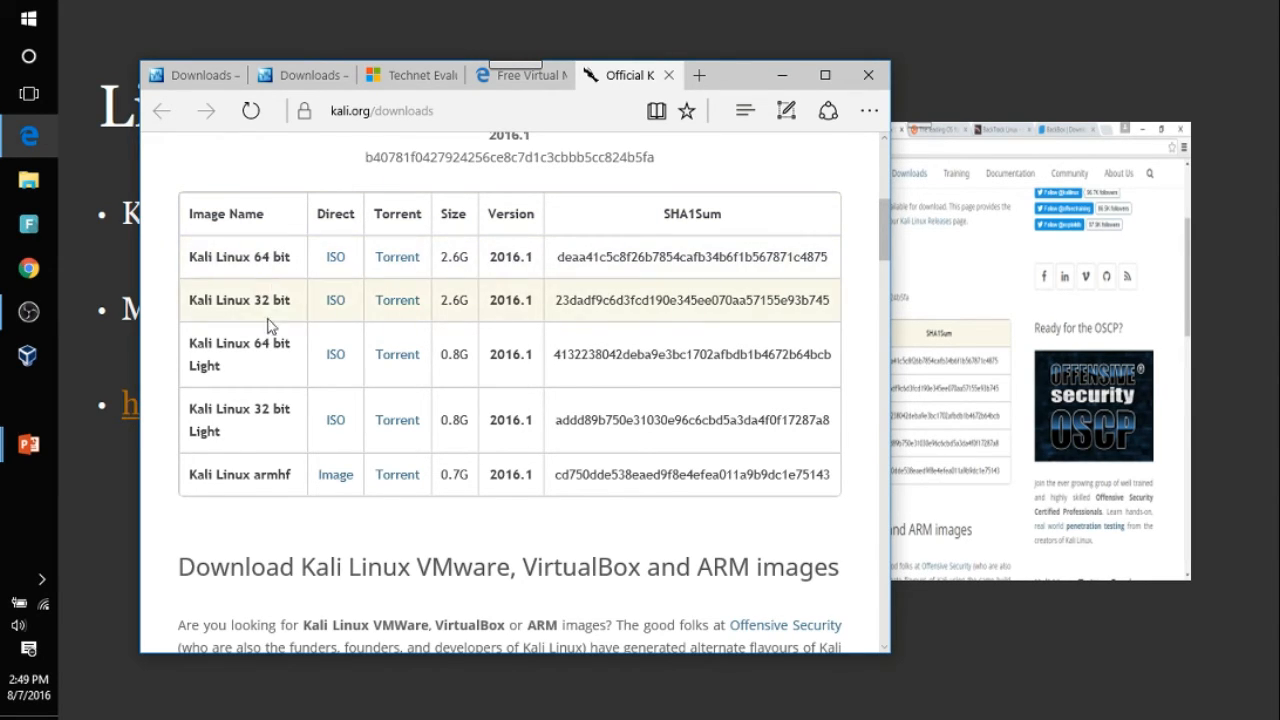
{"action": "mouse_move", "coordinate": [280, 370]}
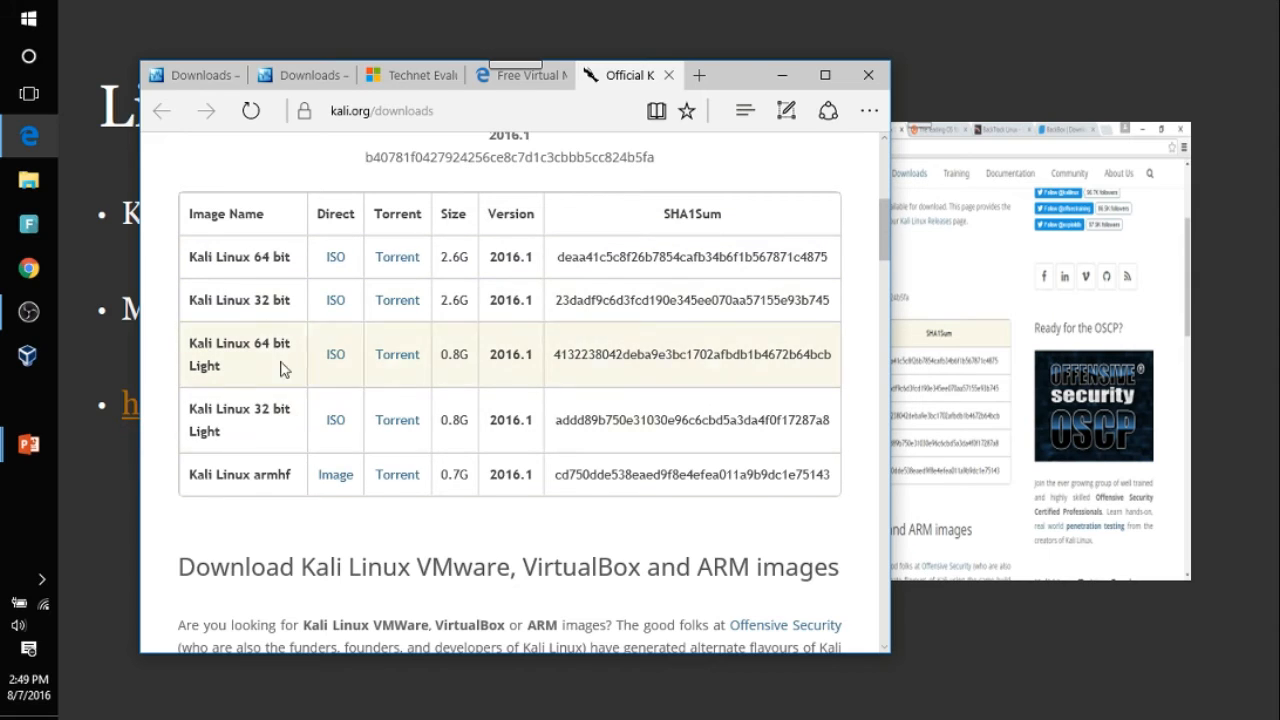
{"action": "mouse_move", "coordinate": [268, 262]}
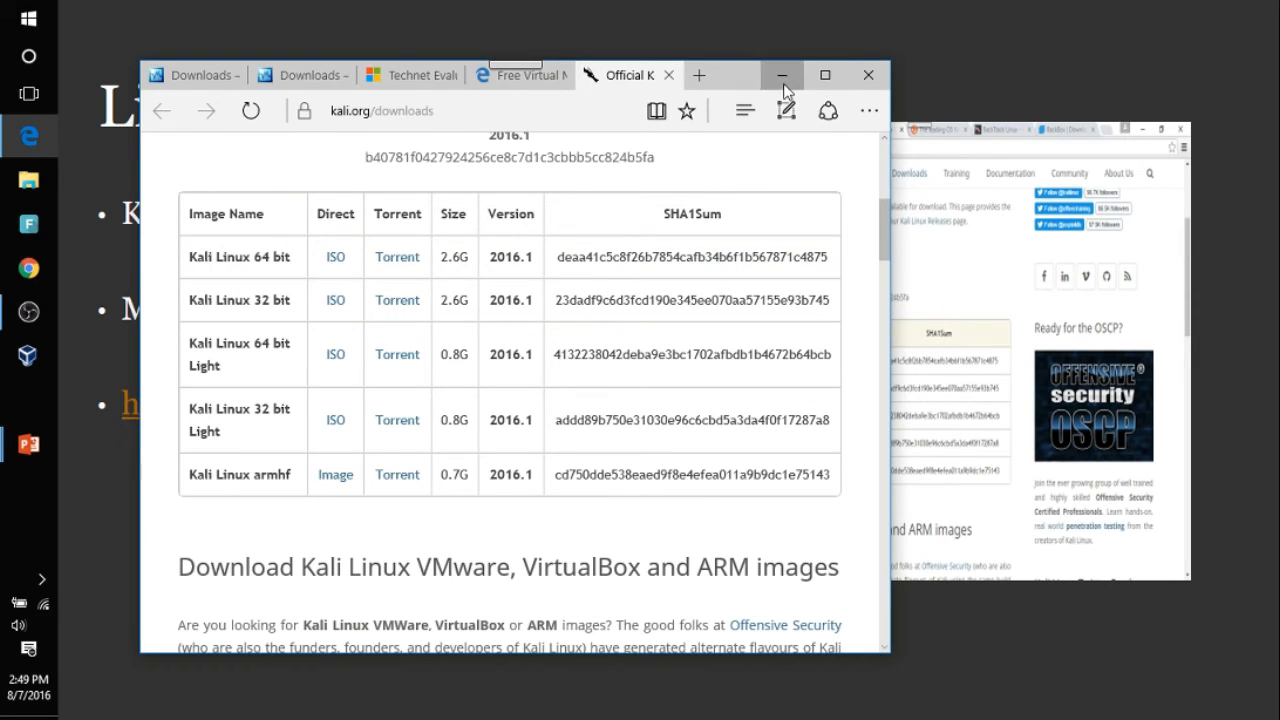
{"action": "left_click", "coordinate": [782, 76]}
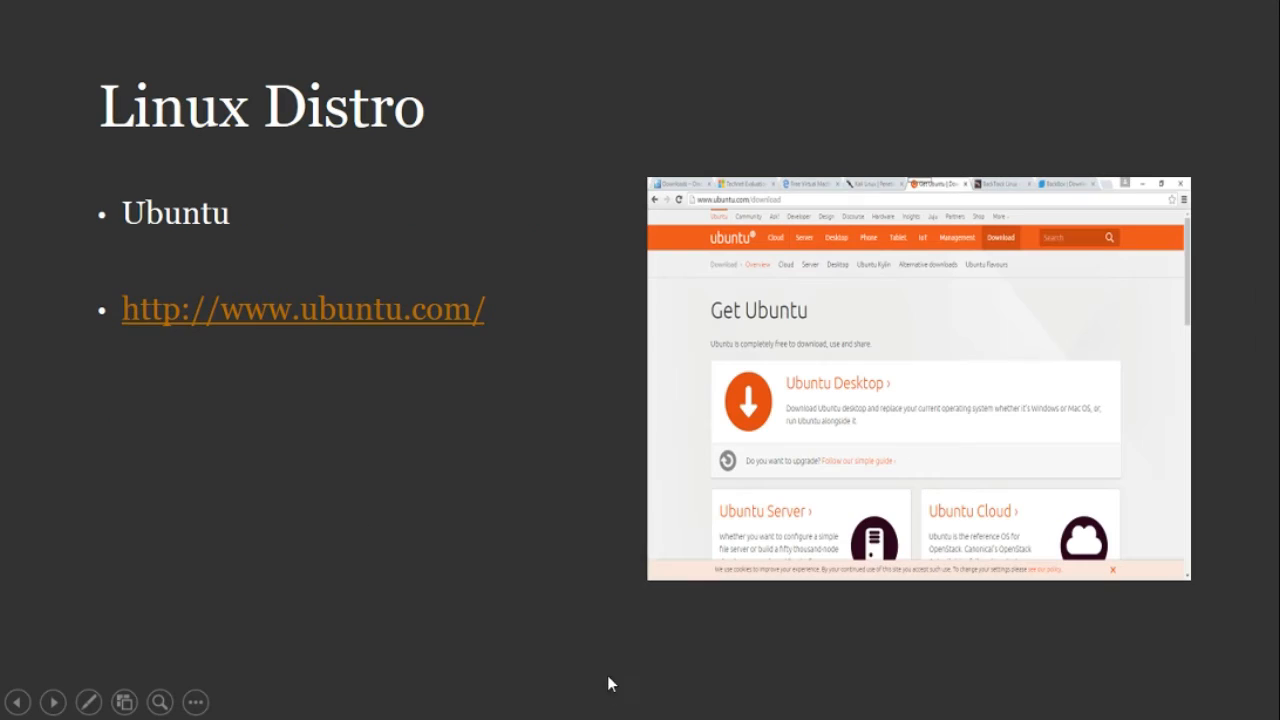
{"action": "mouse_move", "coordinate": [424, 488]}
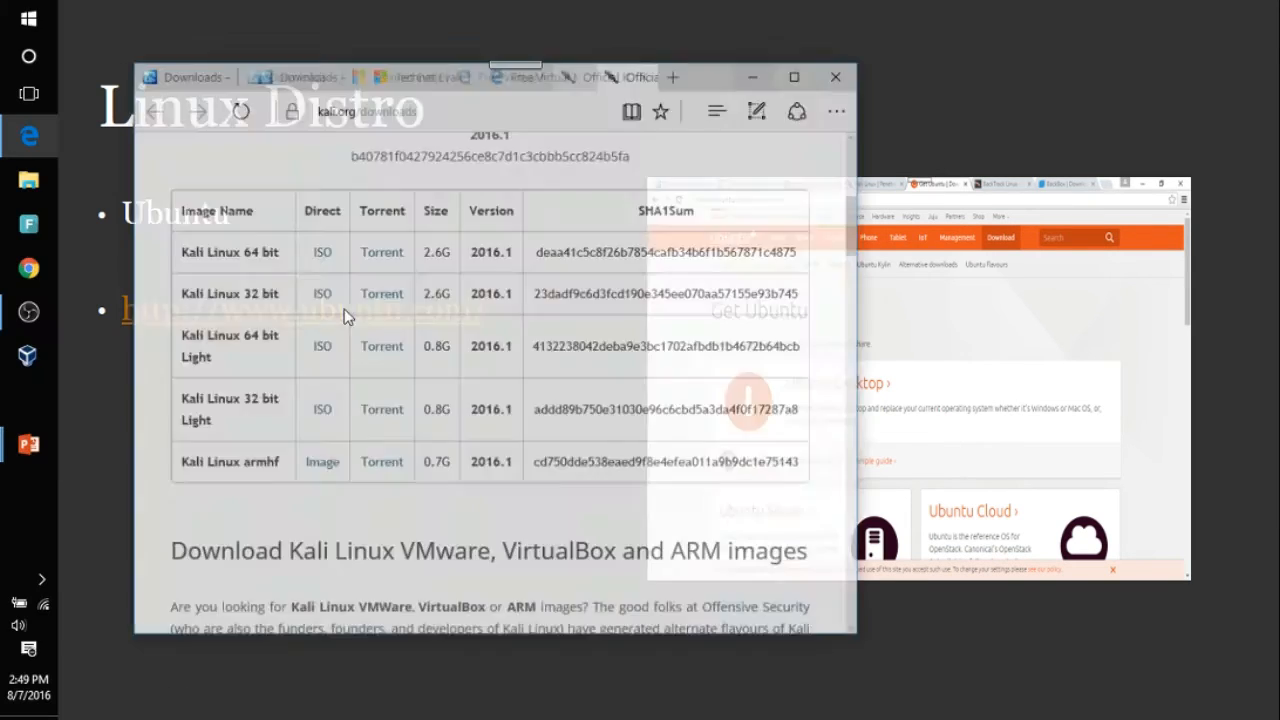
Step: Maximize Edge and go to the Get Ubuntu download page from ubuntu.com's navigation
{"action": "left_click", "coordinate": [630, 76]}
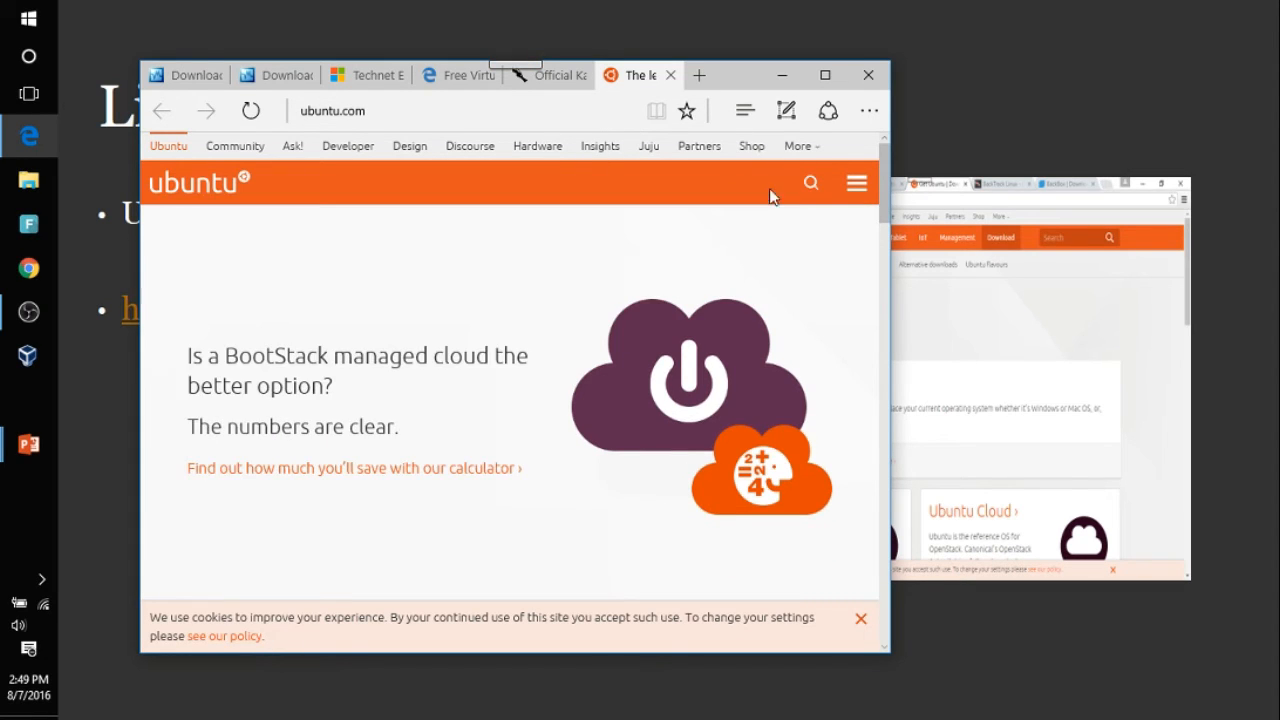
{"action": "mouse_move", "coordinate": [790, 496]}
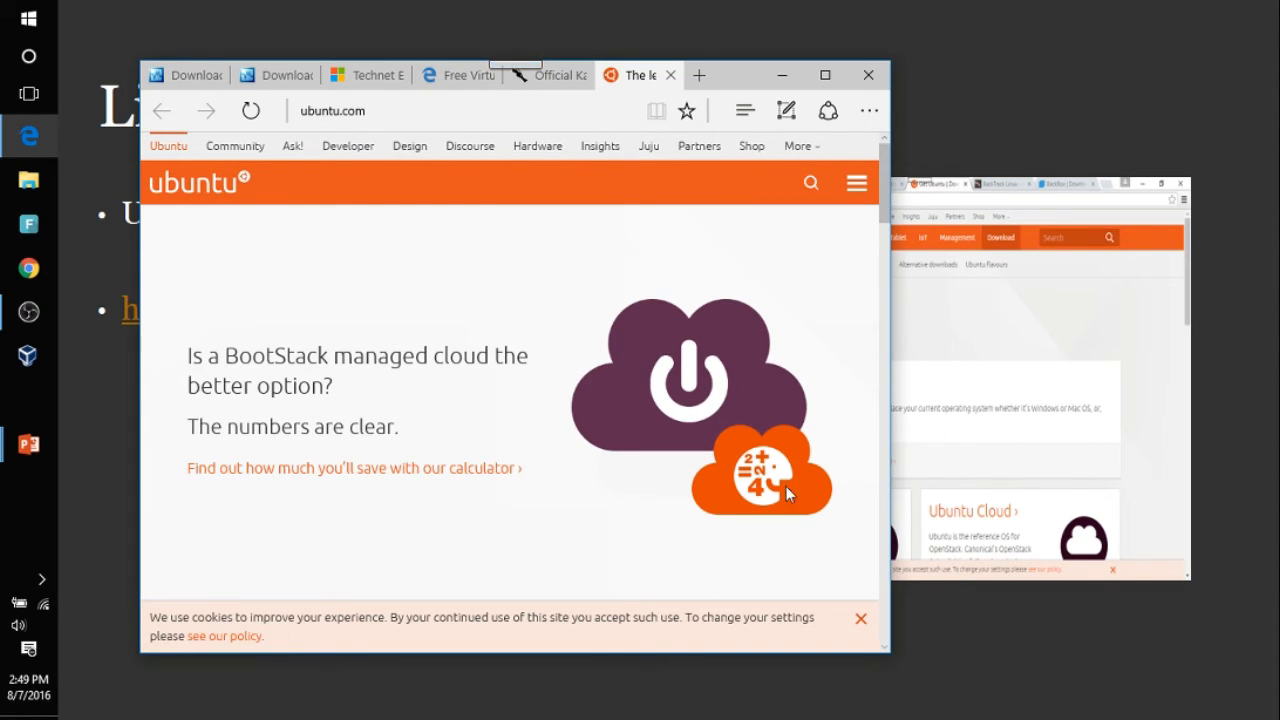
{"action": "scroll", "scroll_direction": "down", "scroll_amount": 3}
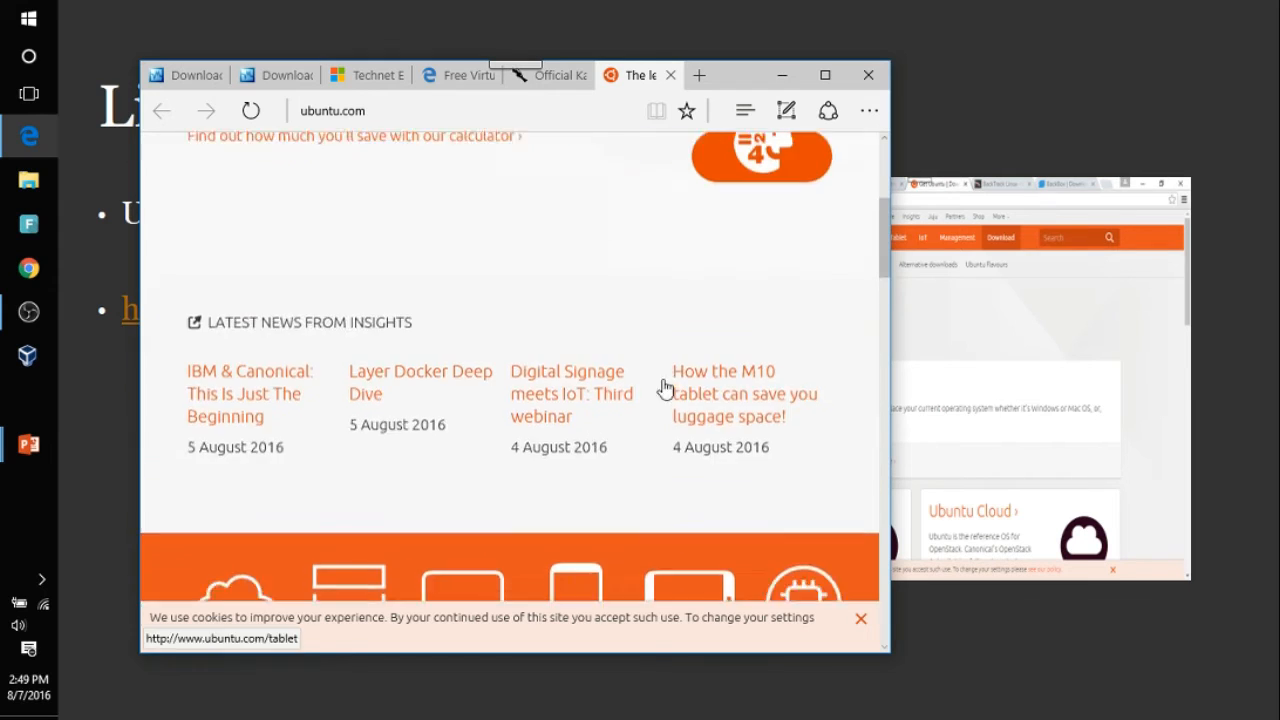
{"action": "scroll", "scroll_direction": "up", "scroll_amount": 3}
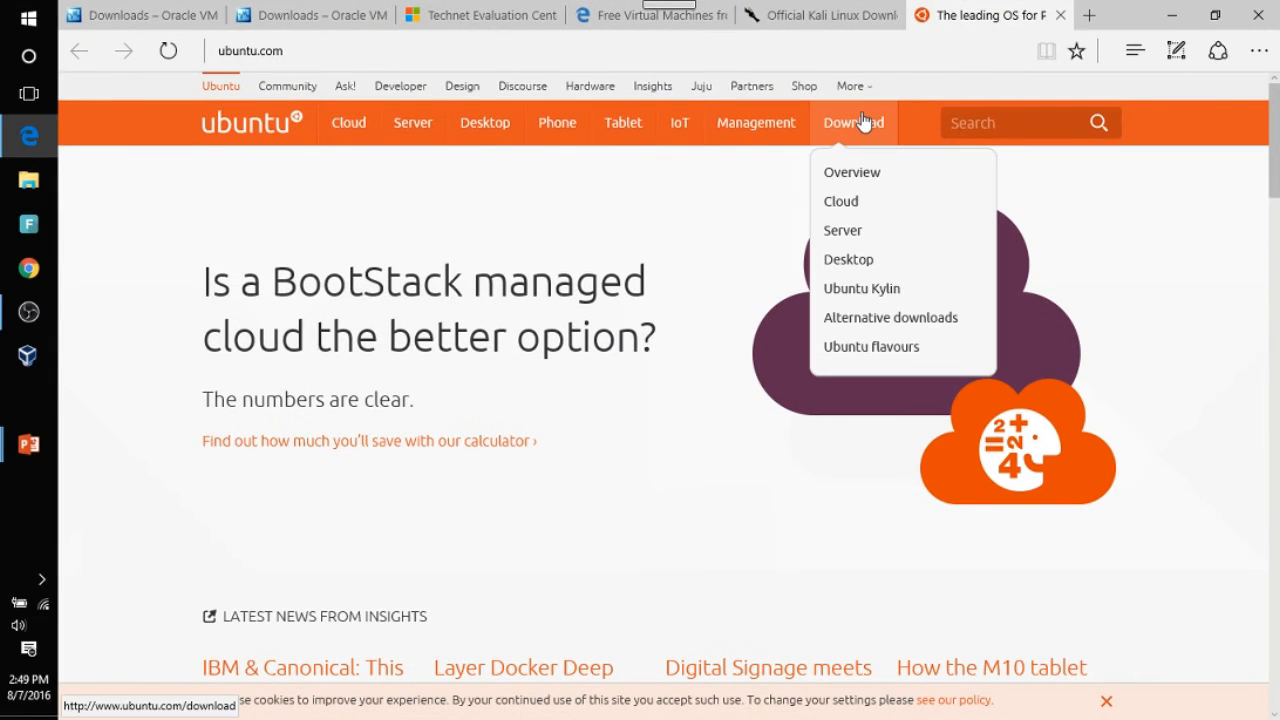
{"action": "left_click", "coordinate": [852, 172]}
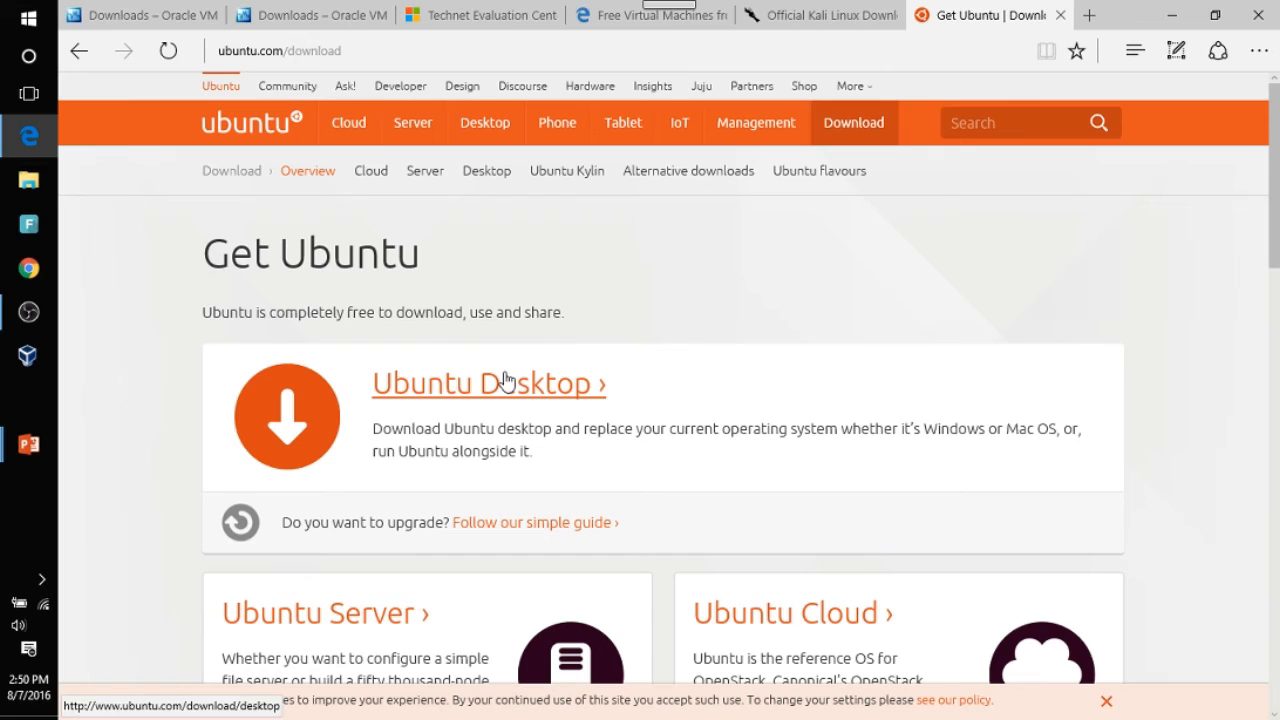
Step: Scroll through the Desktop, Server, Cloud, Kylin and Core edition cards
{"action": "scroll", "scroll_direction": "down", "scroll_amount": 3}
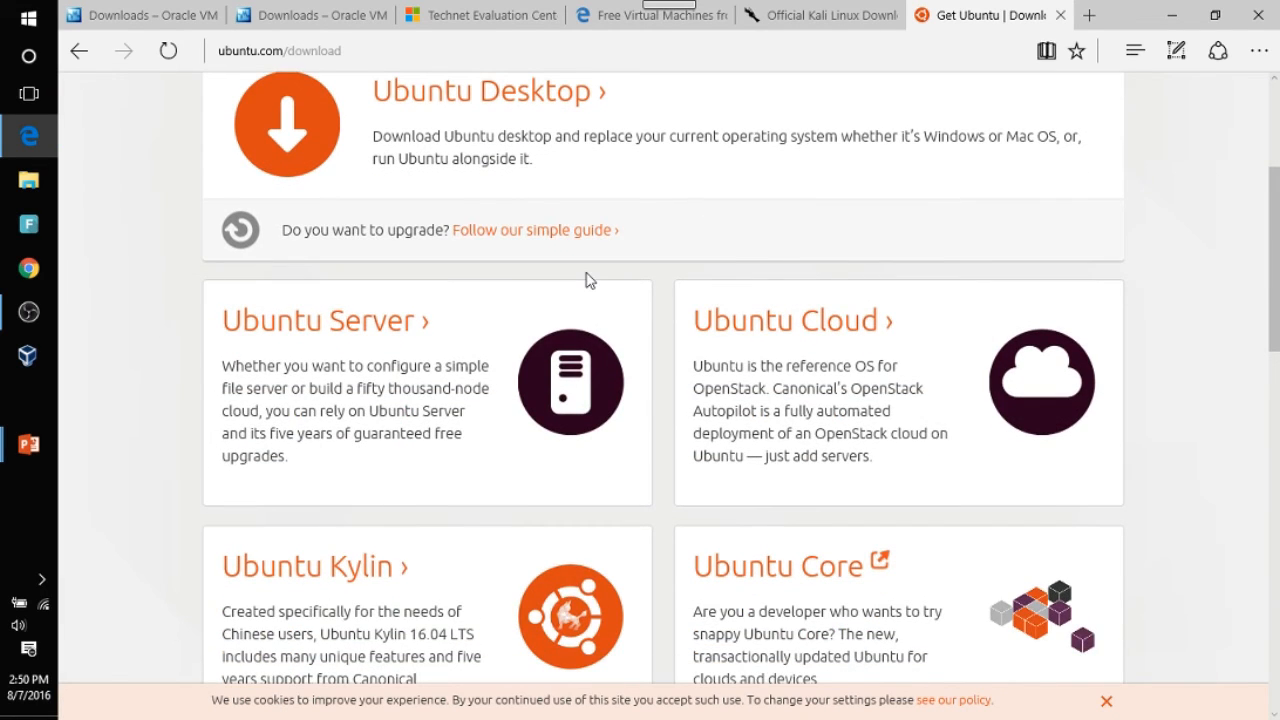
{"action": "scroll", "scroll_direction": "down", "scroll_amount": 3}
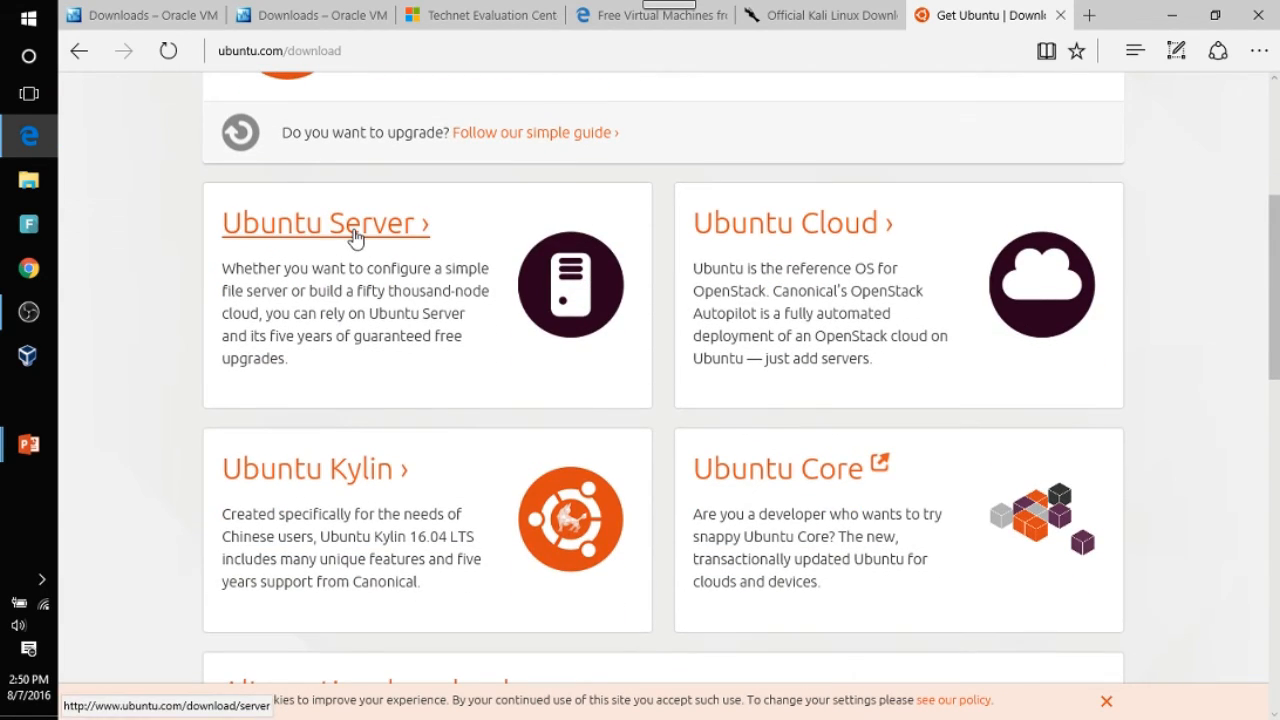
{"action": "mouse_move", "coordinate": [316, 468]}
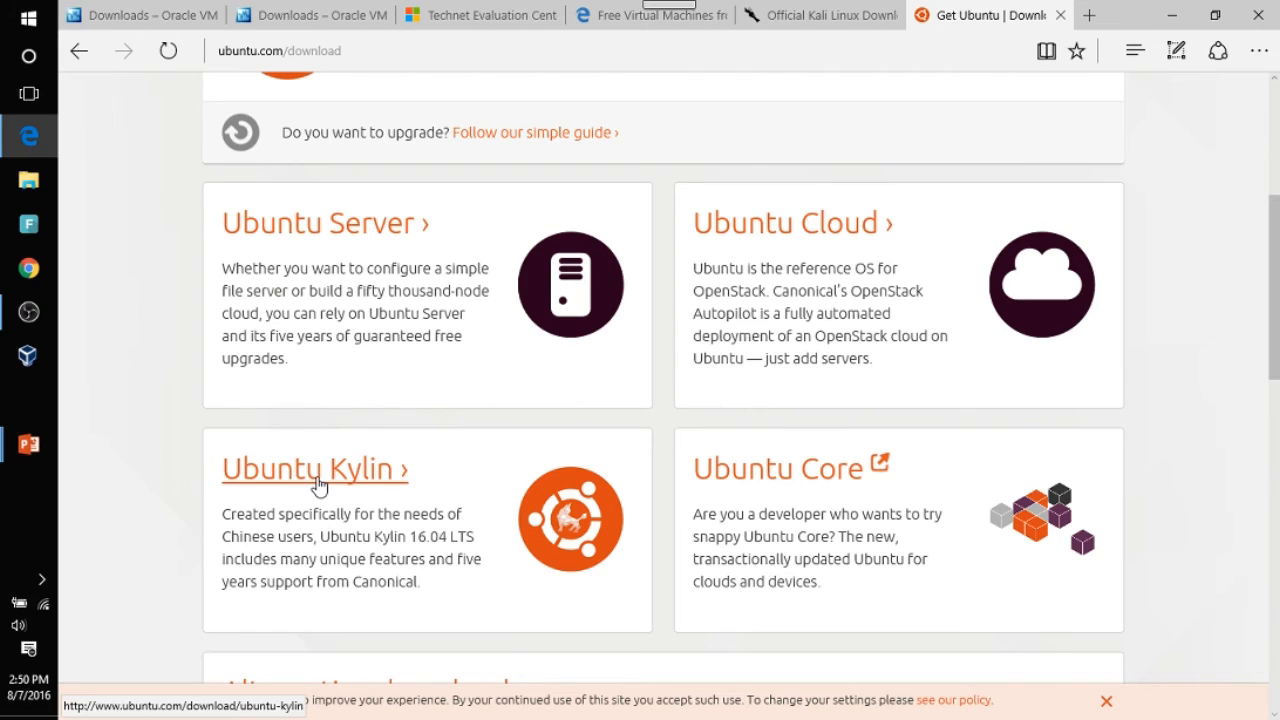
{"action": "mouse_move", "coordinate": [490, 522]}
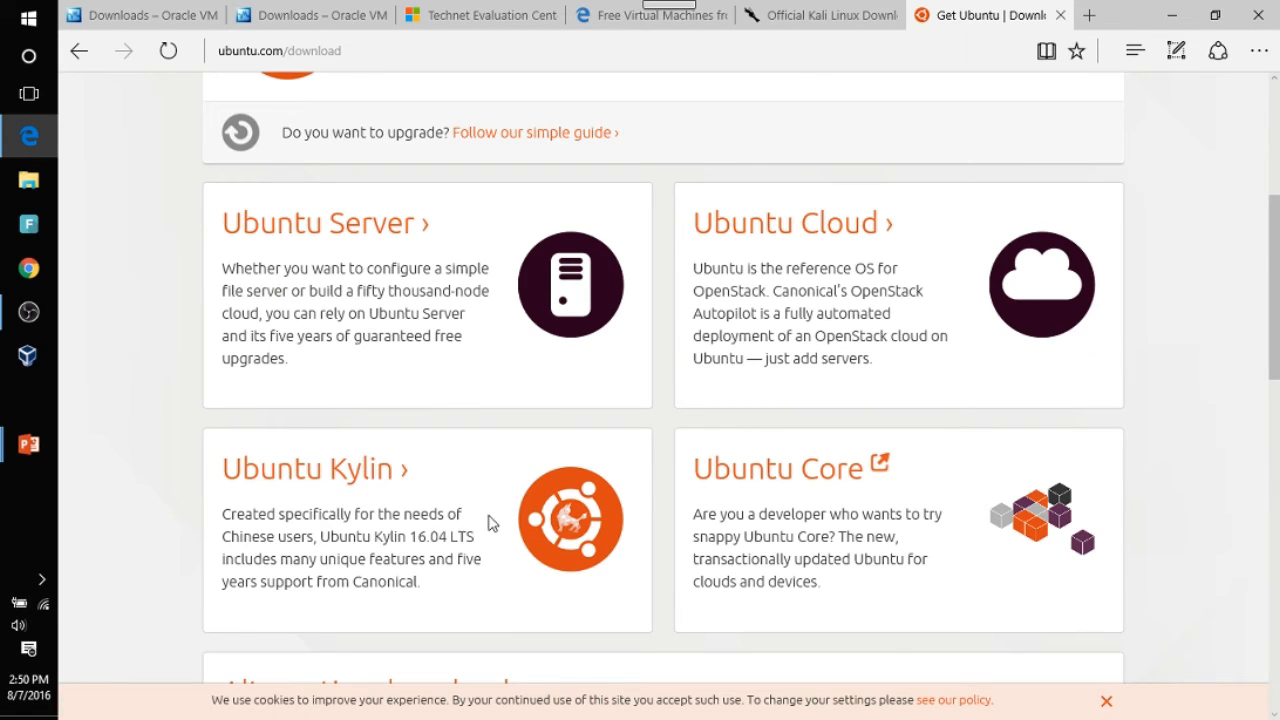
{"action": "scroll", "scroll_direction": "up", "scroll_amount": 3}
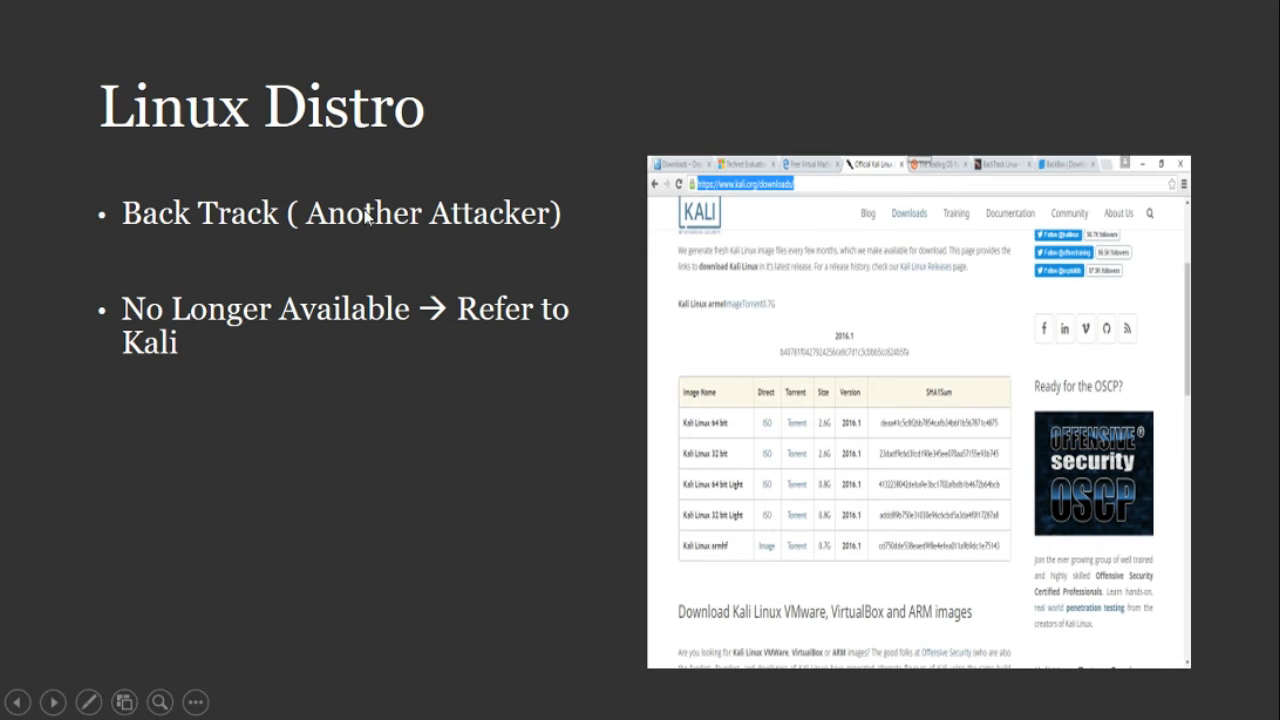
{"action": "mouse_move", "coordinate": [340, 418]}
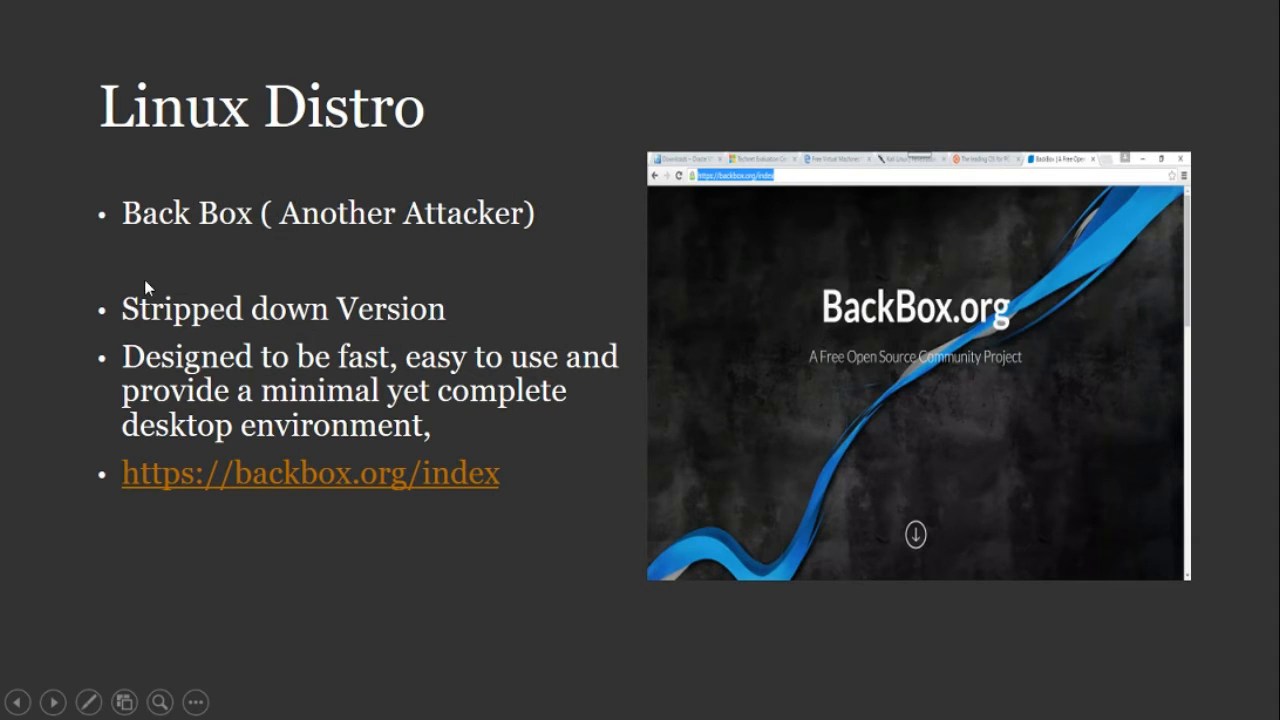
{"action": "mouse_move", "coordinate": [316, 330]}
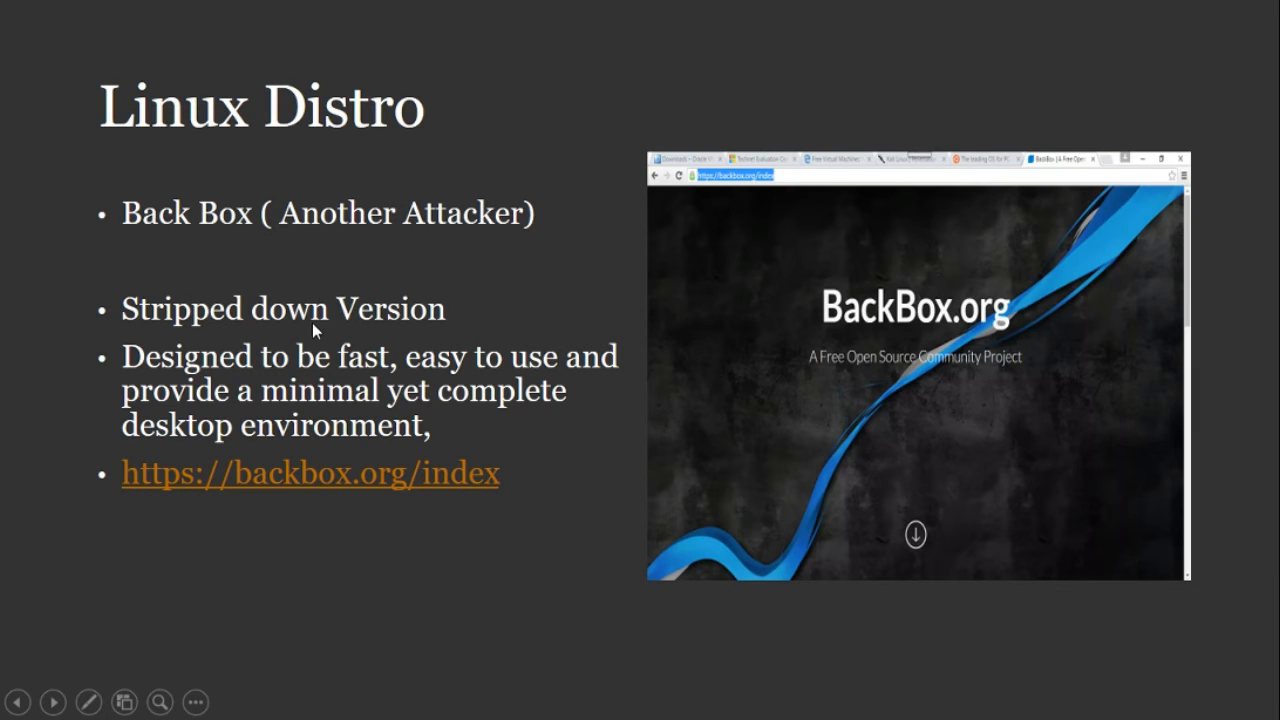
{"action": "mouse_move", "coordinate": [414, 316]}
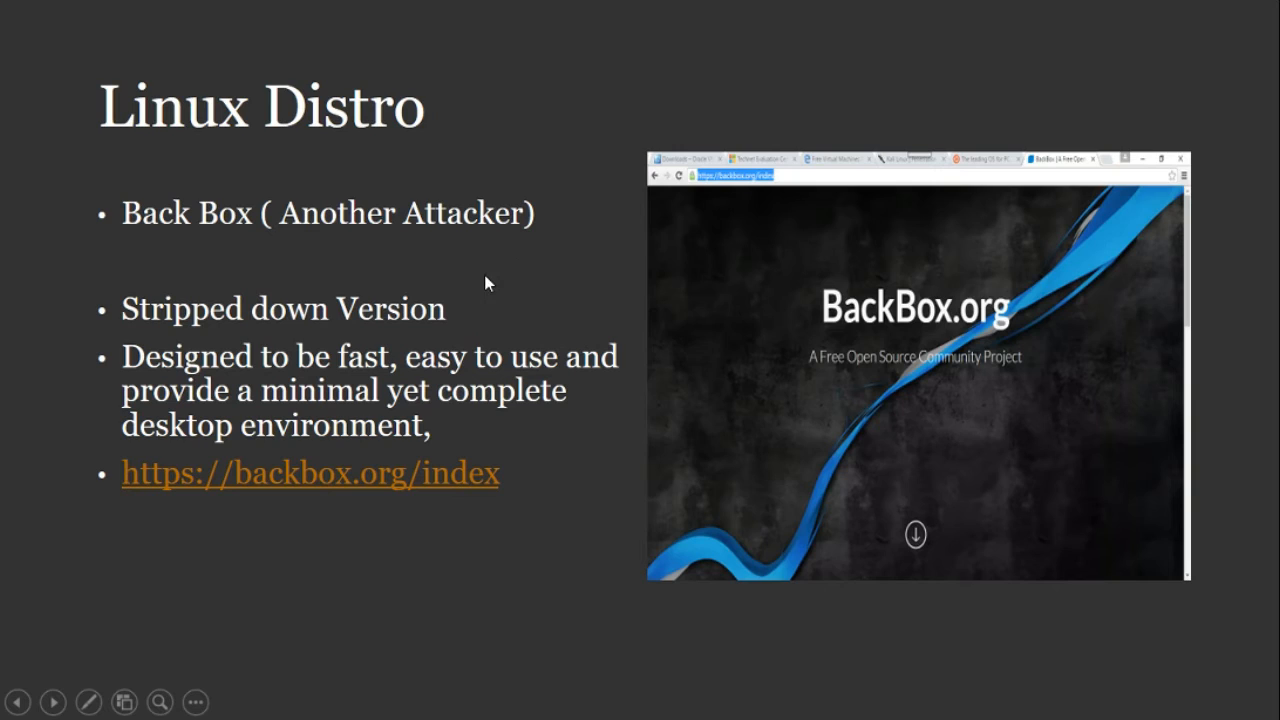
{"action": "mouse_move", "coordinate": [428, 372]}
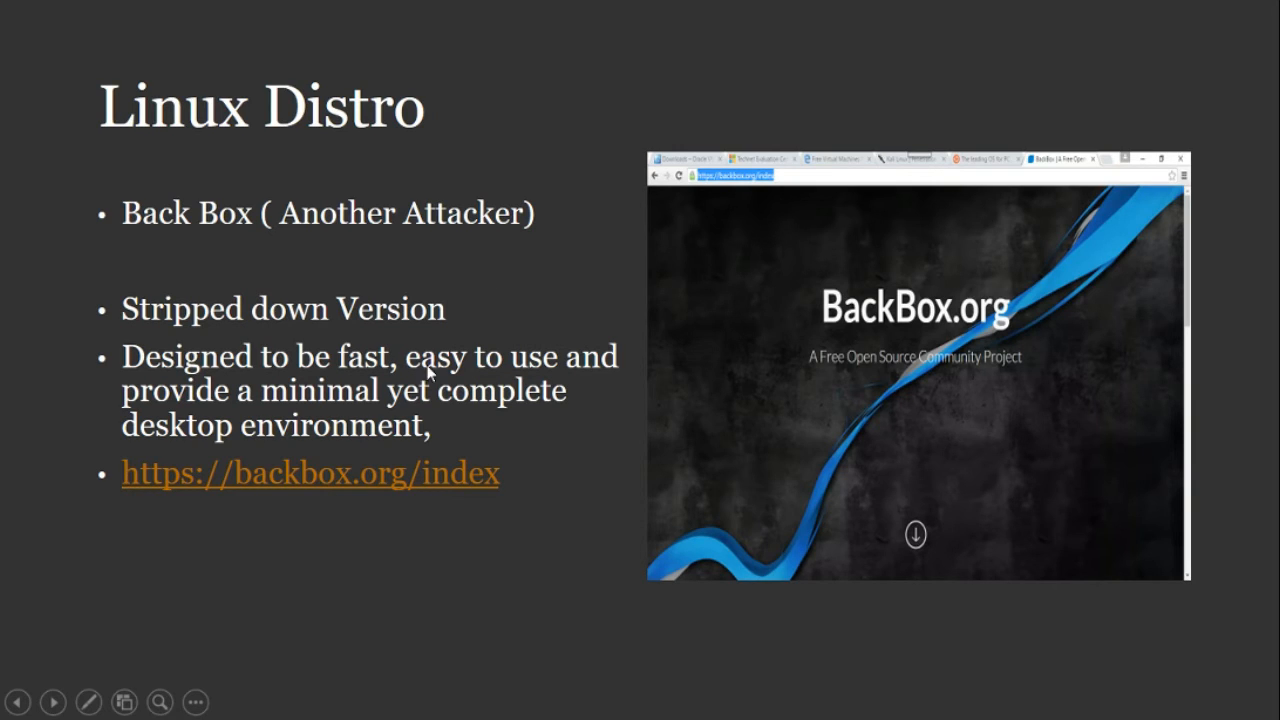
{"action": "mouse_move", "coordinate": [424, 372]}
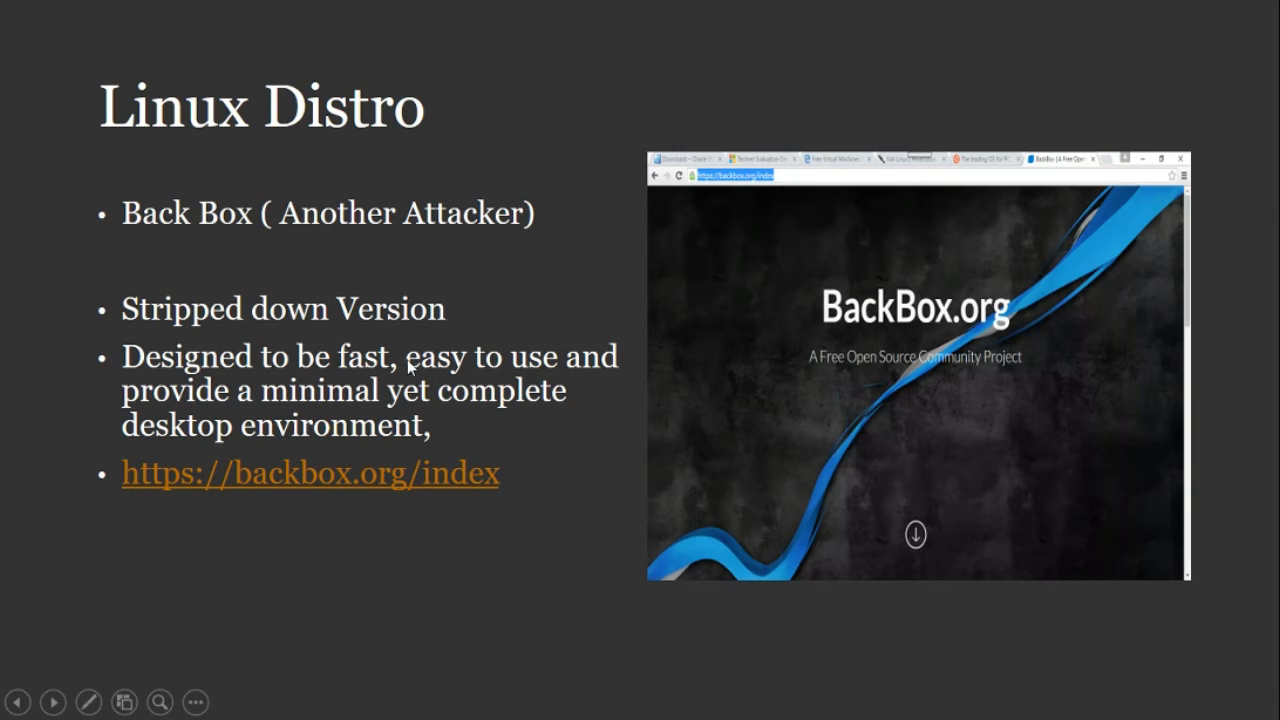
{"action": "mouse_move", "coordinate": [430, 440]}
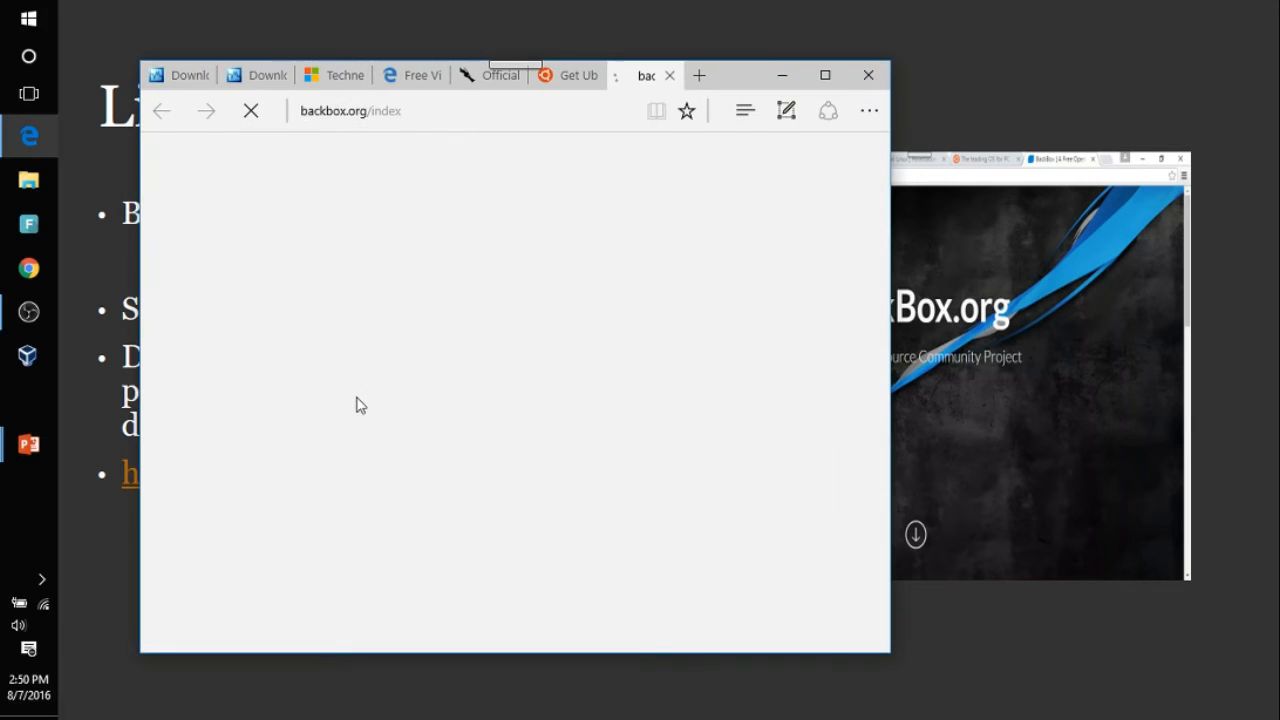
Step: Review the BackBox.org home page sections full-window, then go to the BackBox Linux page
{"action": "left_click", "coordinate": [824, 74]}
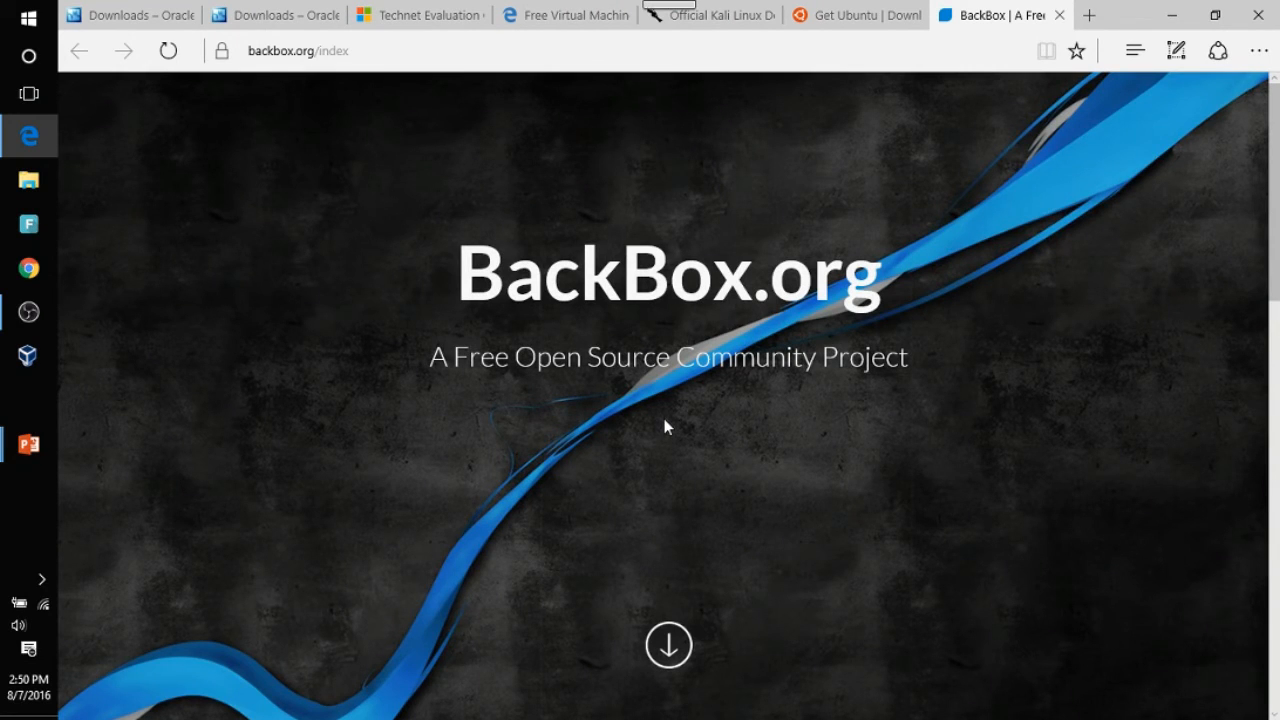
{"action": "scroll", "scroll_direction": "down", "scroll_amount": 3}
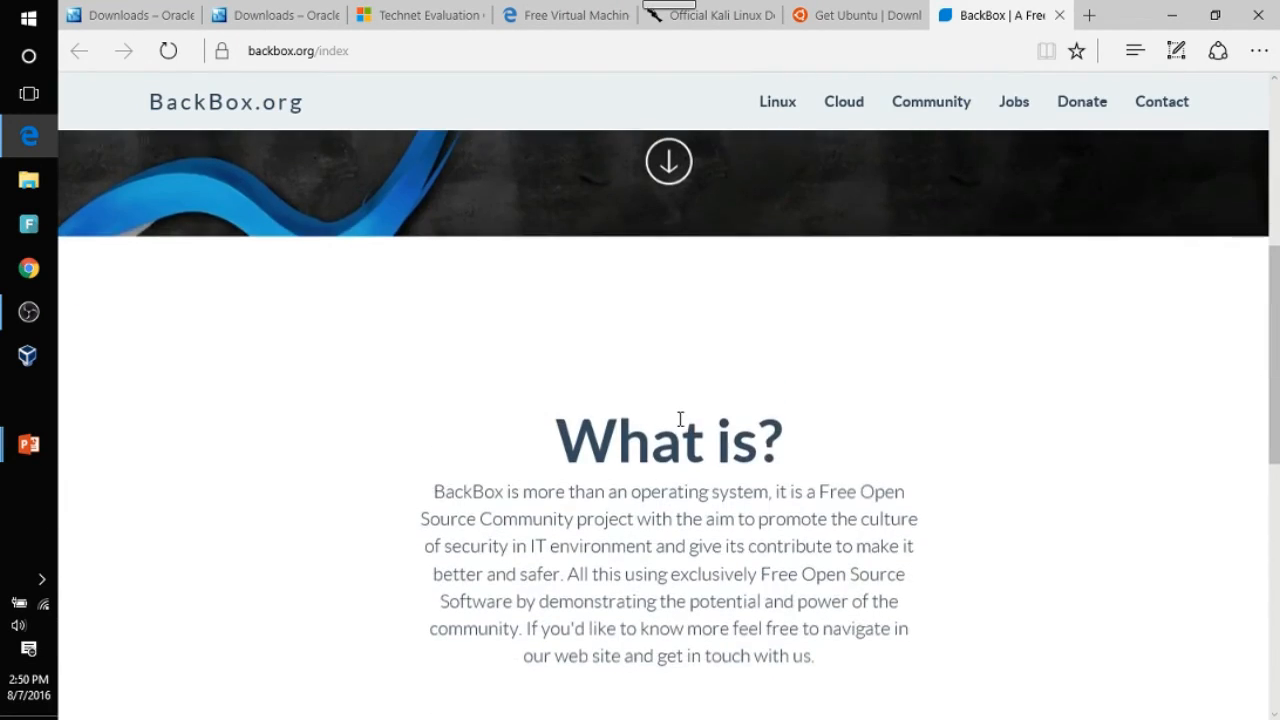
{"action": "scroll", "scroll_direction": "down", "scroll_amount": 3}
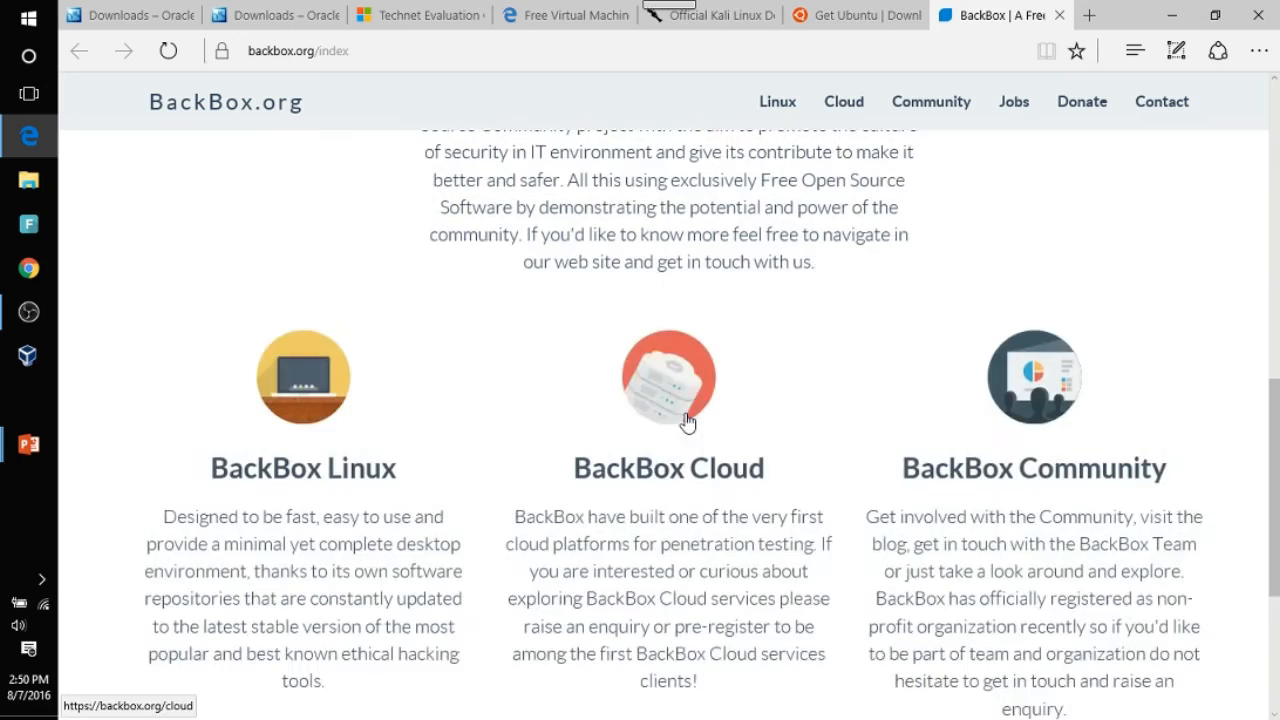
{"action": "scroll", "scroll_direction": "up", "scroll_amount": 3}
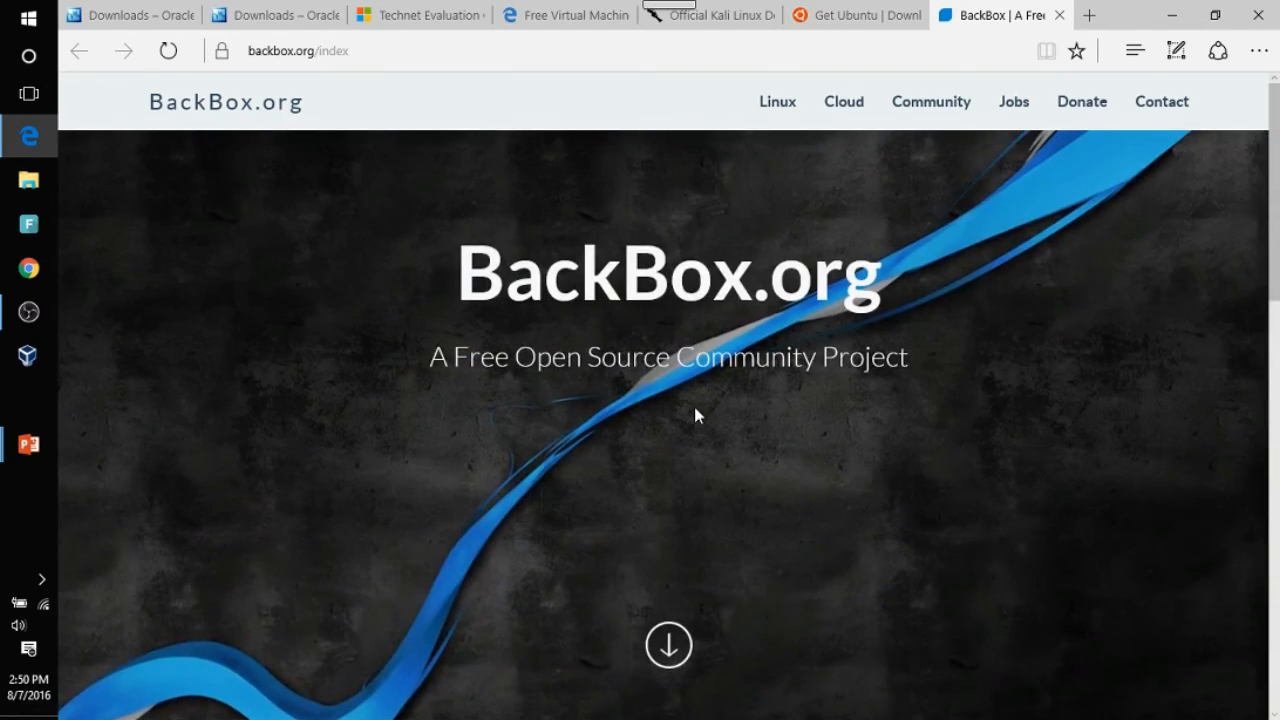
{"action": "scroll", "scroll_direction": "down", "scroll_amount": 3}
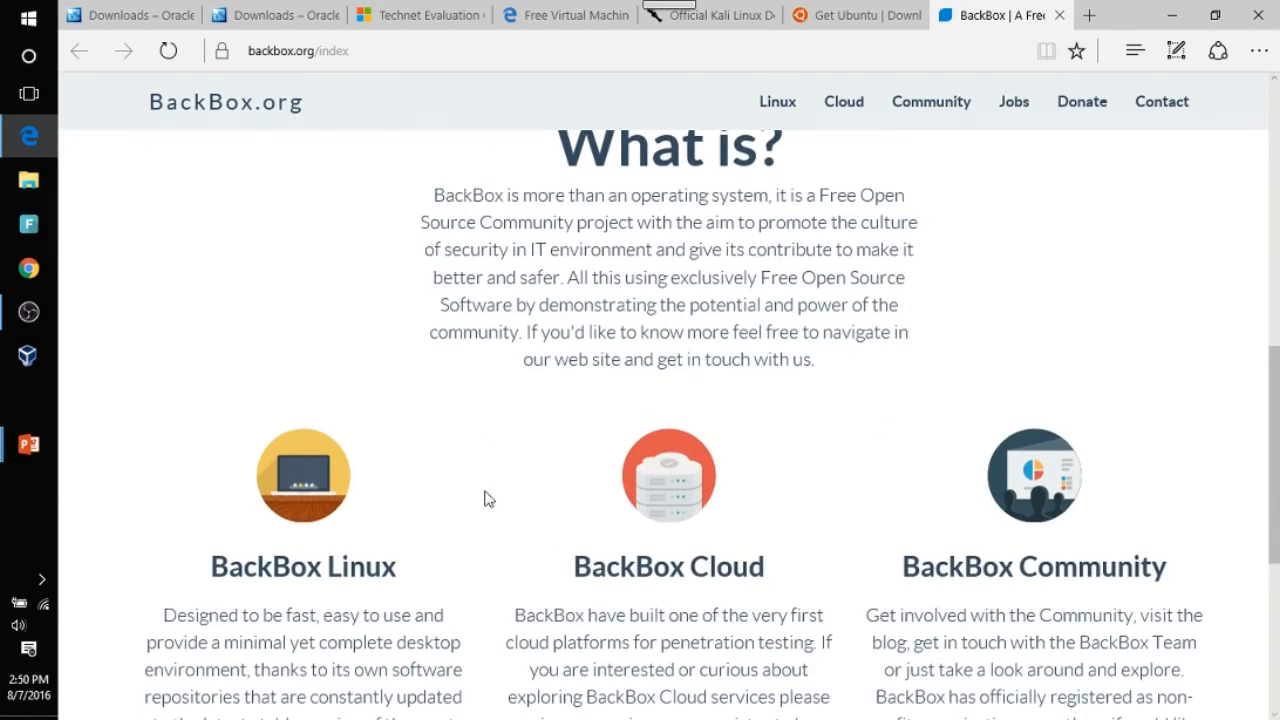
{"action": "scroll", "scroll_direction": "up", "scroll_amount": 3}
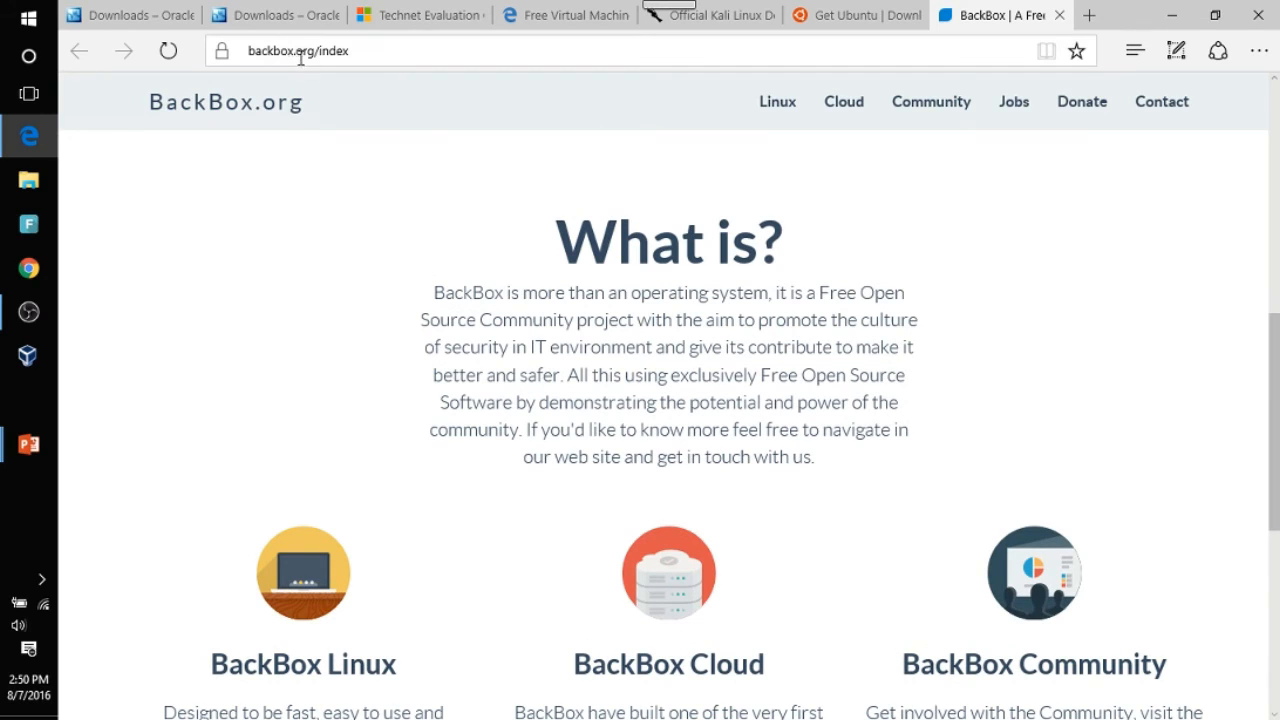
{"action": "scroll", "scroll_direction": "down", "scroll_amount": 3}
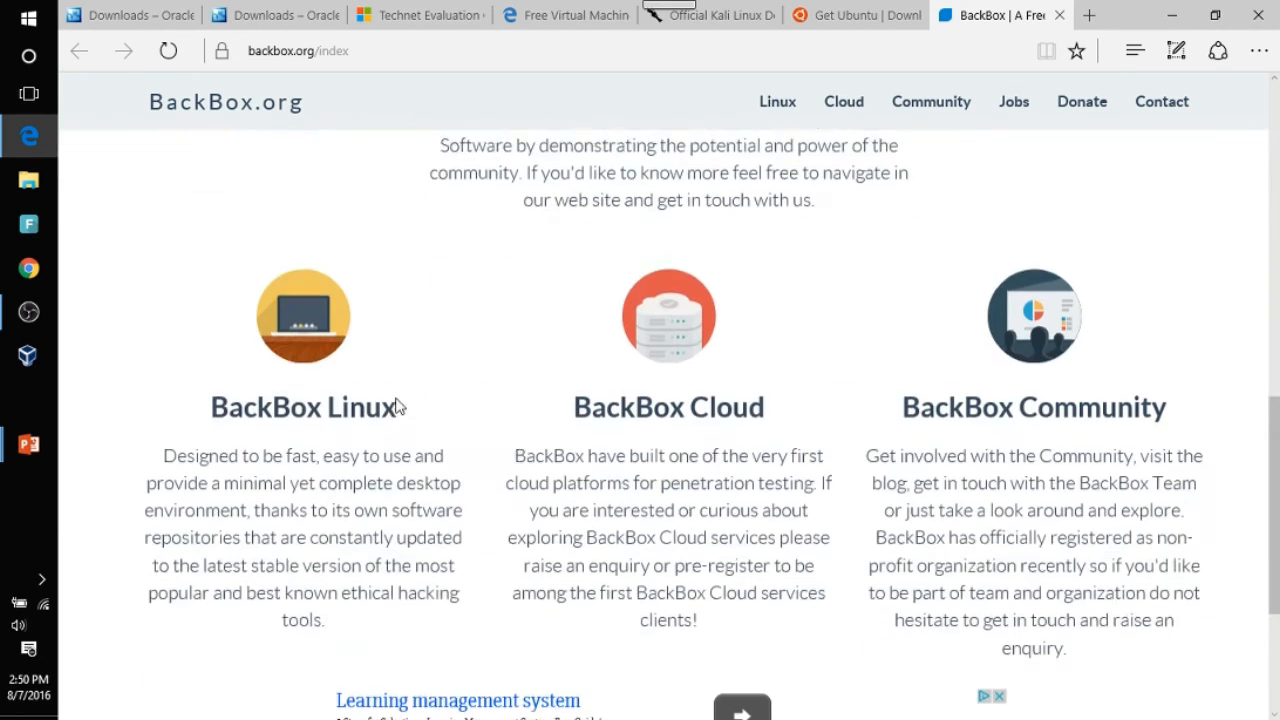
{"action": "left_click", "coordinate": [776, 100]}
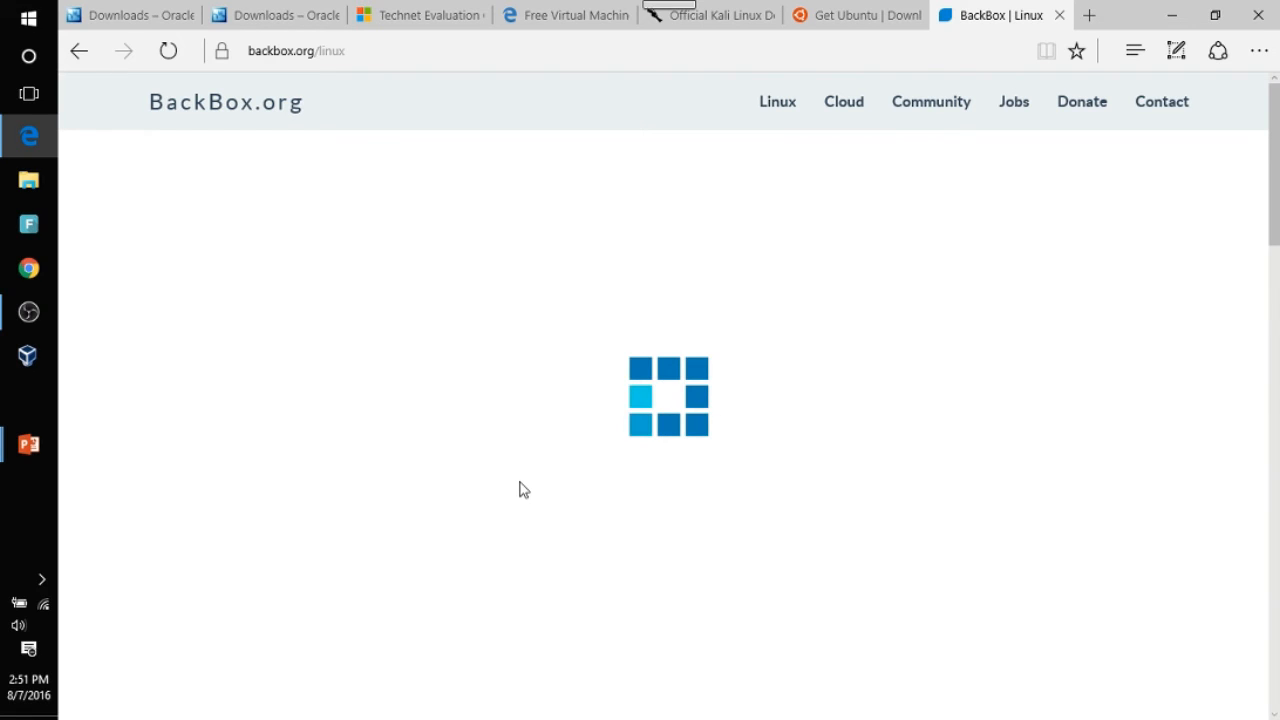
{"action": "mouse_move", "coordinate": [700, 400]}
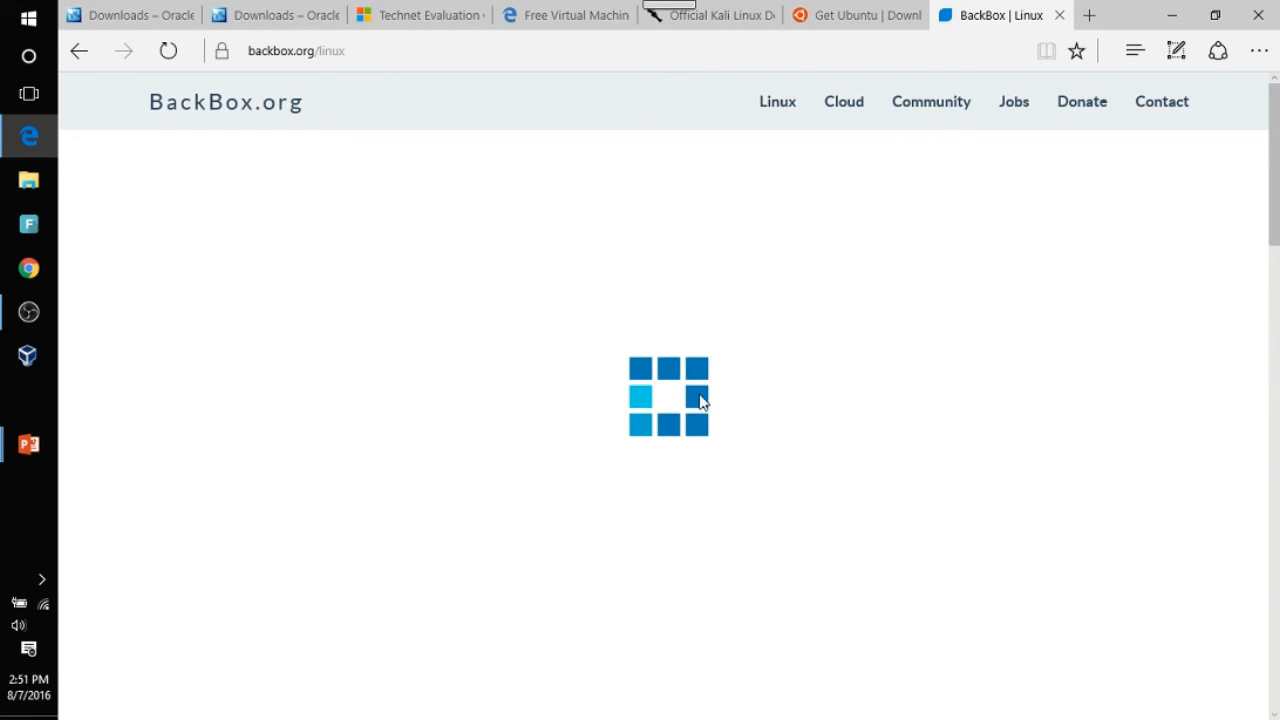
{"action": "mouse_move", "coordinate": [948, 468]}
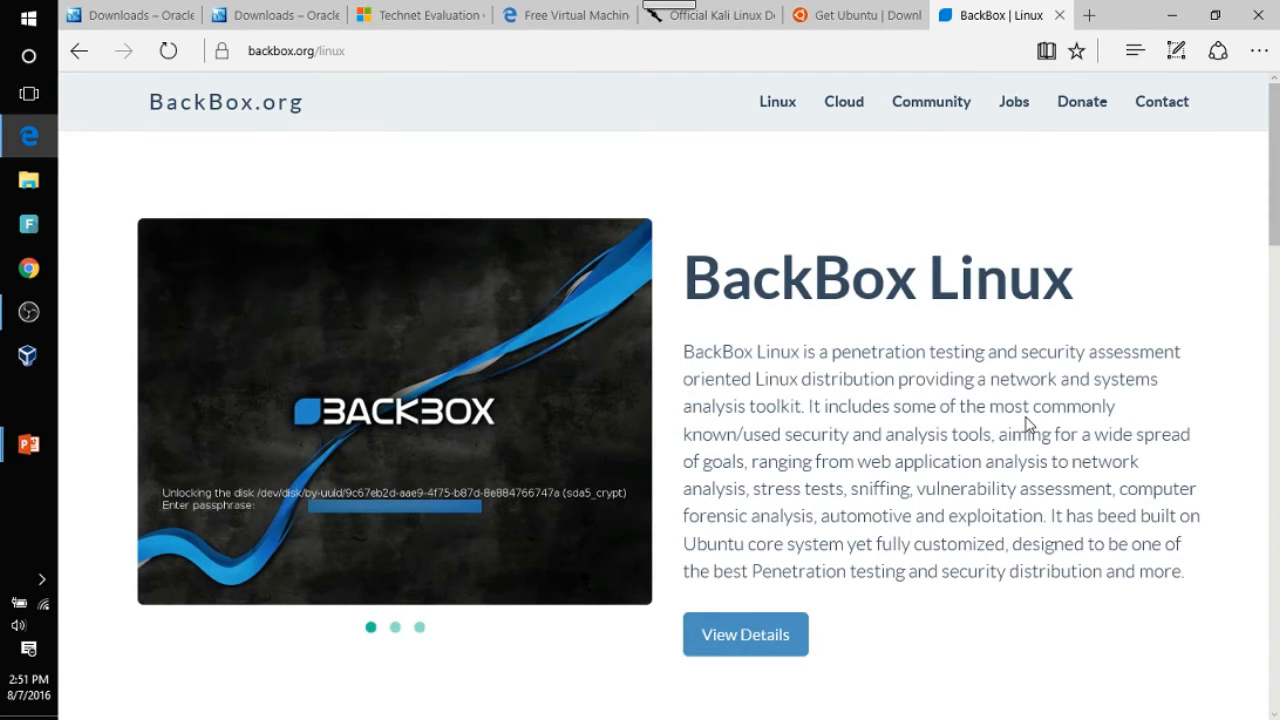
{"action": "mouse_move", "coordinate": [724, 324]}
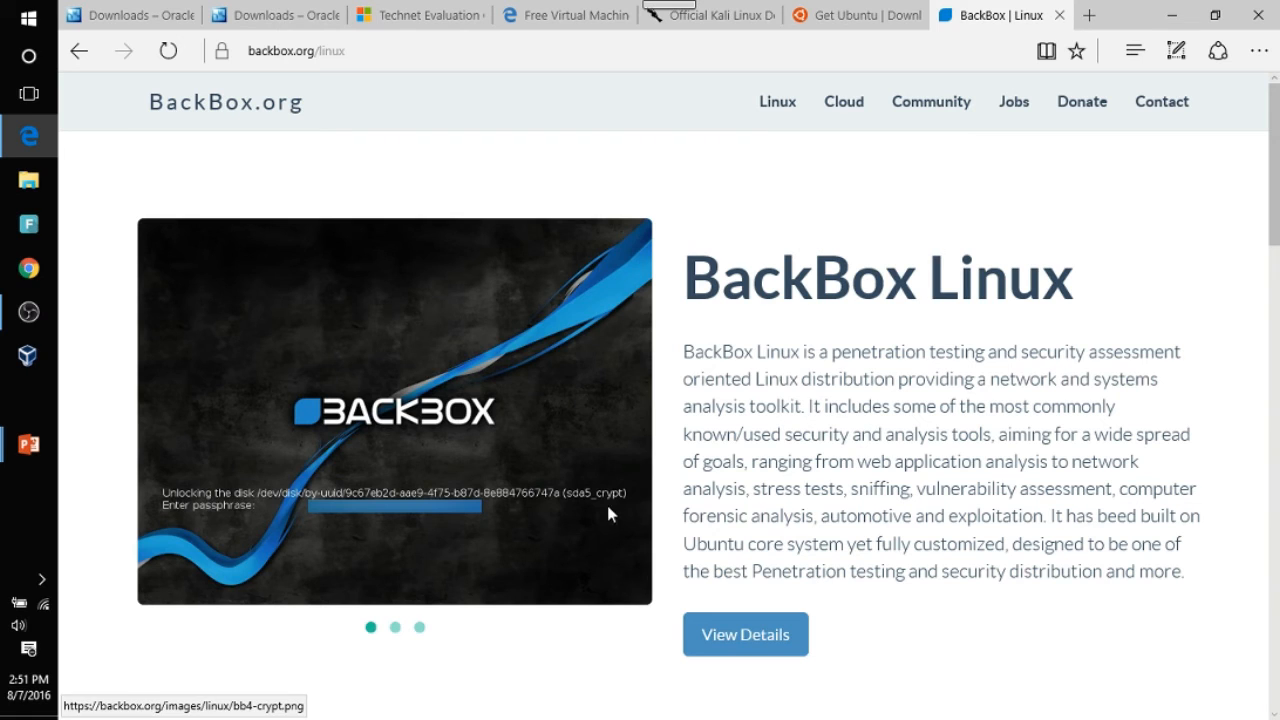
Step: Scroll to 'Download for free' and go to the BackBox Linux download page
{"action": "scroll", "scroll_direction": "down", "scroll_amount": 3}
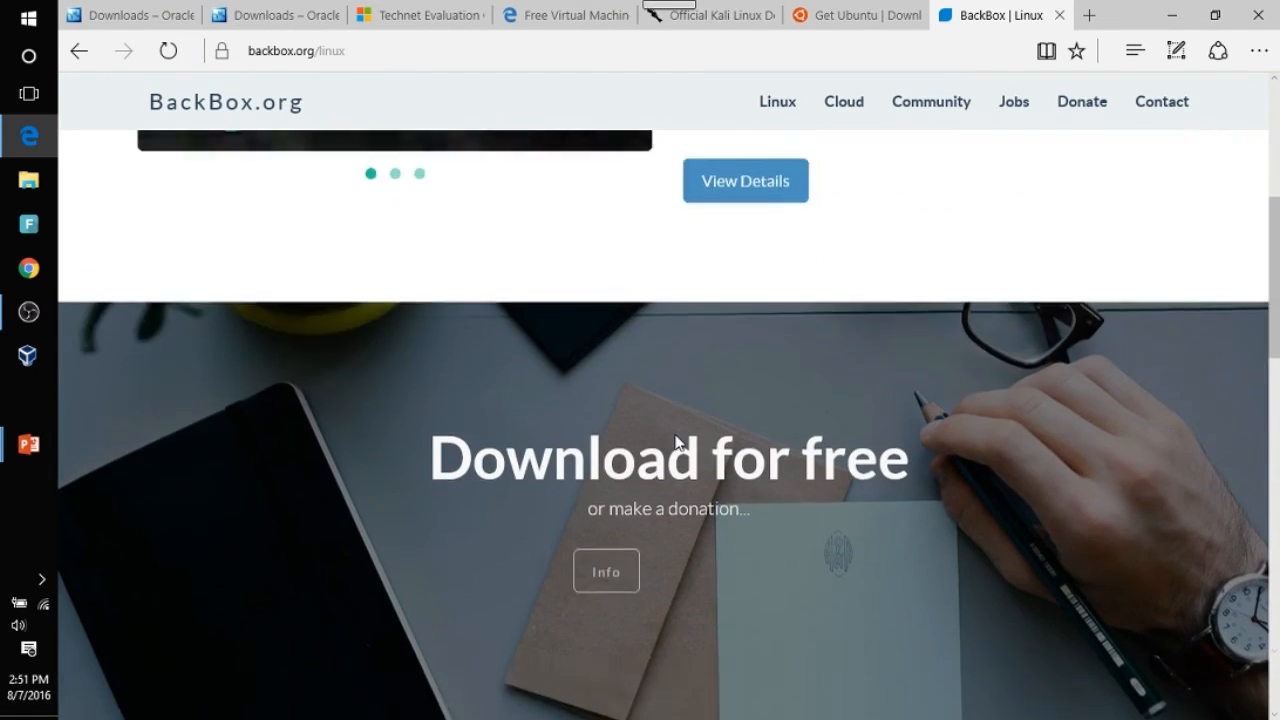
{"action": "scroll", "scroll_direction": "down", "scroll_amount": 3}
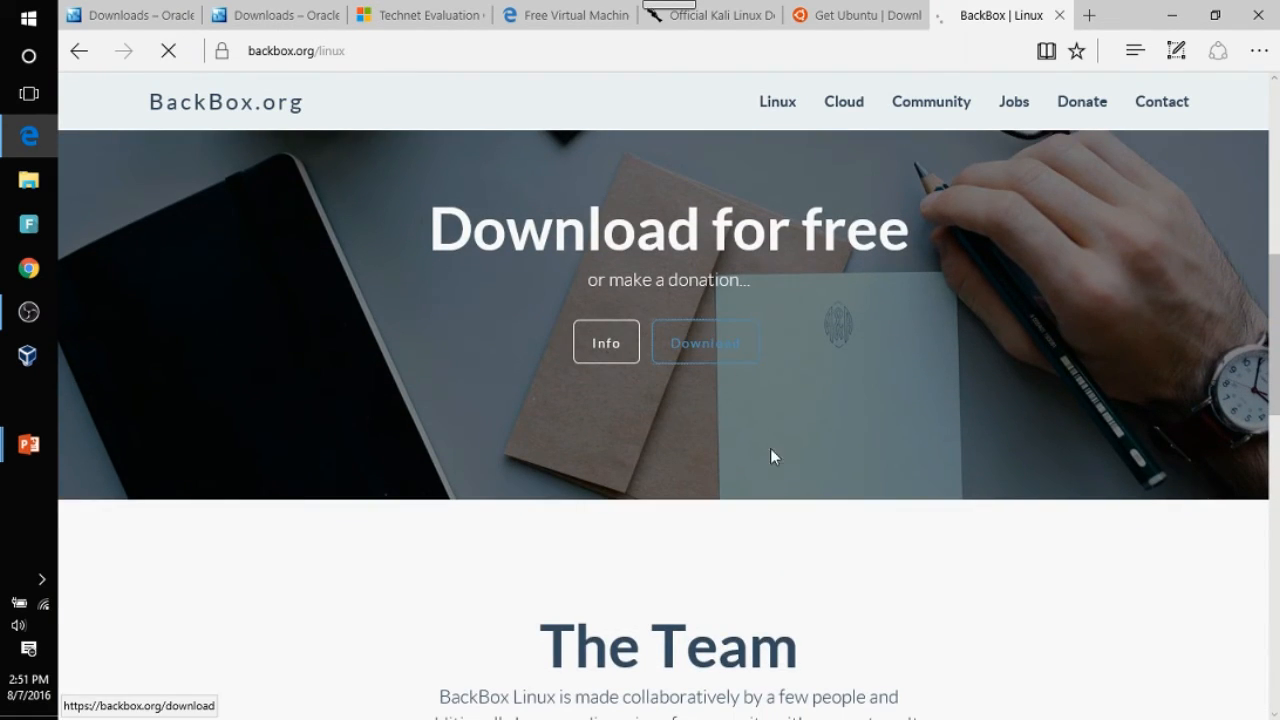
{"action": "left_click", "coordinate": [704, 342]}
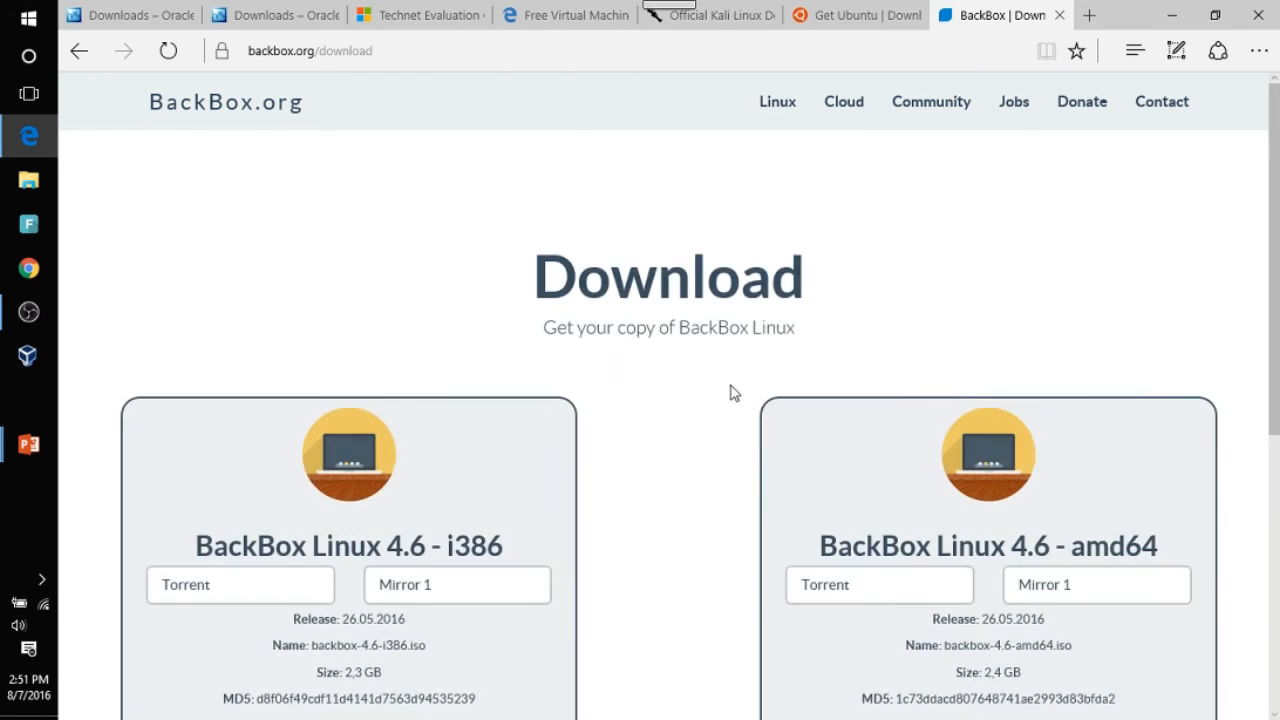
Step: Set the i386 BackBox Linux 4.6 donation currency to USD with amount 0
{"action": "scroll", "scroll_direction": "down", "scroll_amount": 3}
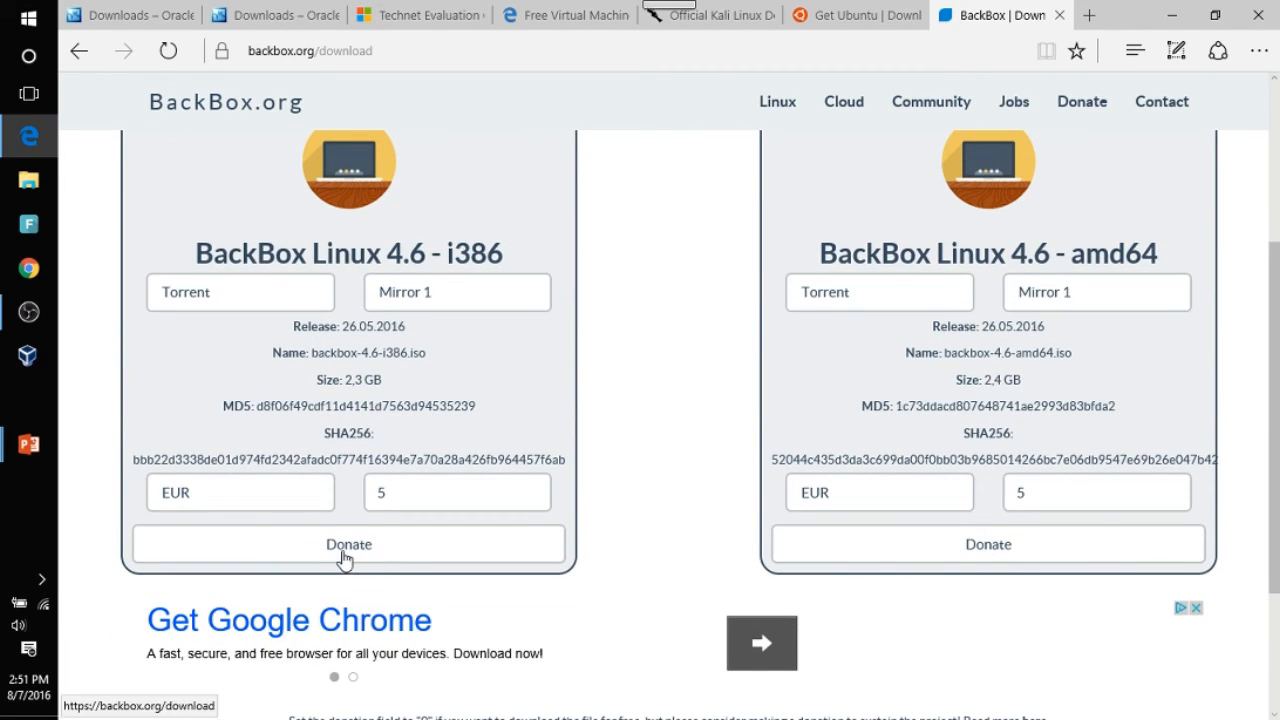
{"action": "left_click", "coordinate": [240, 492]}
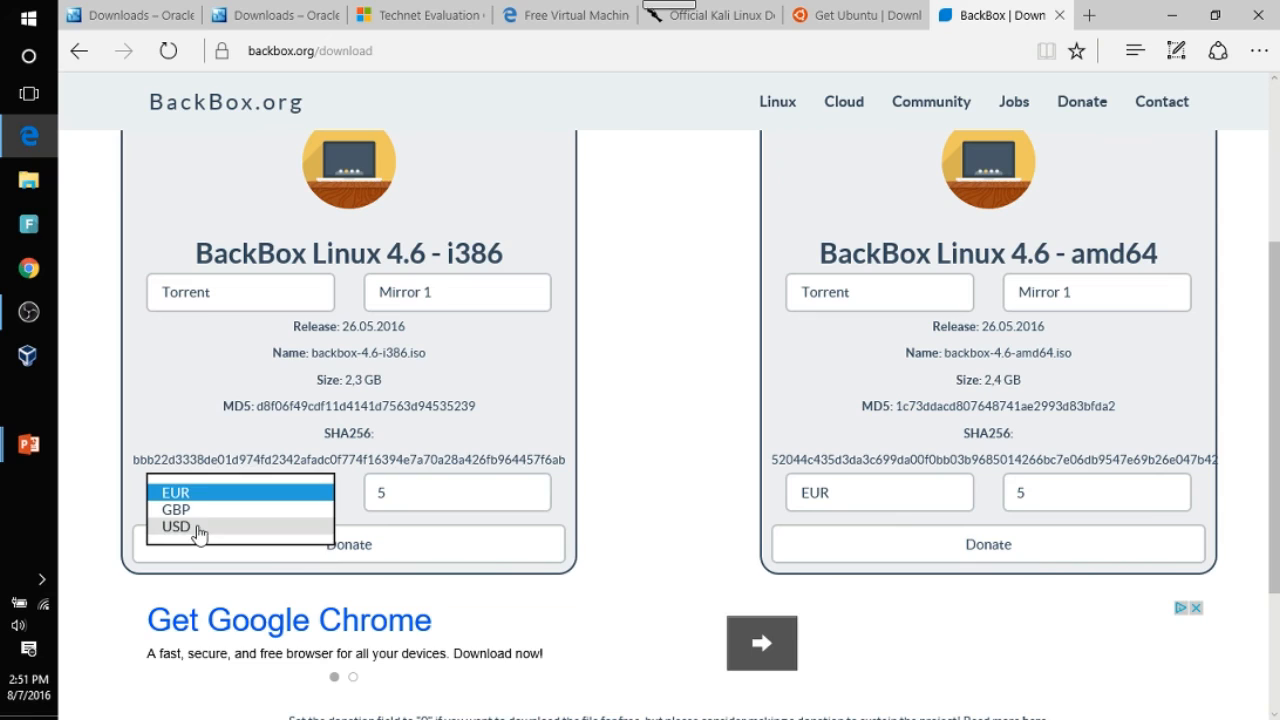
{"action": "left_click", "coordinate": [176, 528]}
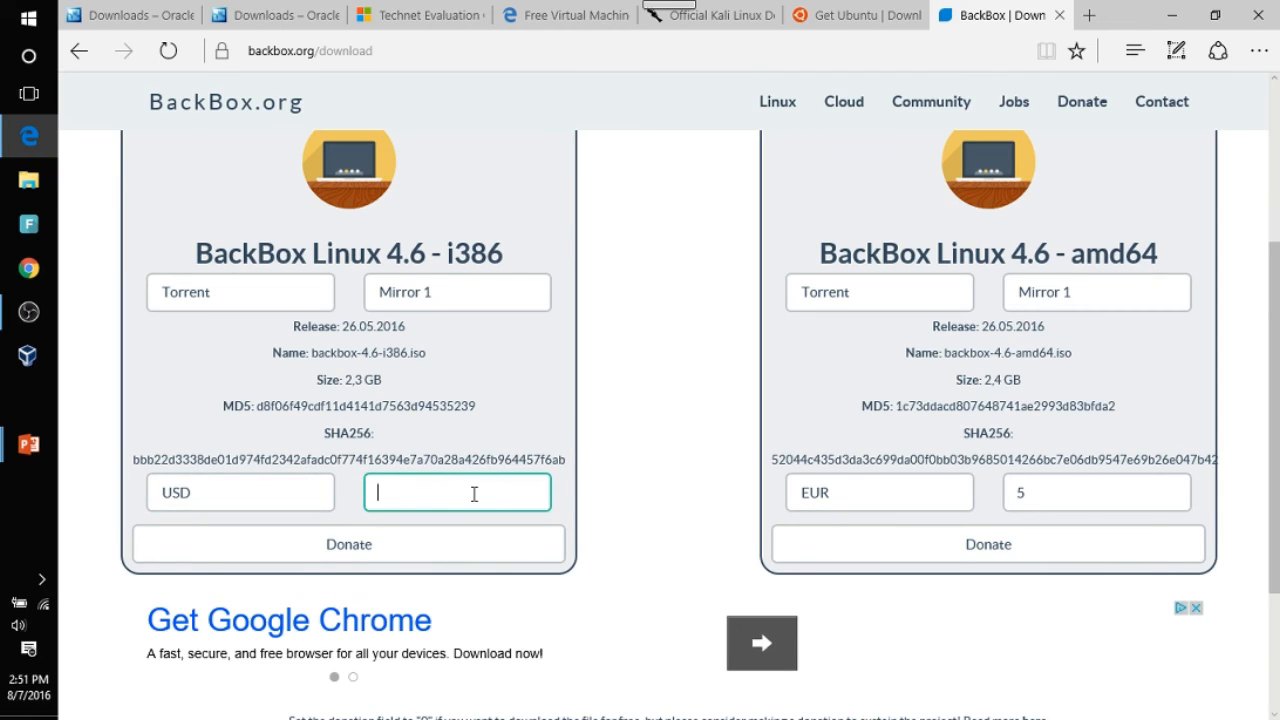
{"action": "type", "text": "0"}
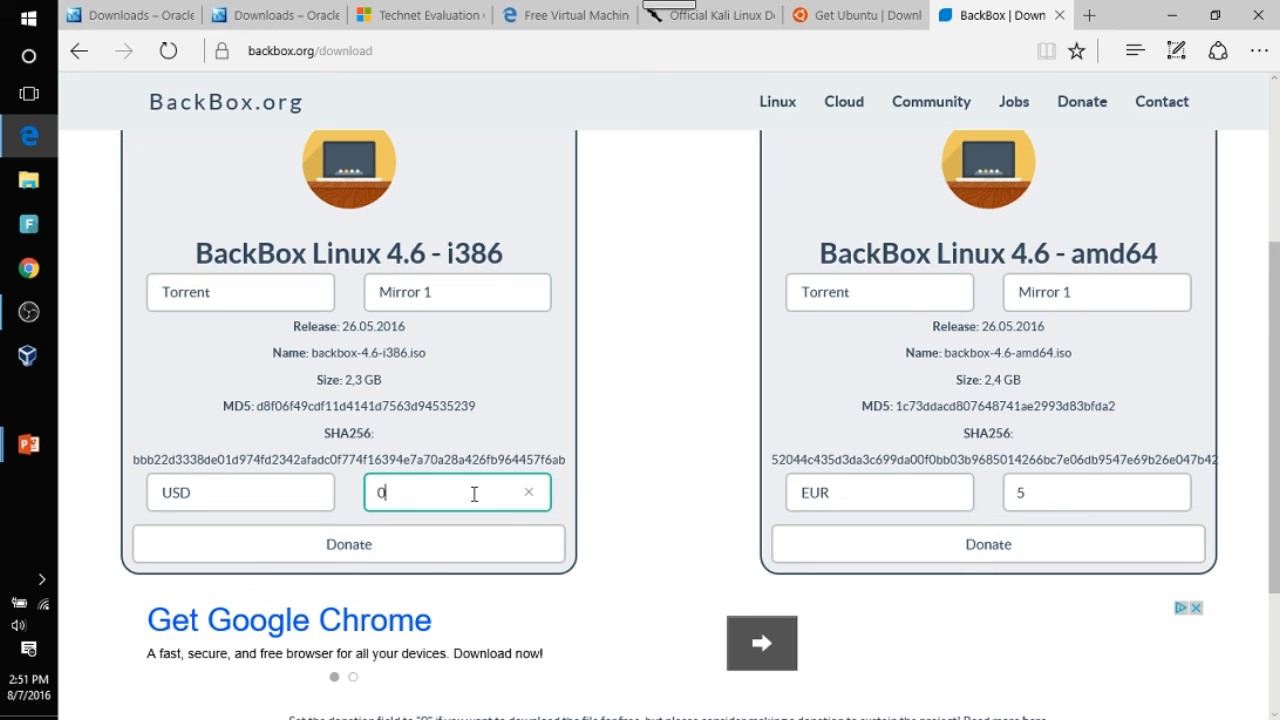
{"action": "mouse_move", "coordinate": [384, 548]}
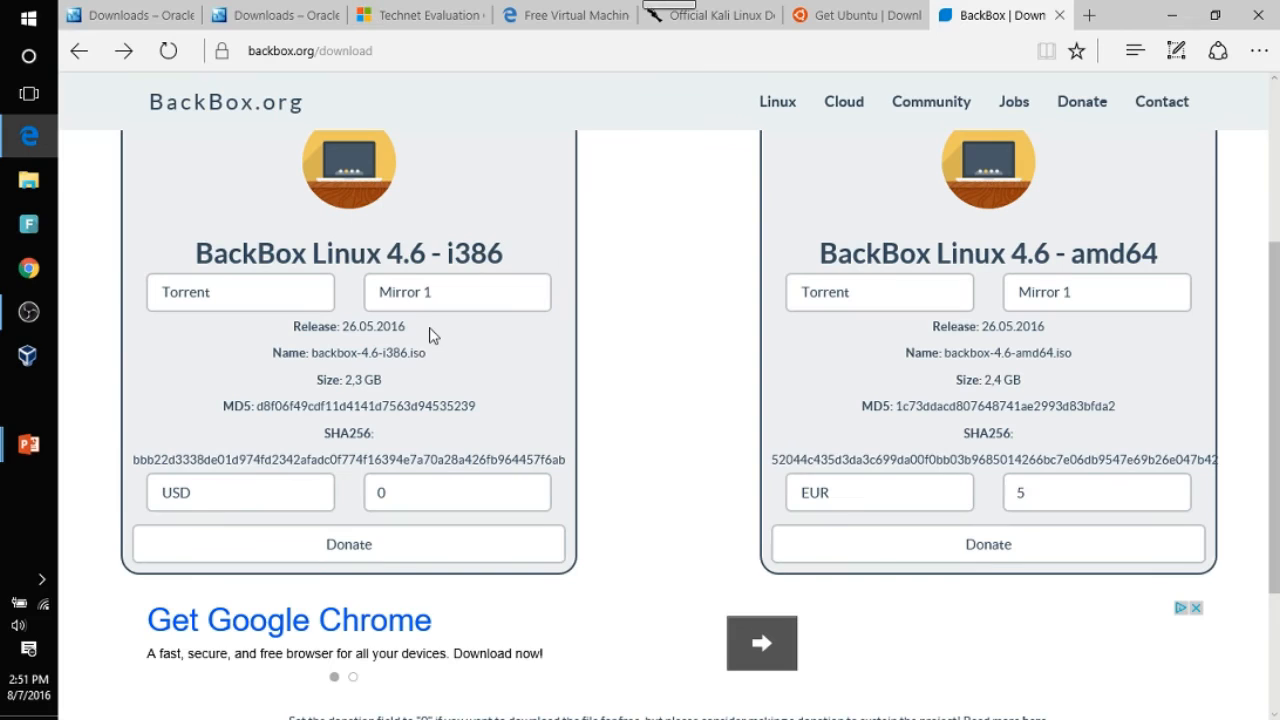
{"action": "mouse_move", "coordinate": [368, 564]}
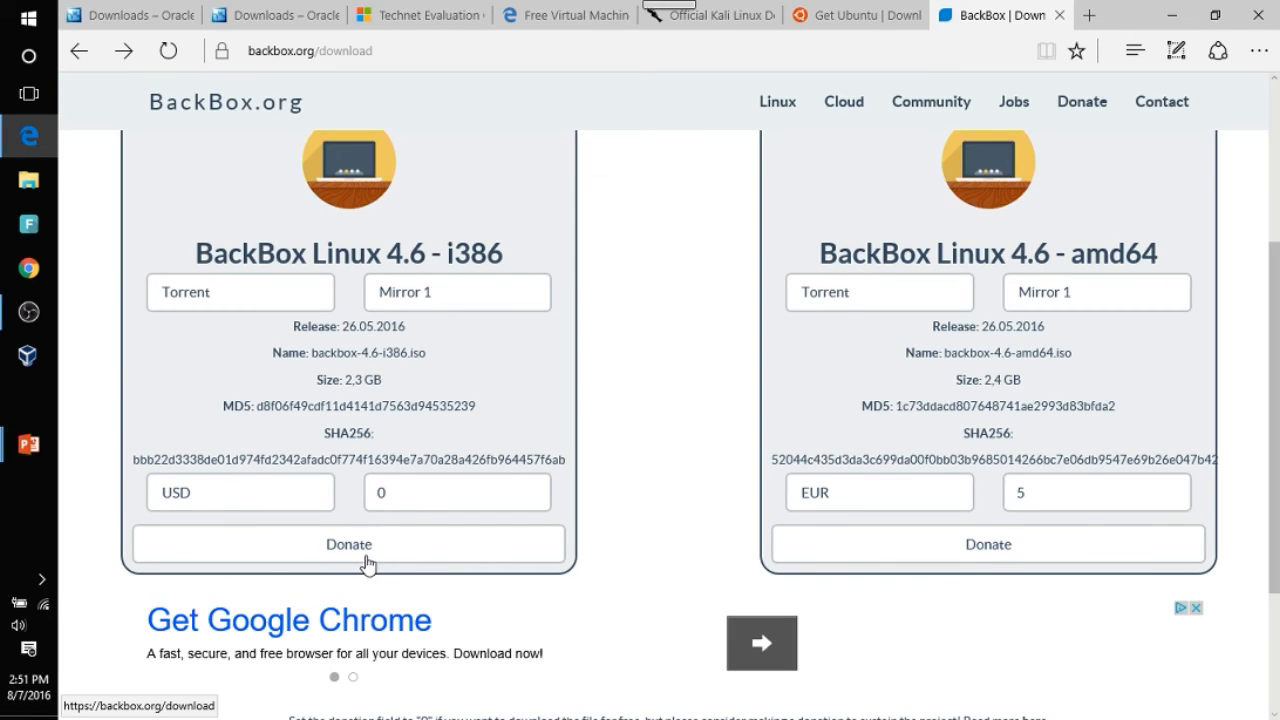
{"action": "mouse_move", "coordinate": [1006, 316]}
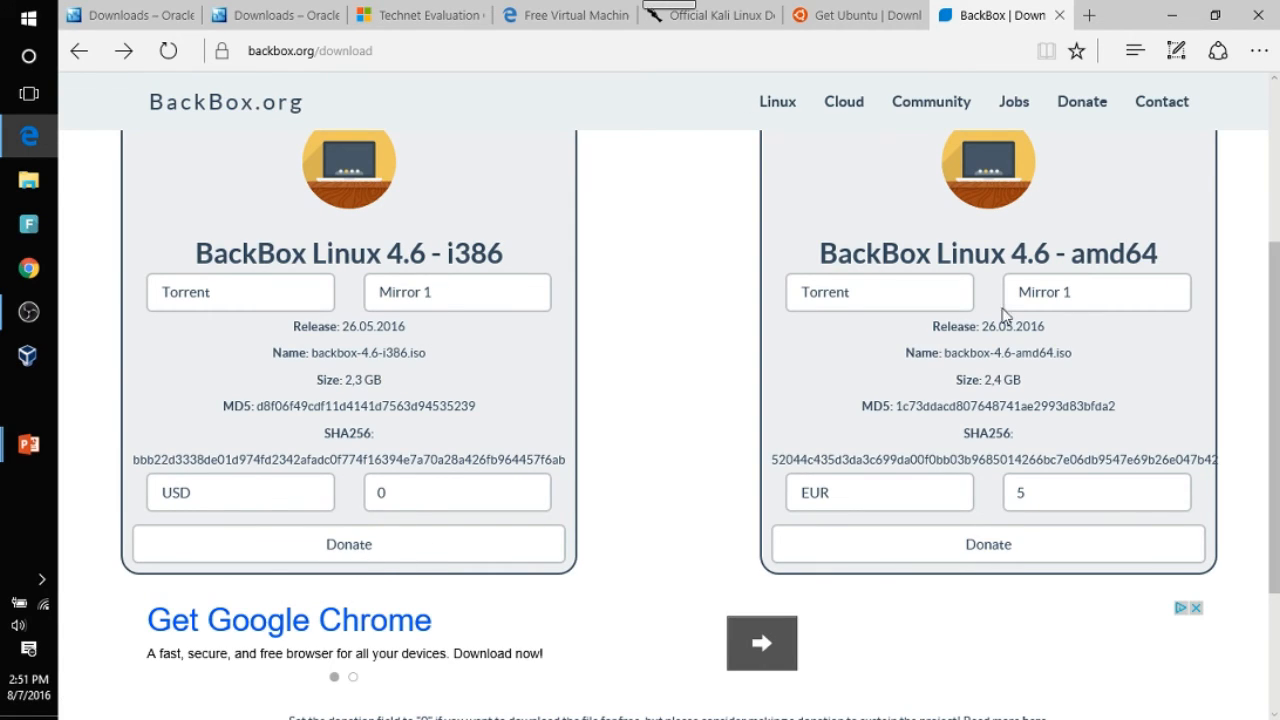
{"action": "mouse_move", "coordinate": [1070, 276]}
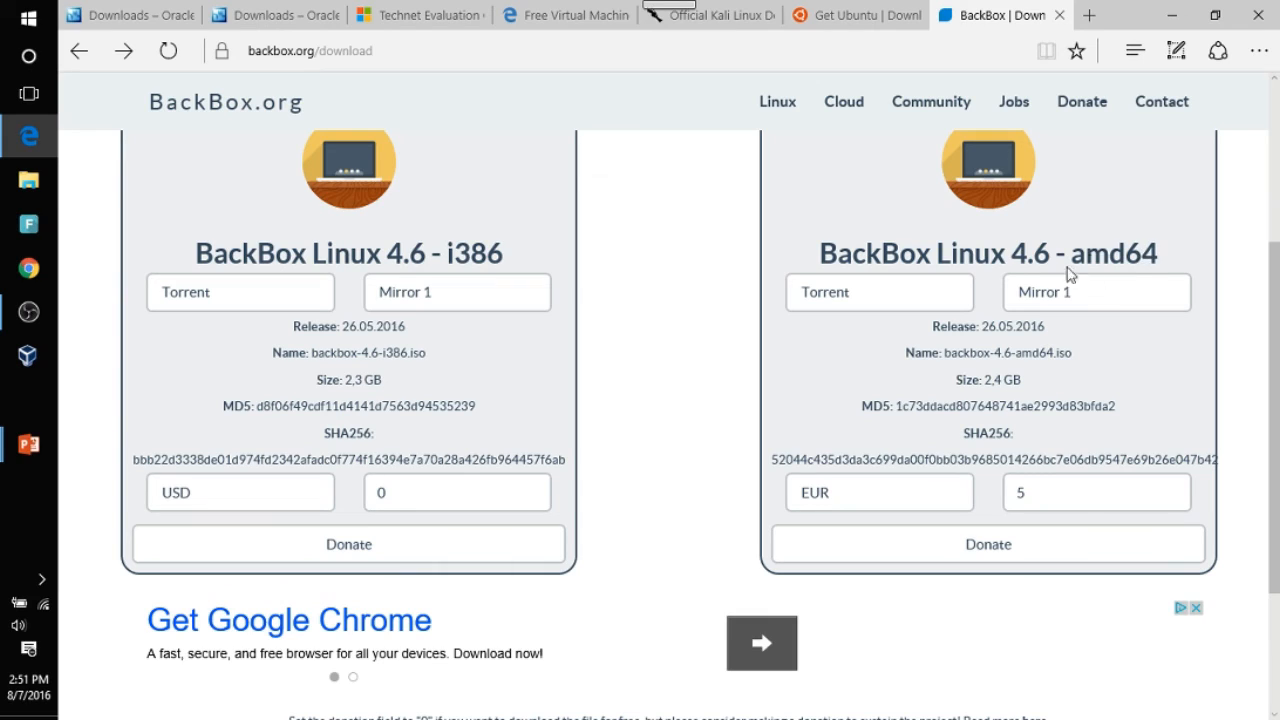
{"action": "mouse_move", "coordinate": [508, 216]}
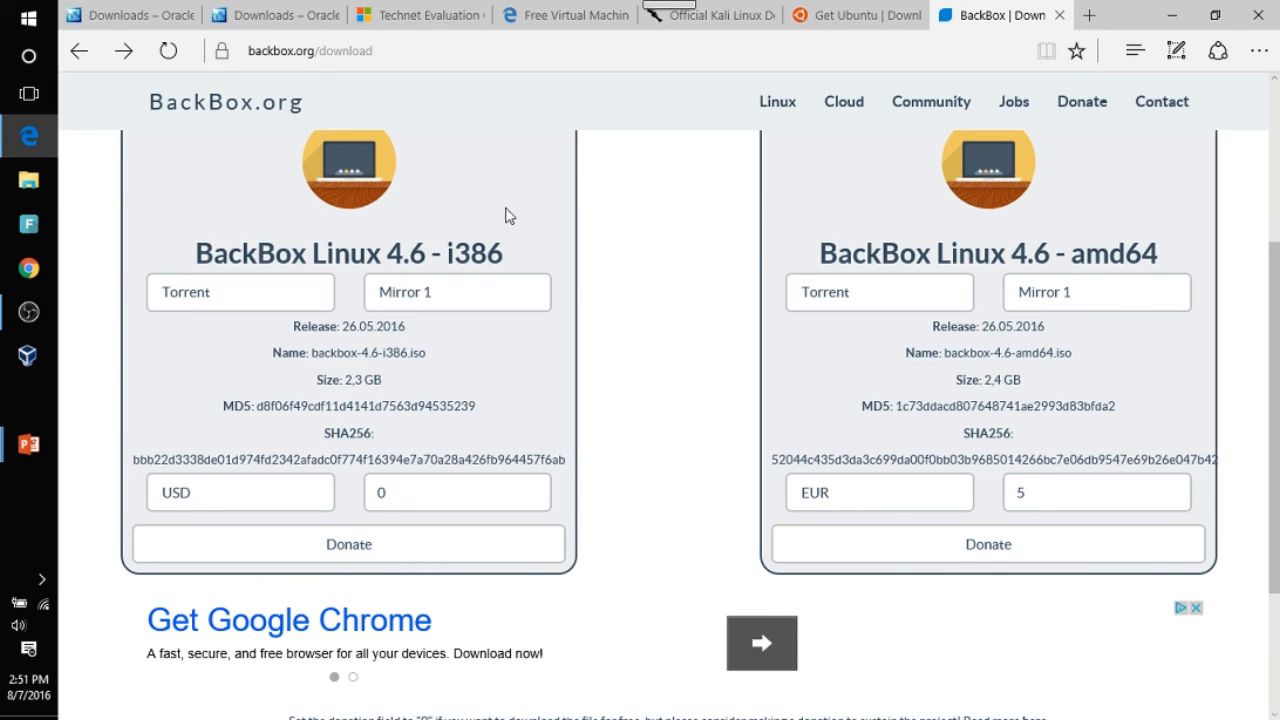
{"action": "mouse_move", "coordinate": [420, 204]}
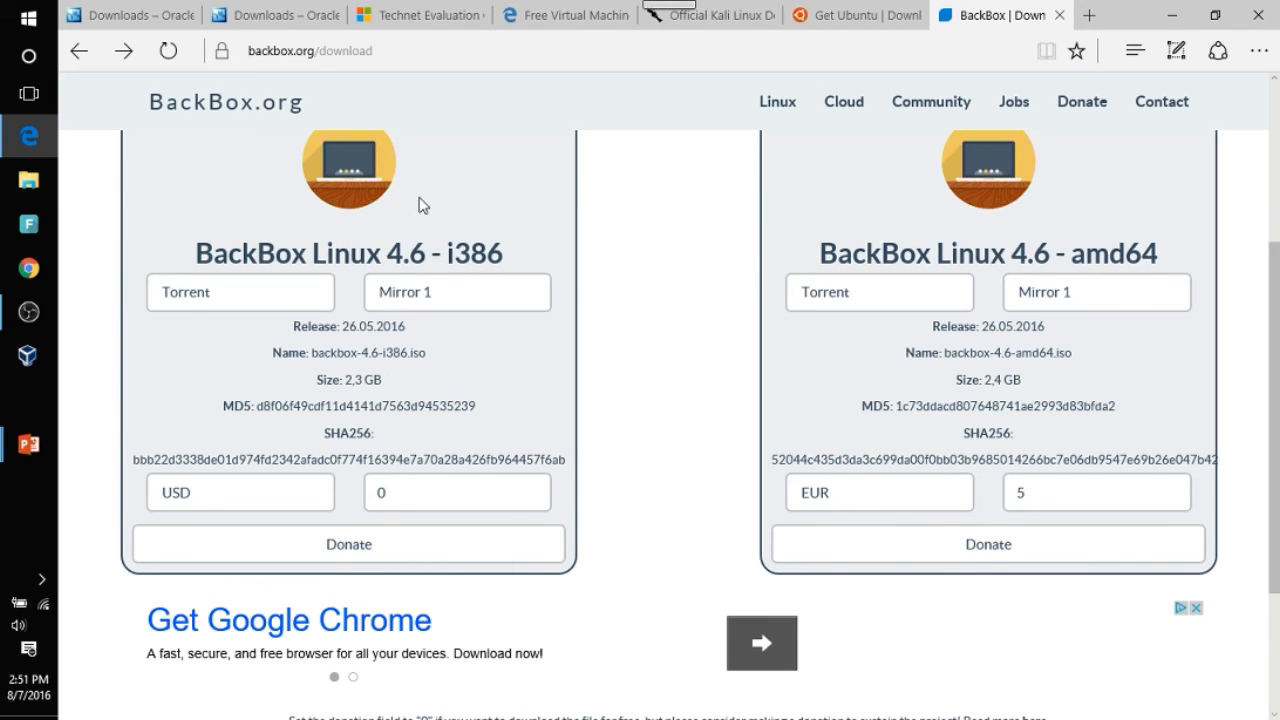
{"action": "mouse_move", "coordinate": [480, 448]}
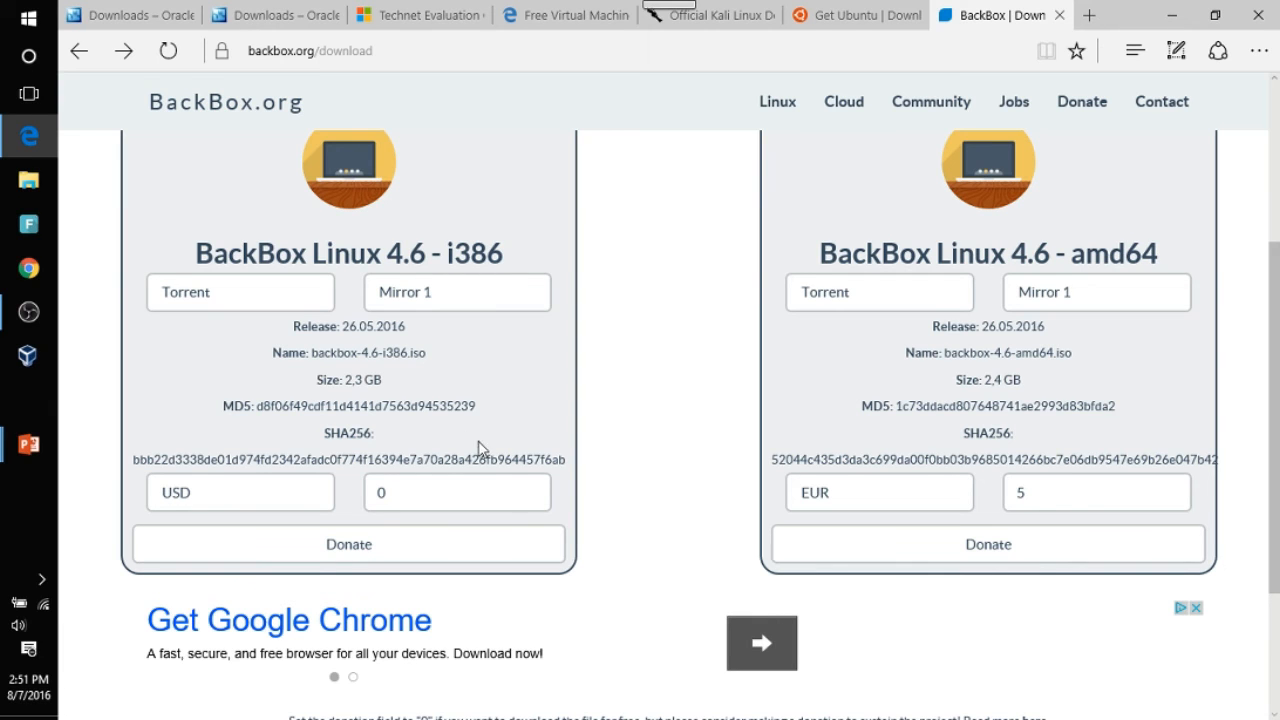
{"action": "mouse_move", "coordinate": [348, 544]}
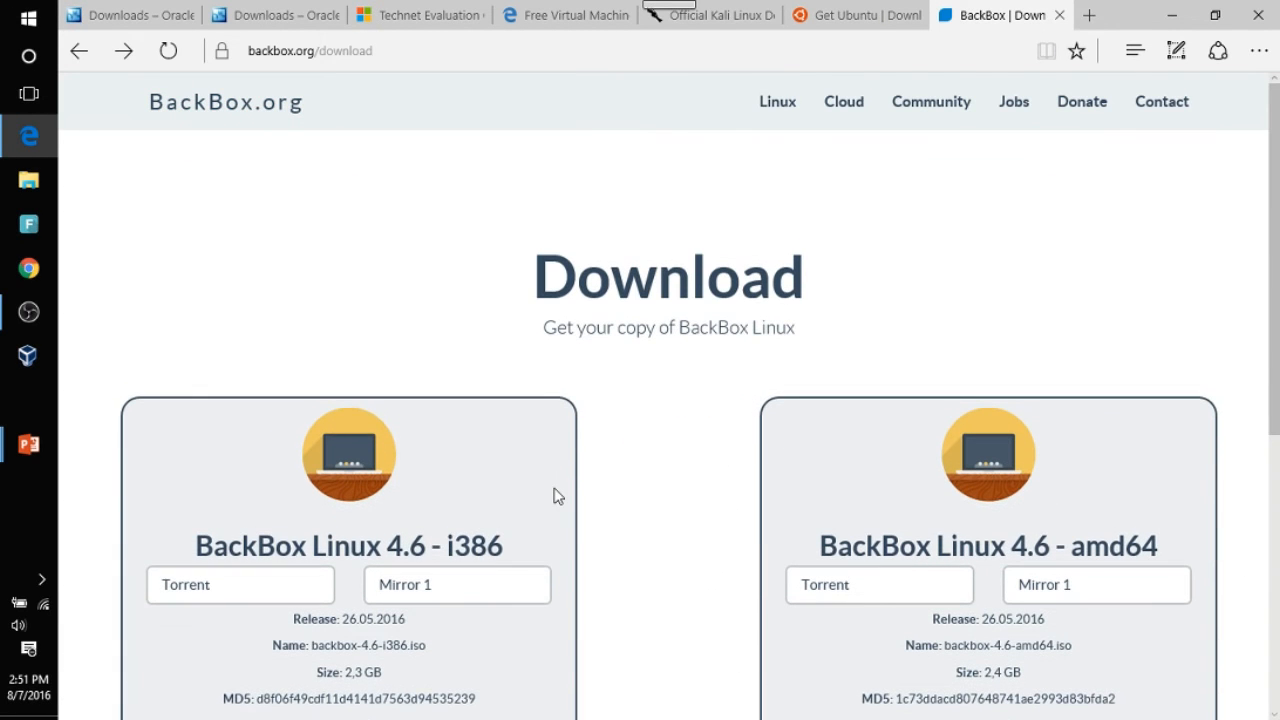
Step: Choose Mirror 2 for i386 and start the free BackBox 4.6 torrent download
{"action": "scroll", "scroll_direction": "down", "scroll_amount": 3}
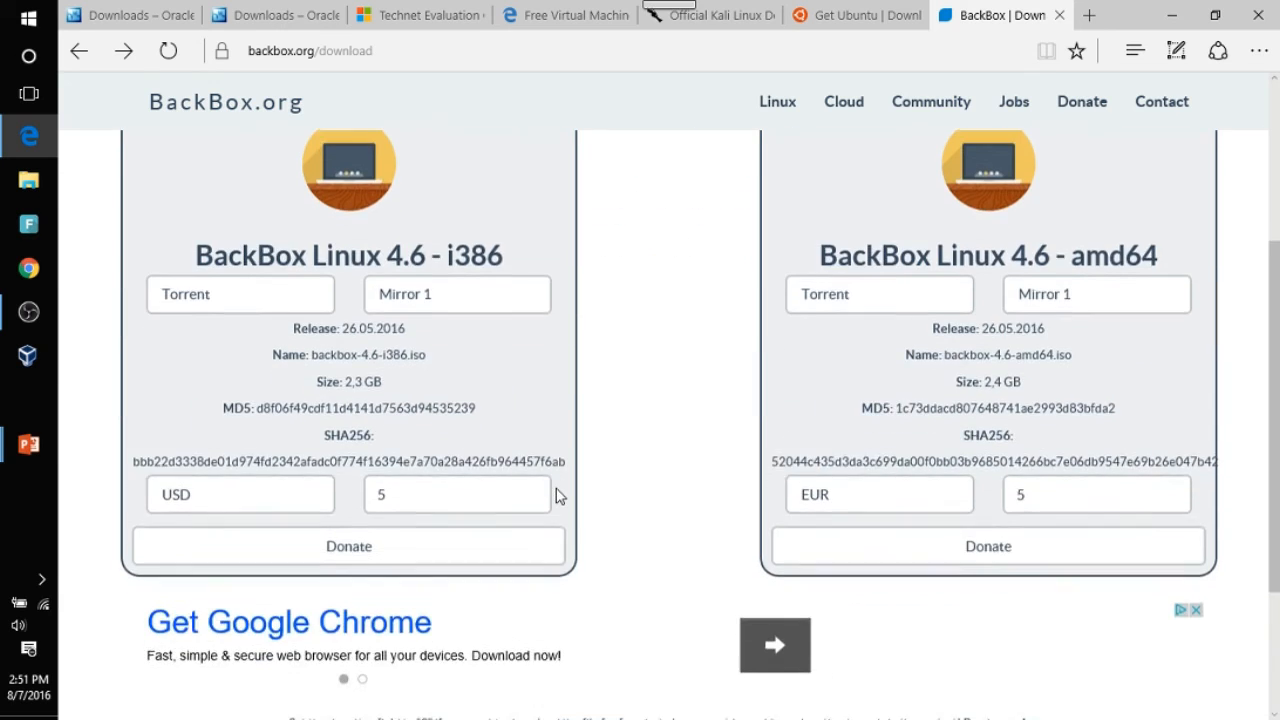
{"action": "scroll", "scroll_direction": "up", "scroll_amount": 3}
{"action": "type", "text": "0"}
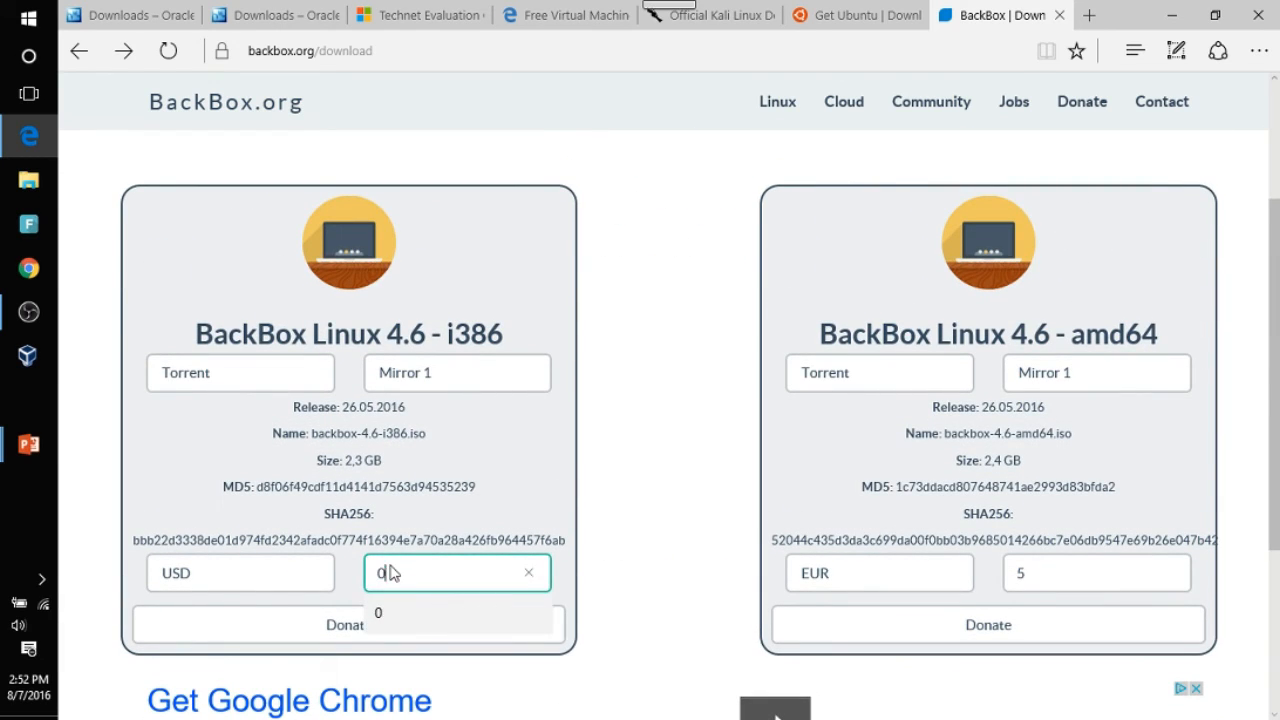
{"action": "left_click", "coordinate": [456, 372]}
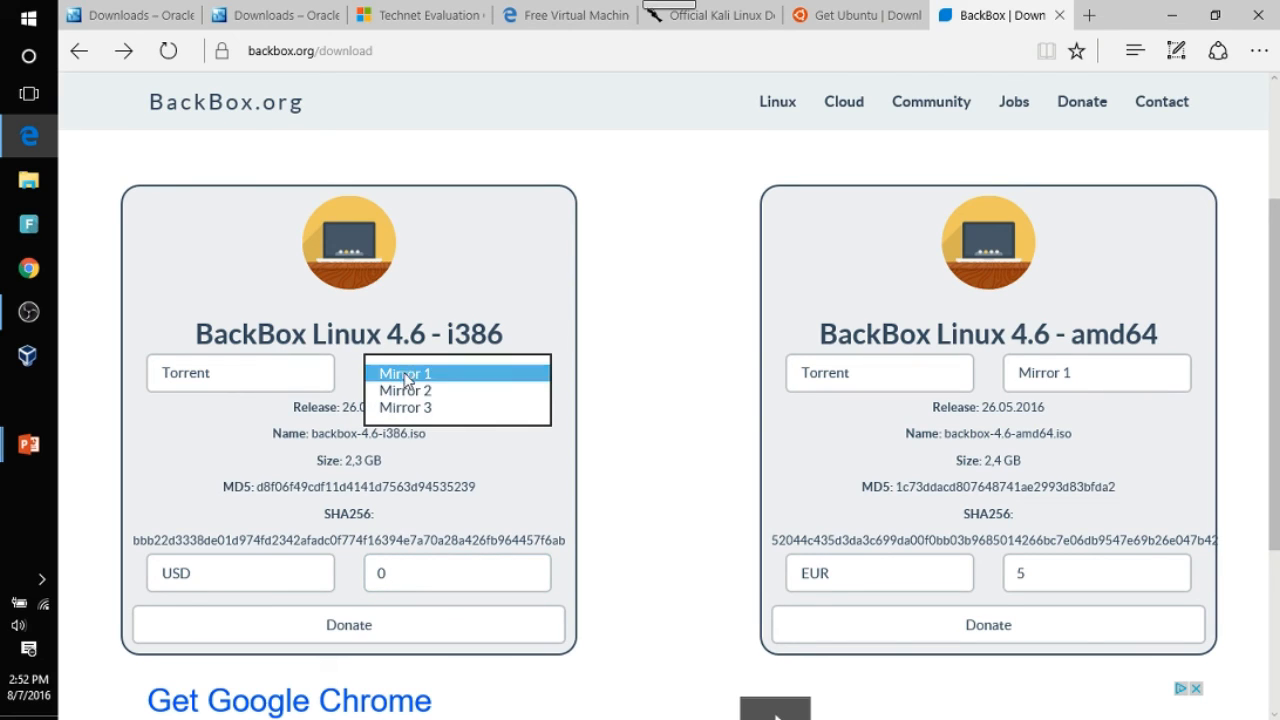
{"action": "left_click", "coordinate": [404, 390]}
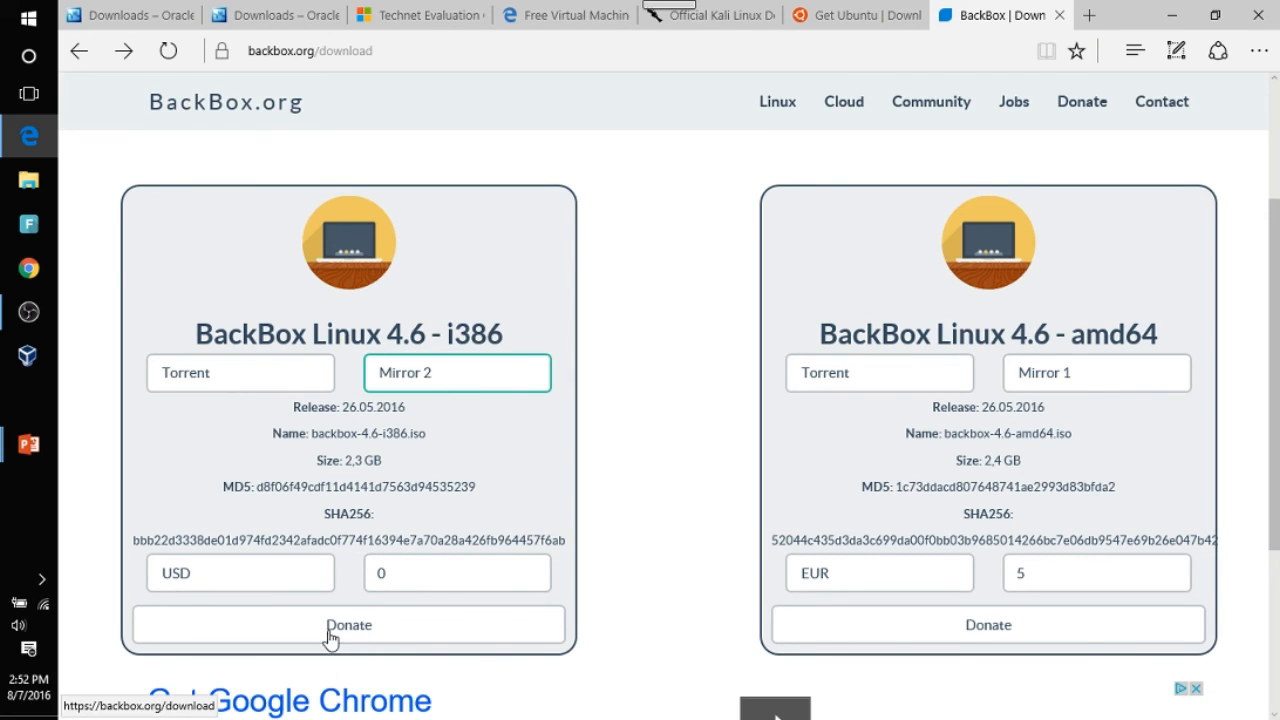
{"action": "left_click", "coordinate": [348, 624]}
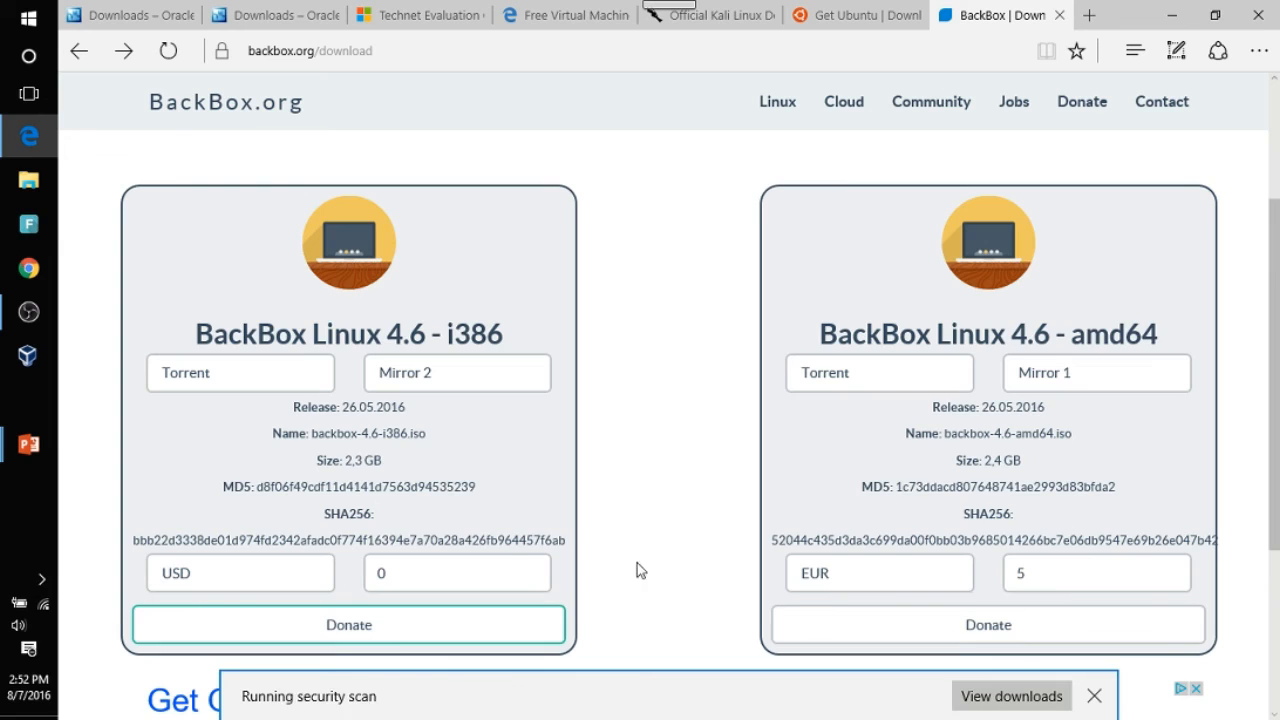
Step: Dismiss the download finished notification bar
{"action": "scroll", "scroll_direction": "down", "scroll_amount": 3}
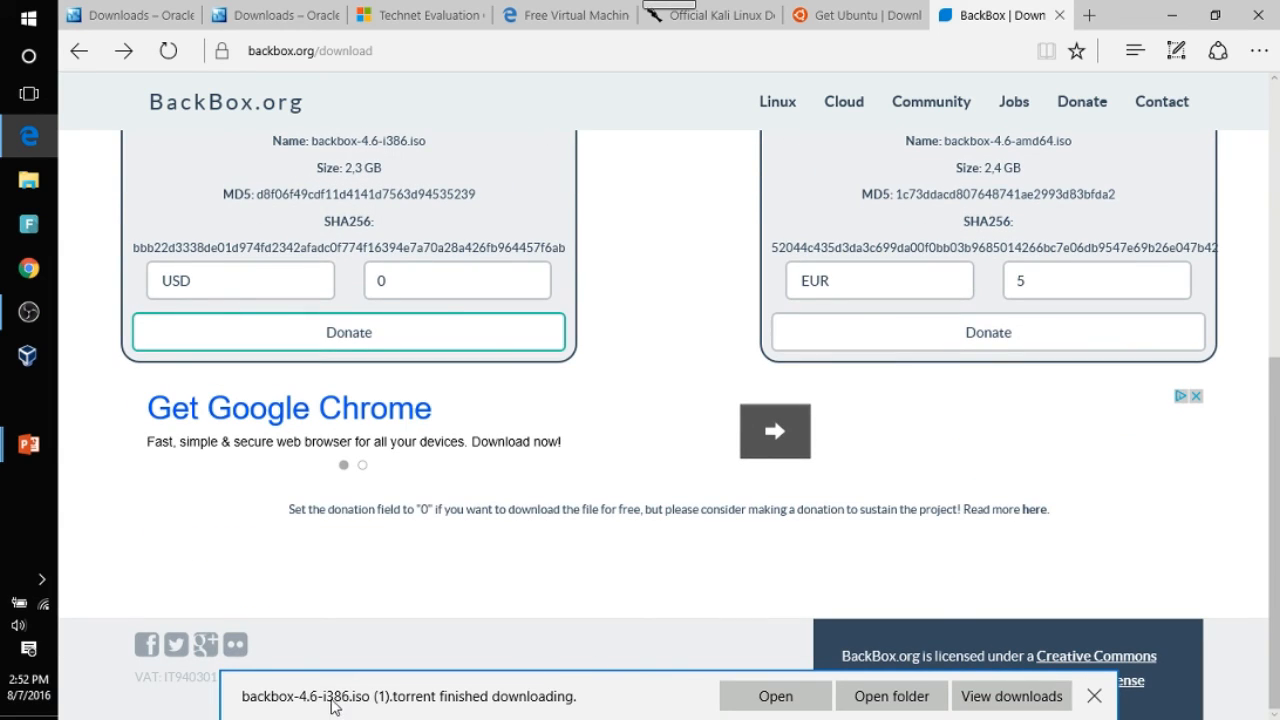
{"action": "left_click", "coordinate": [1092, 696]}
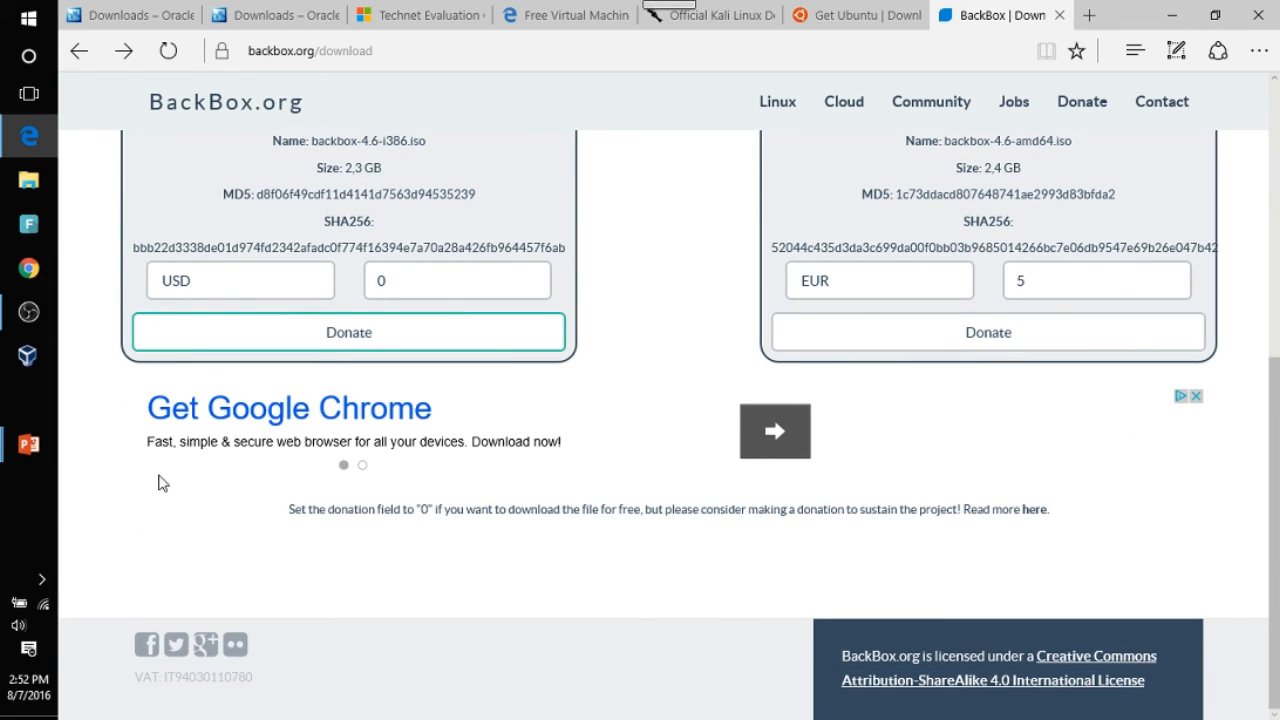
{"action": "scroll", "scroll_direction": "up", "scroll_amount": 3}
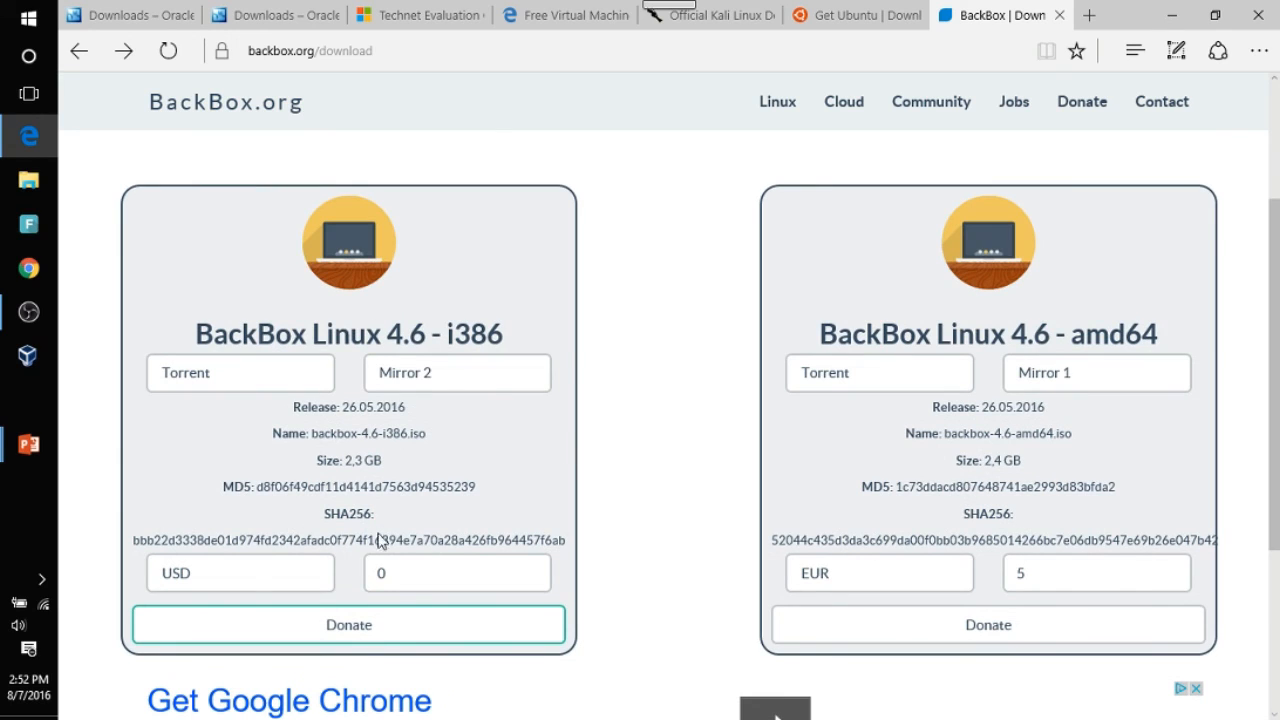
{"action": "mouse_move", "coordinate": [252, 442]}
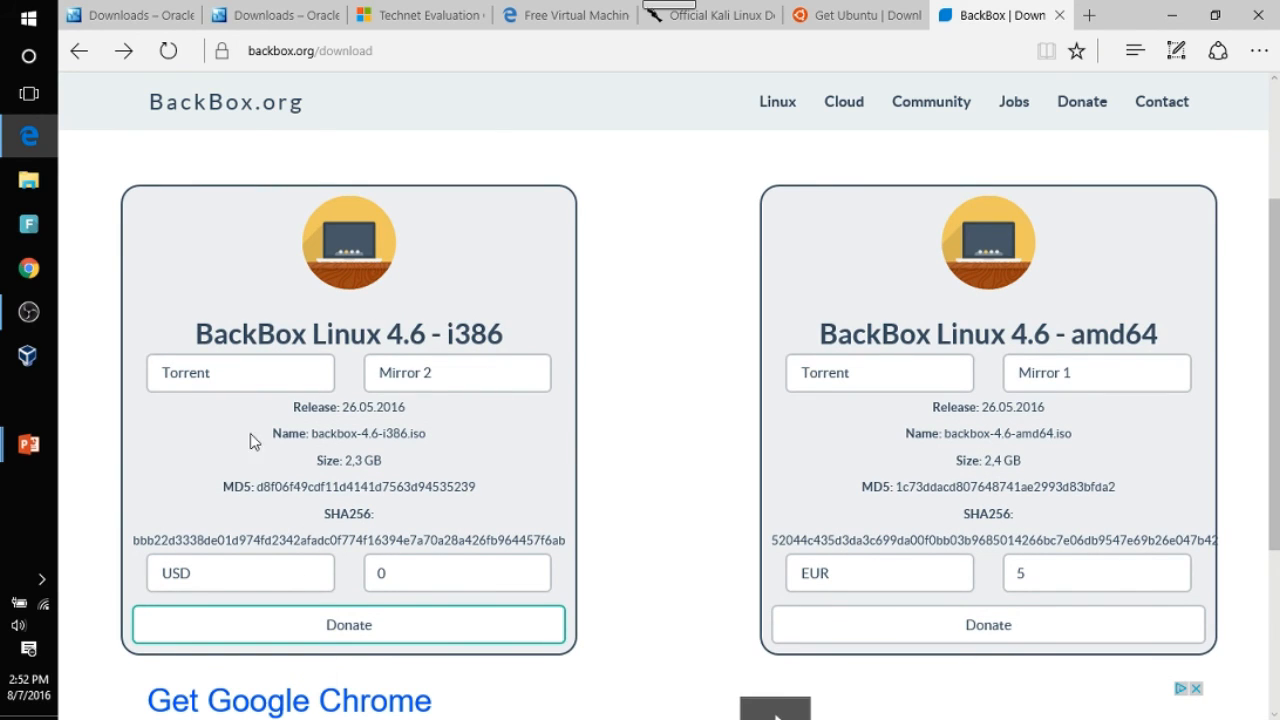
{"action": "scroll", "scroll_direction": "down", "scroll_amount": 3}
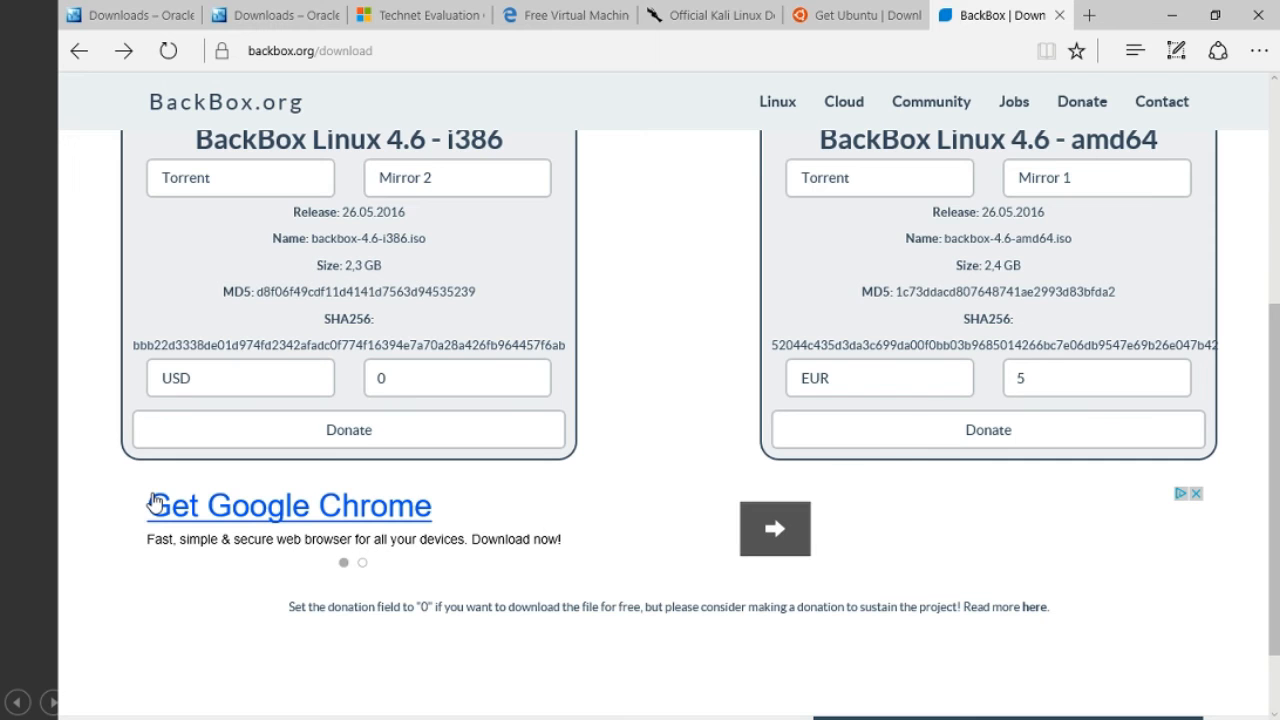
{"action": "mouse_move", "coordinate": [720, 312]}
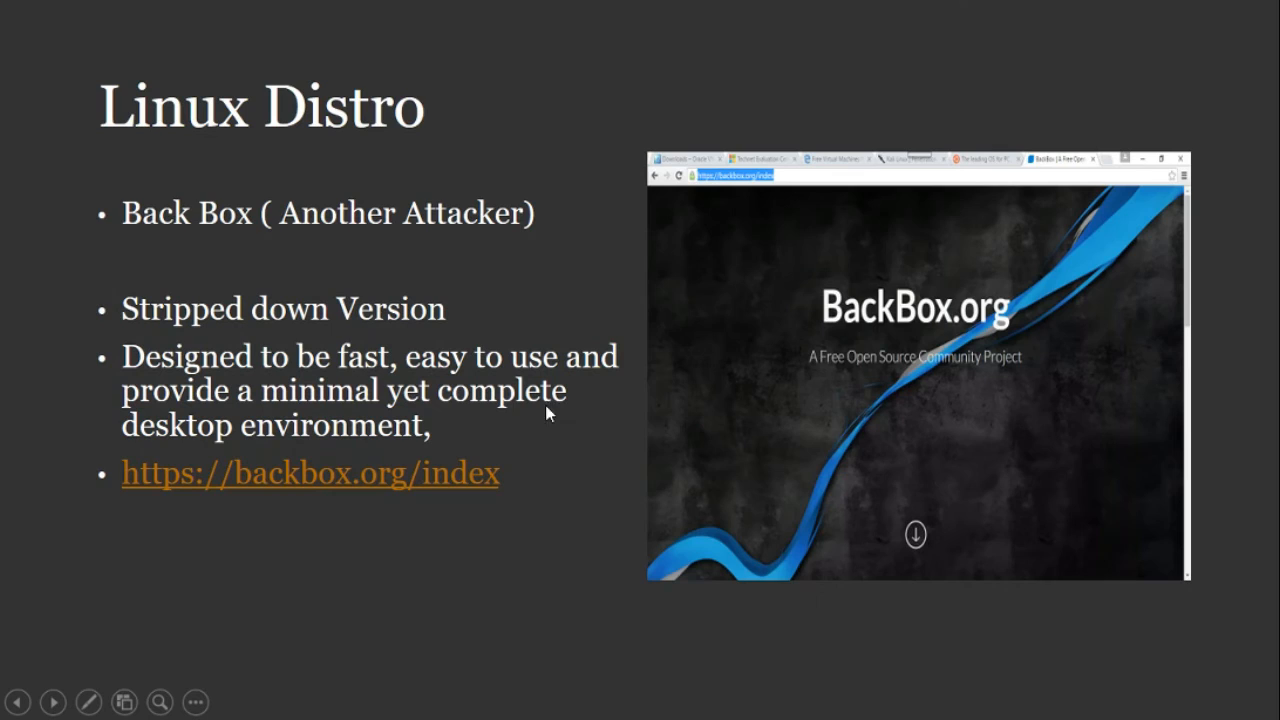
{"action": "mouse_move", "coordinate": [520, 560]}
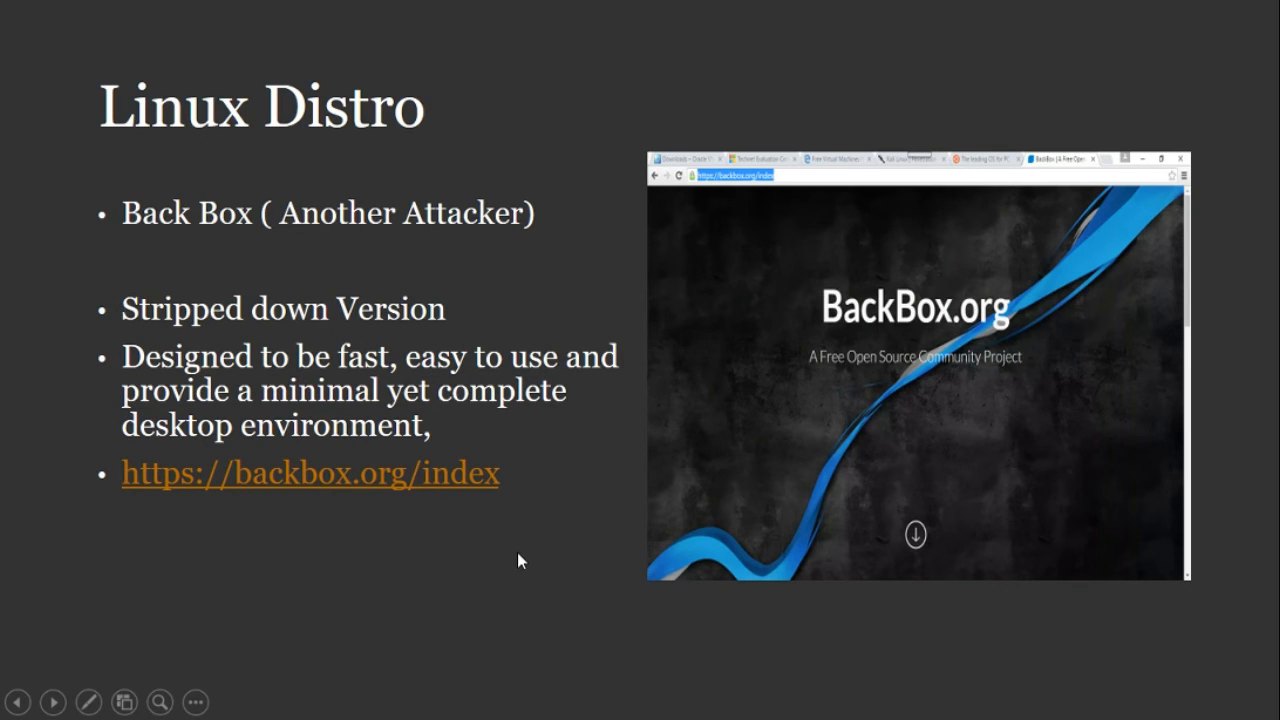